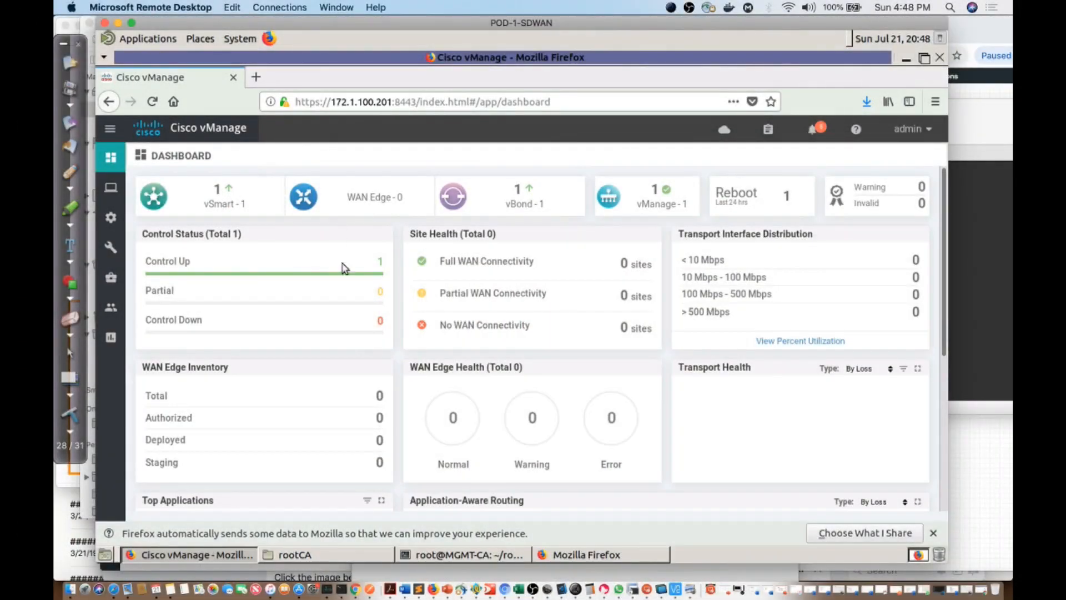
mouse_move(909, 173)
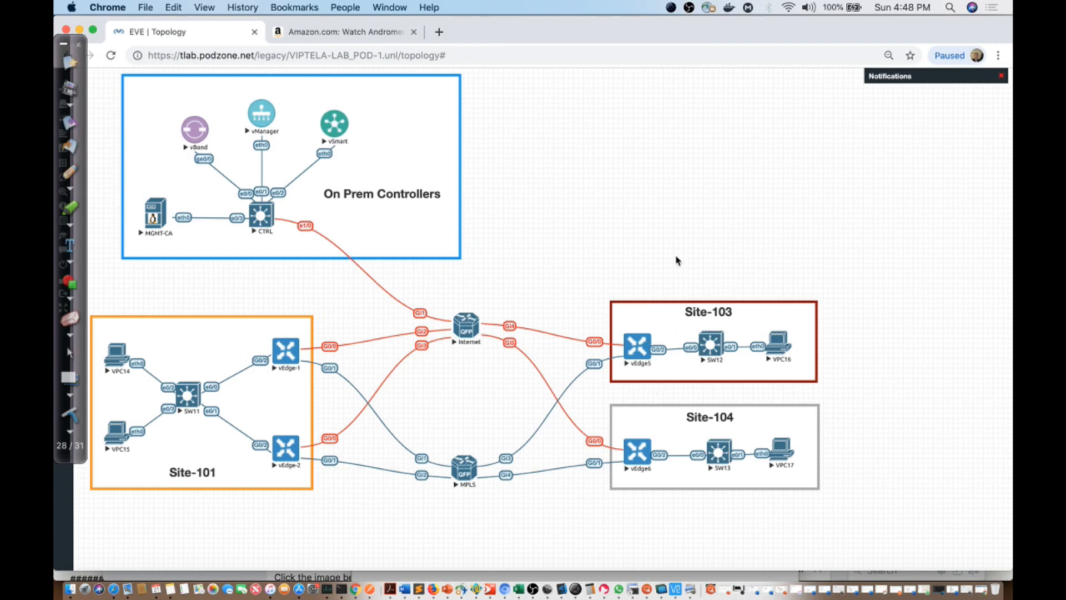
mouse_move(710, 293)
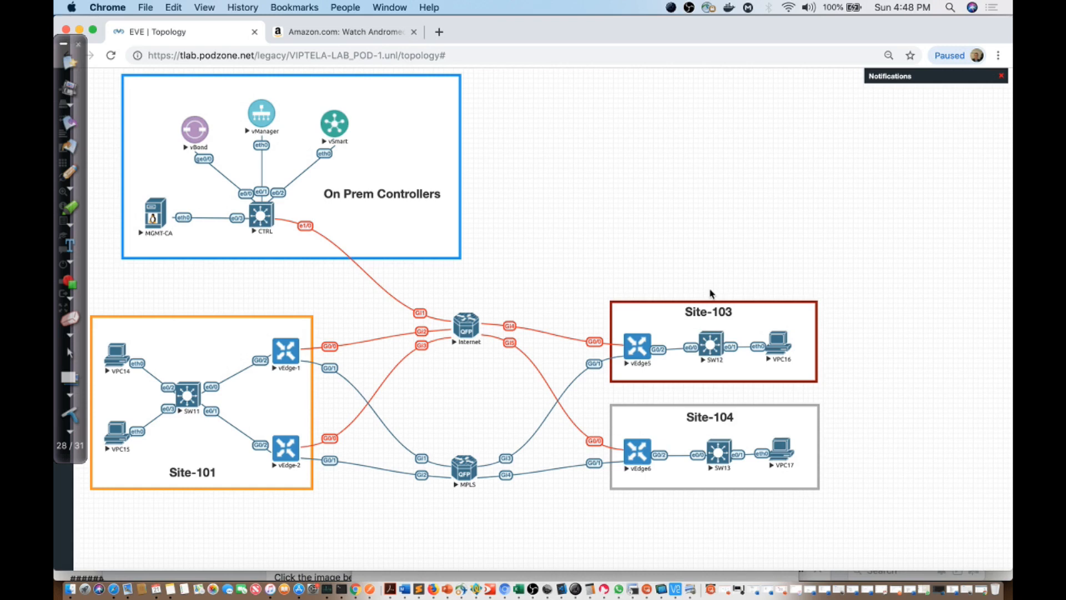
mouse_move(348, 253)
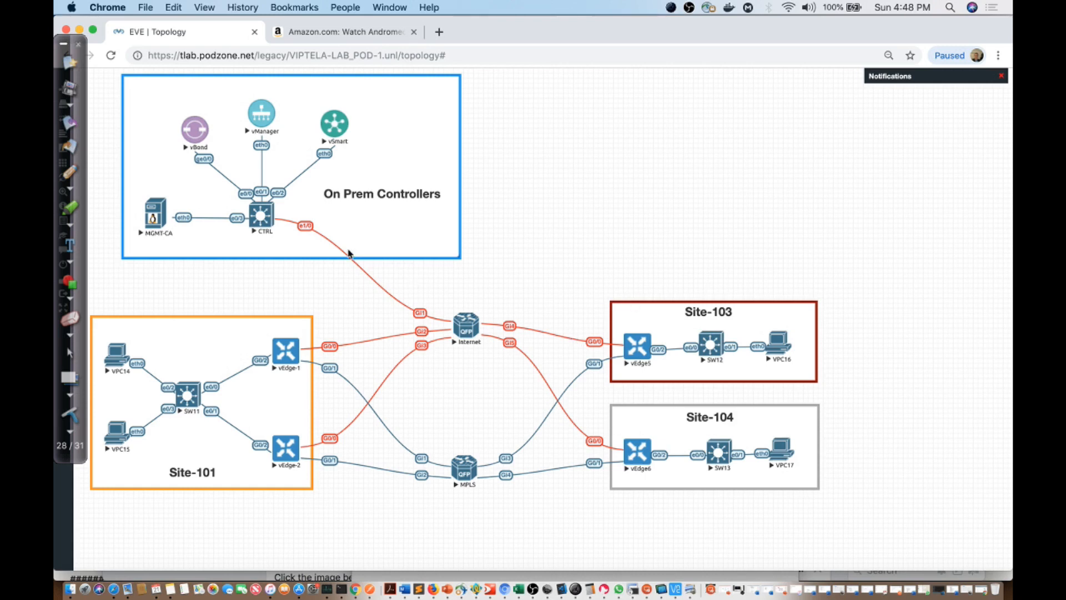
mouse_move(281, 218)
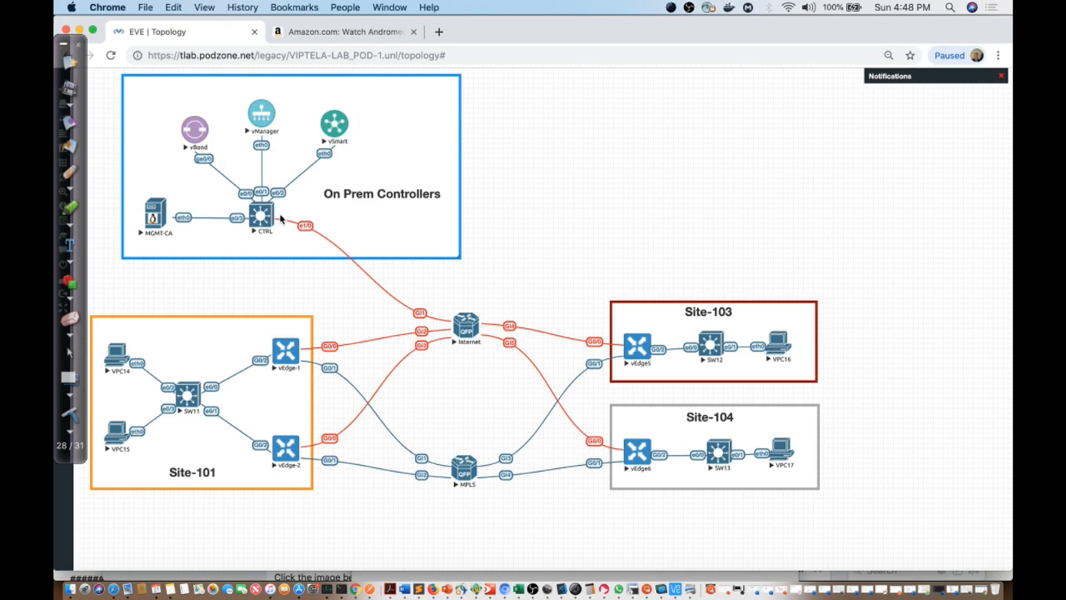
mouse_move(631, 309)
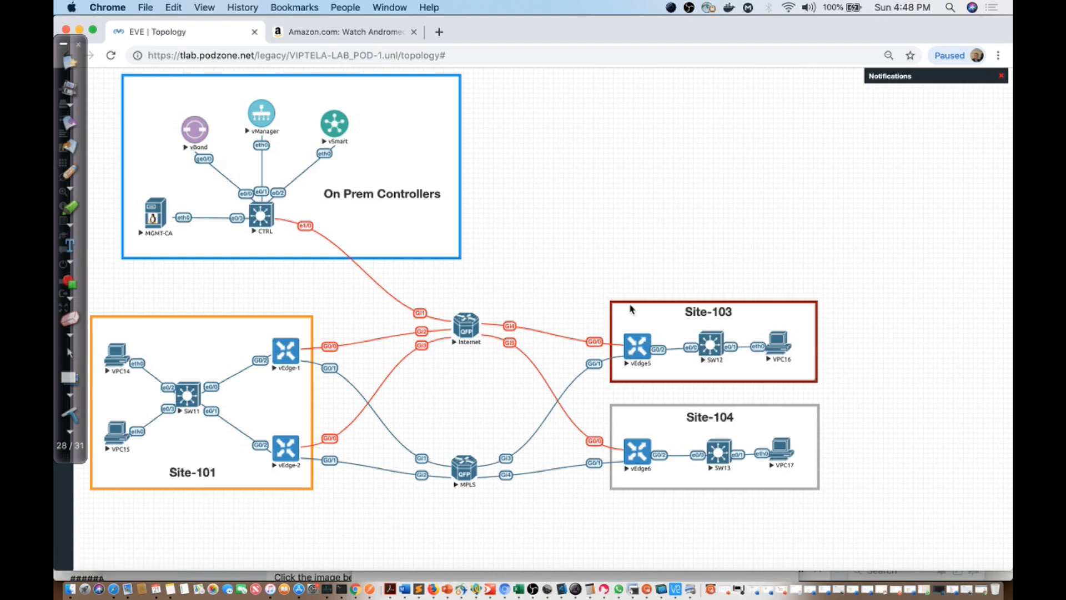
mouse_move(515, 319)
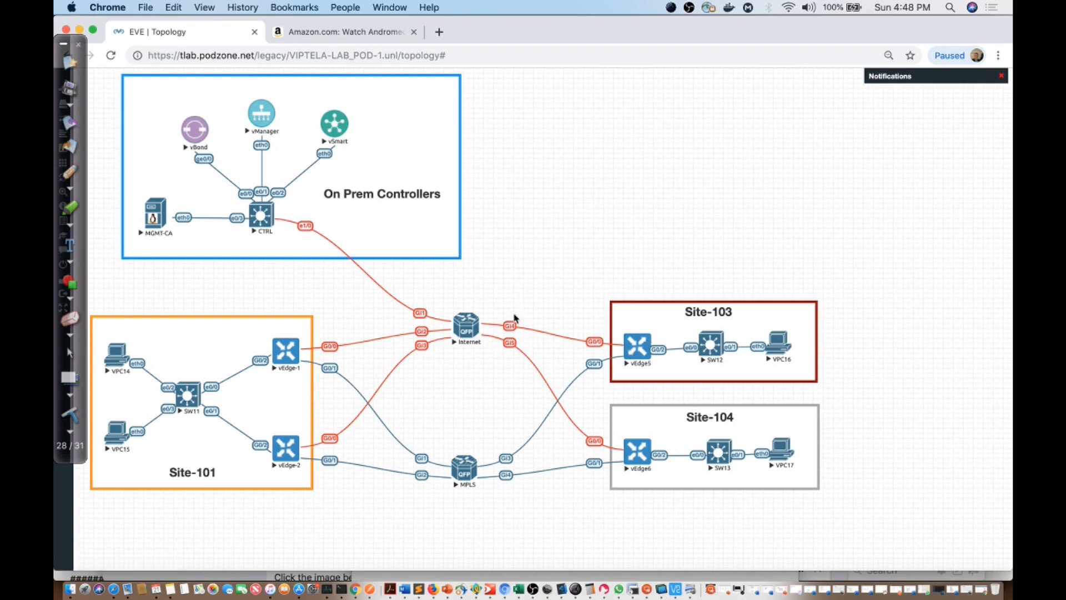
mouse_move(642, 328)
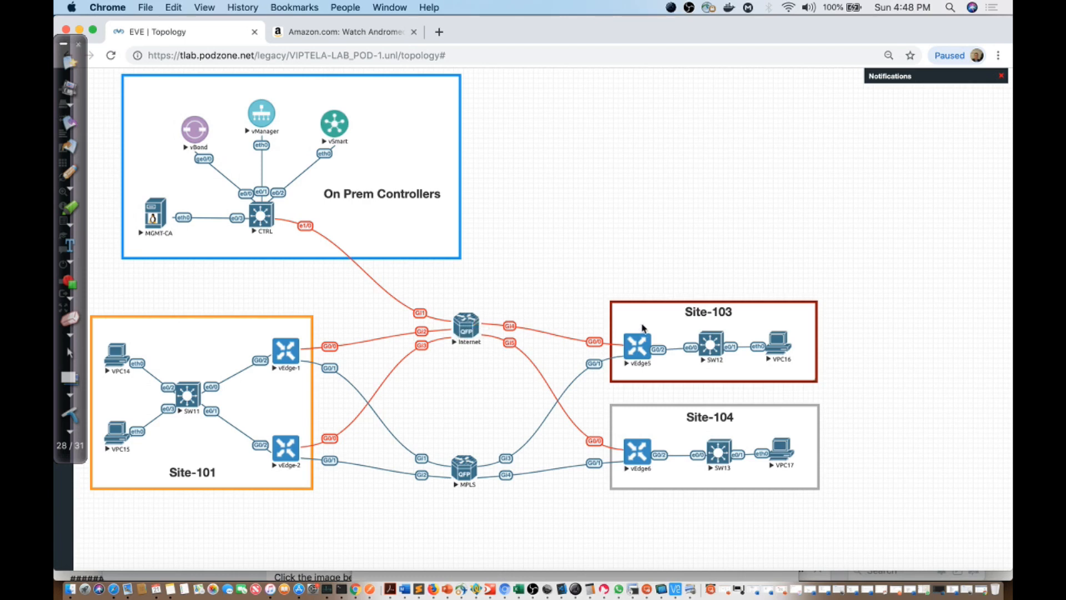
mouse_move(464, 327)
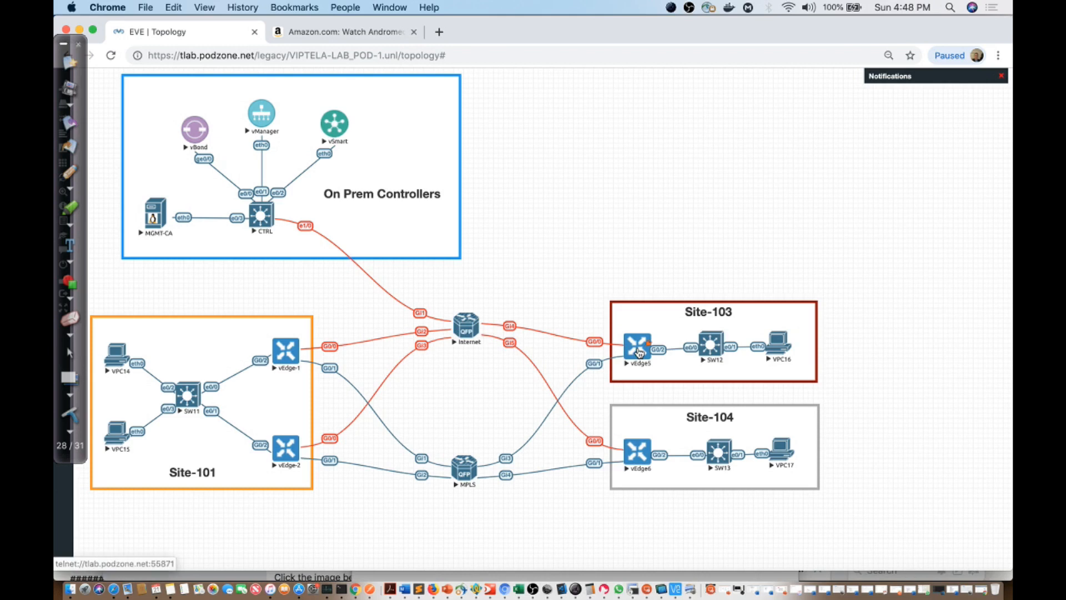
mouse_move(705, 376)
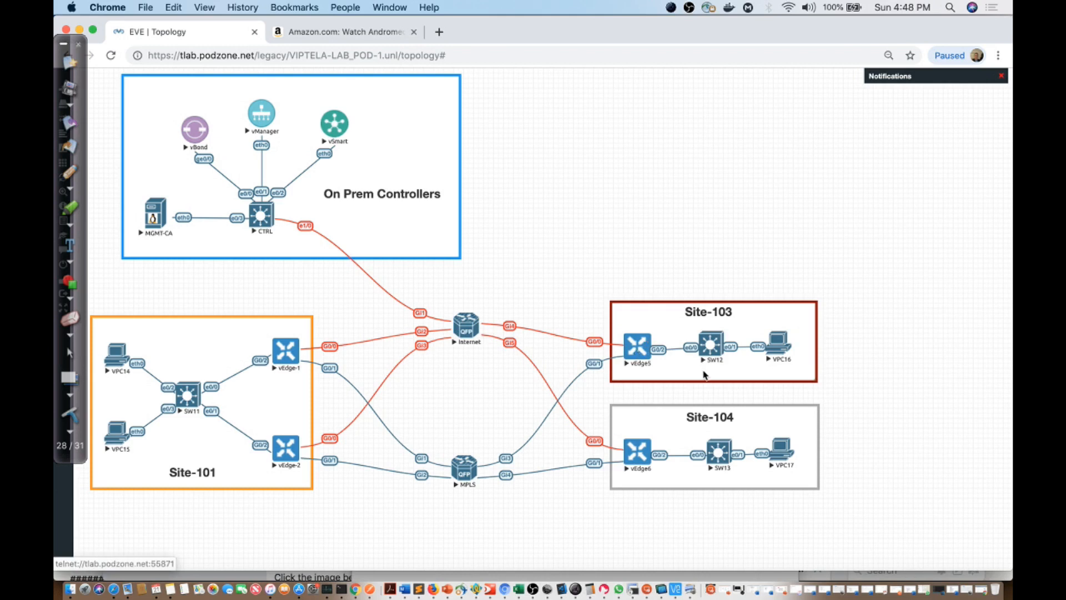
mouse_move(401, 348)
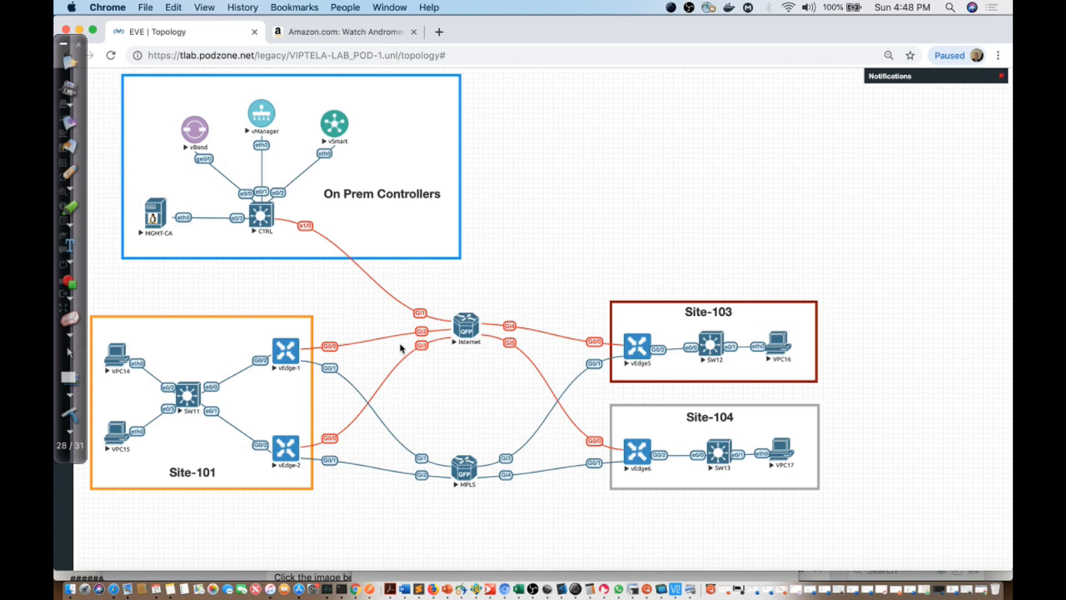
mouse_move(479, 588)
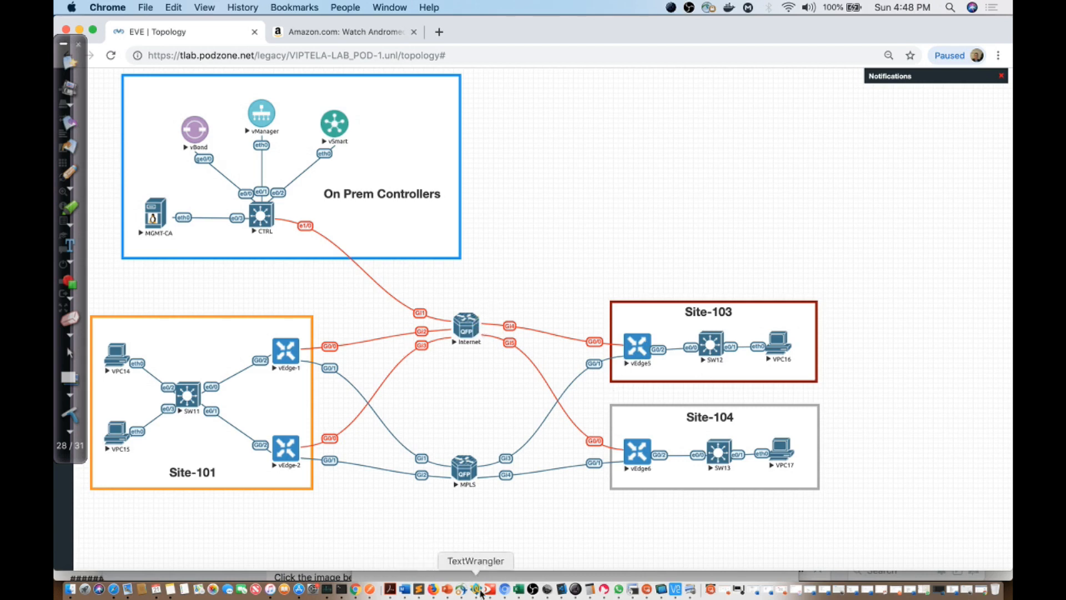
mouse_move(518, 589)
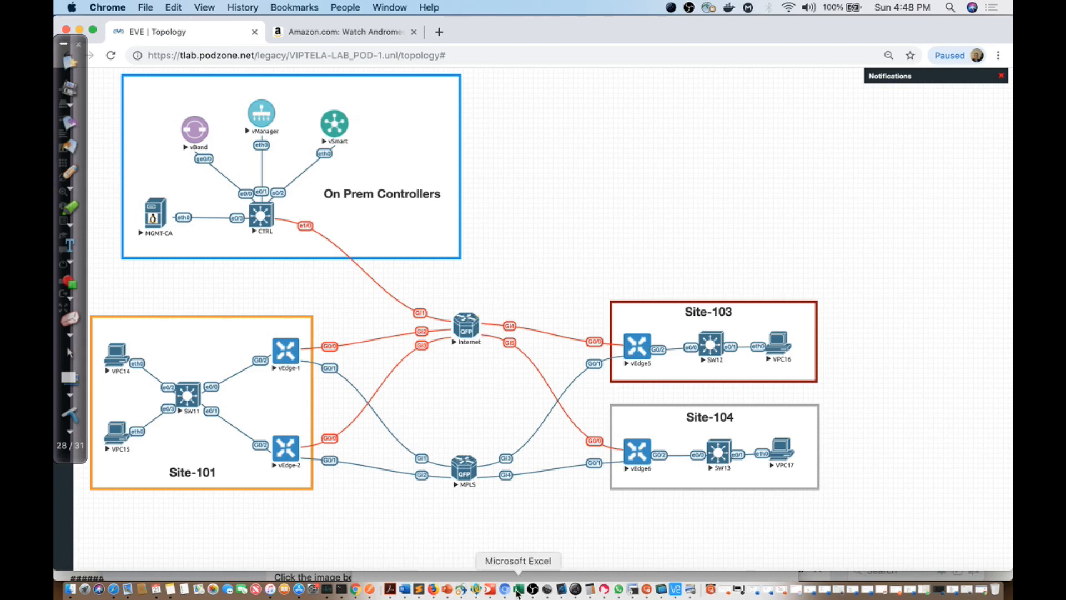
mouse_move(542, 548)
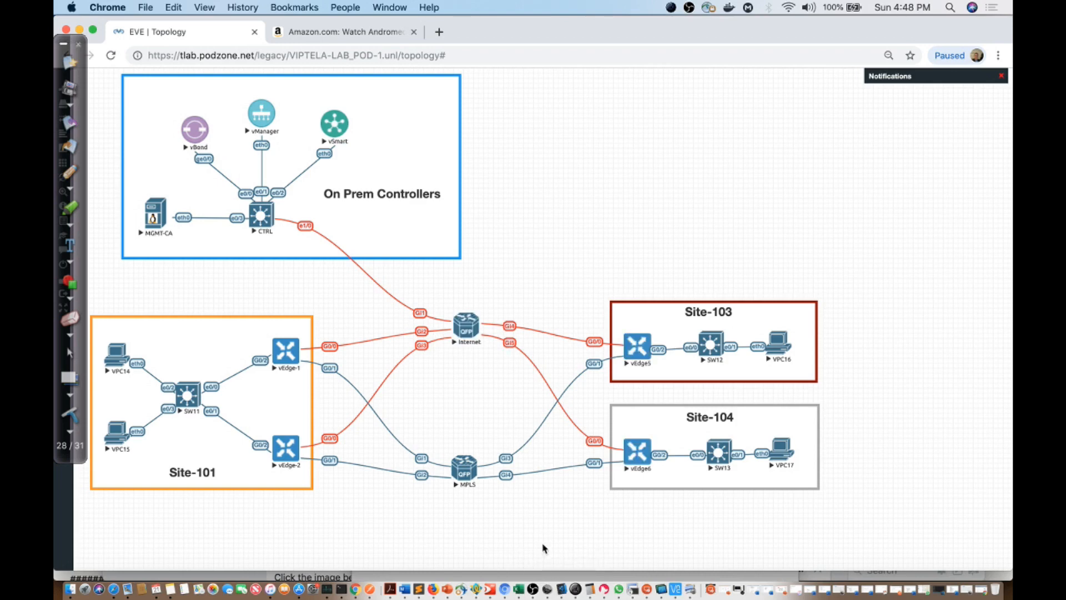
- Switch to the Internet router console and display GigabitEthernet4's running configuration
click(632, 587)
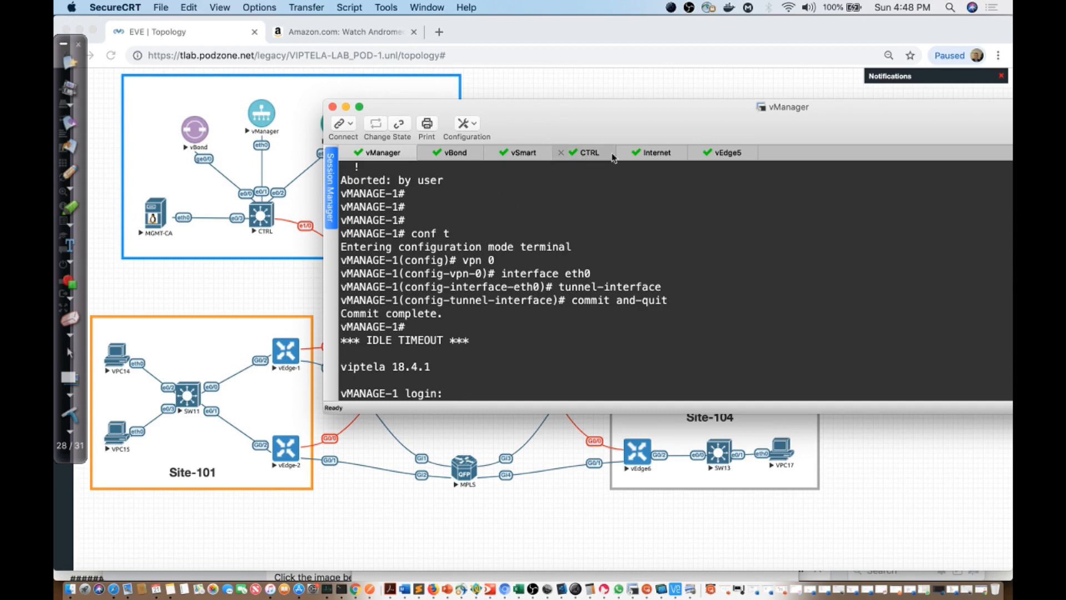
click(657, 152)
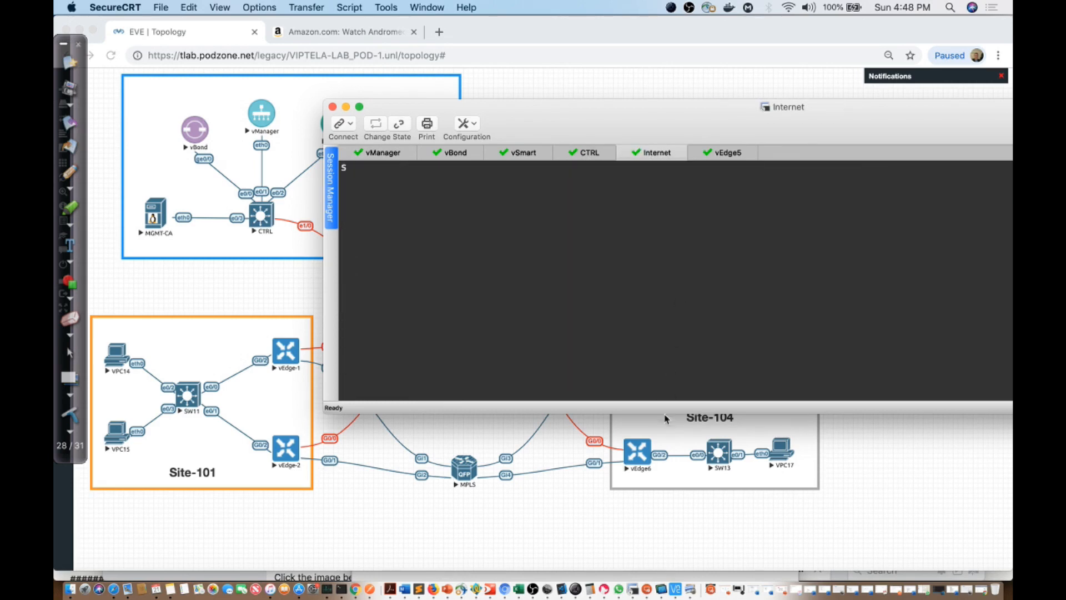
key(Return)
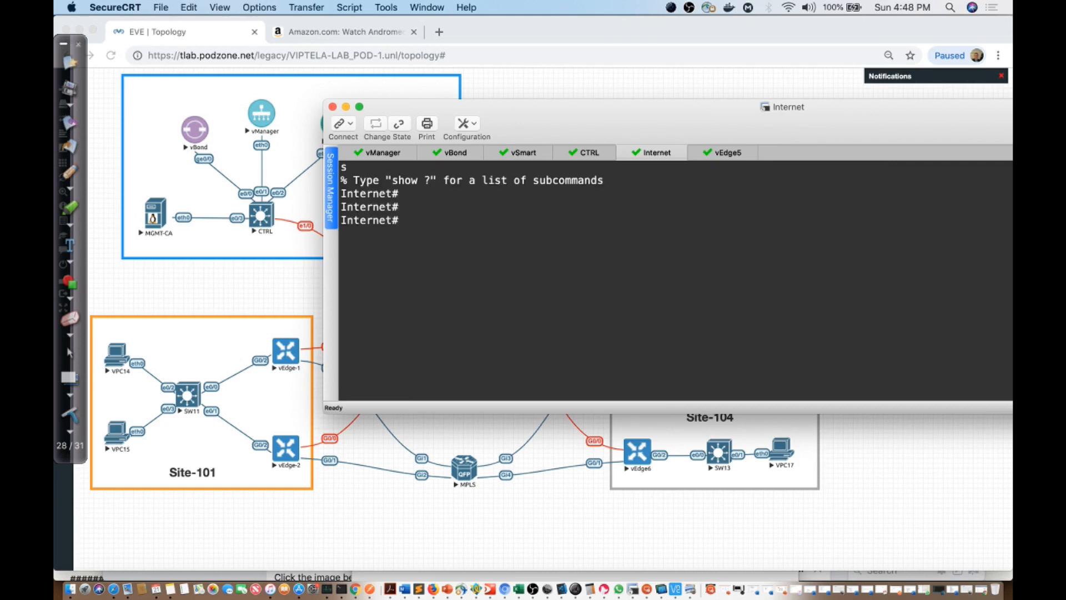
text(show run int)
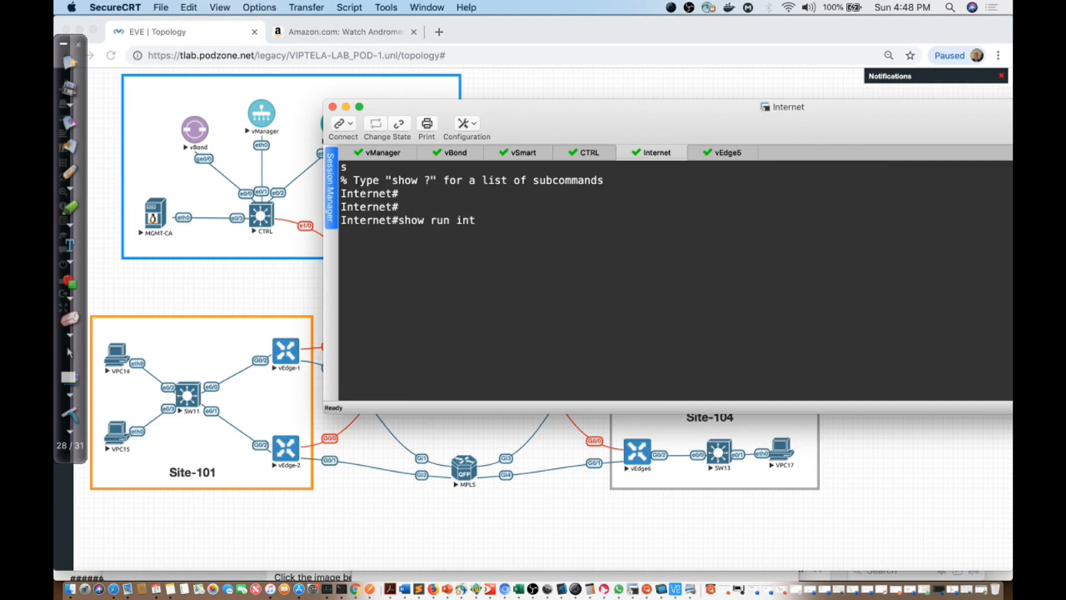
text(g4)
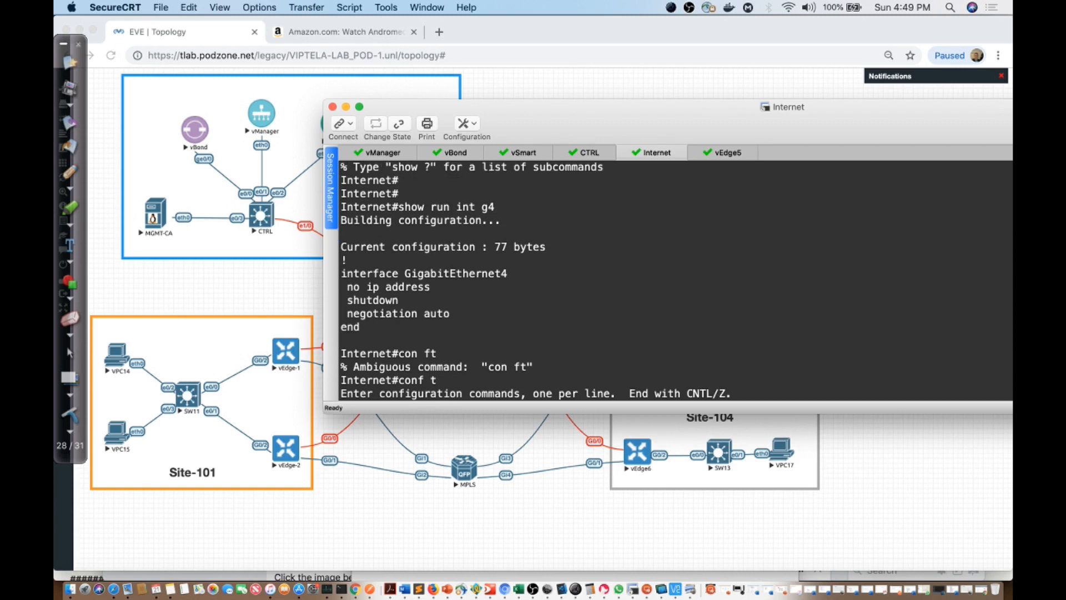
- Give G4 the SITE-103 description and 172.1.103.254/24, enable it, and save
text(int g4)
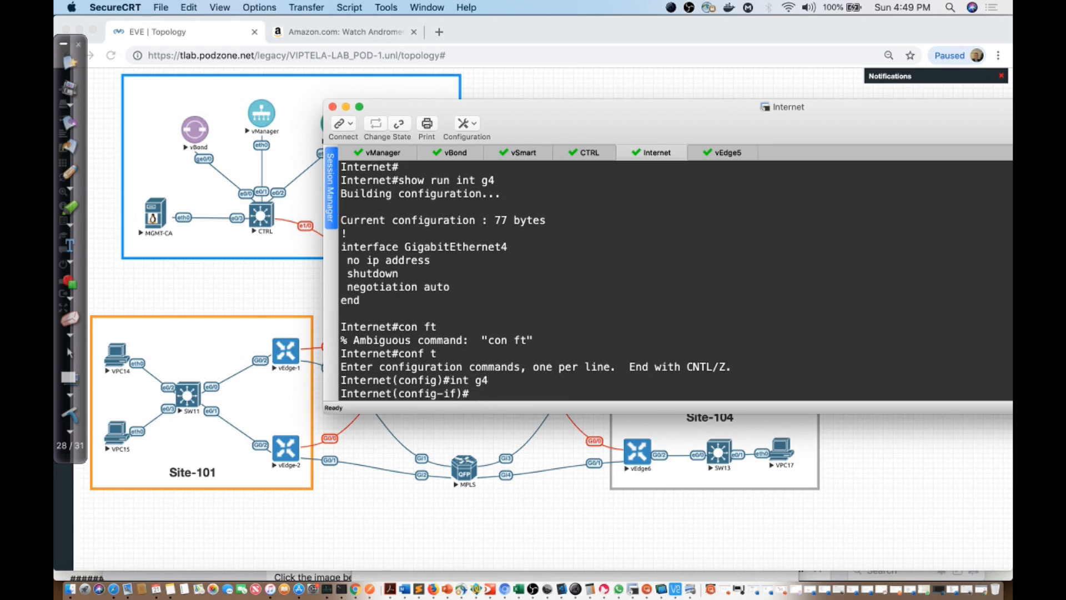
text(descrt)
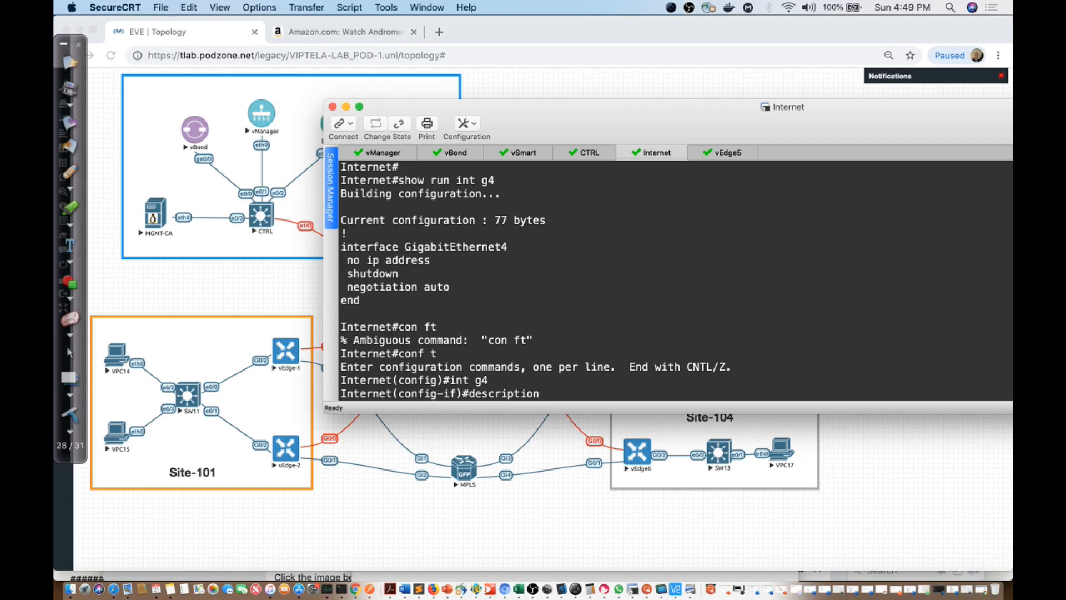
text(*** t)
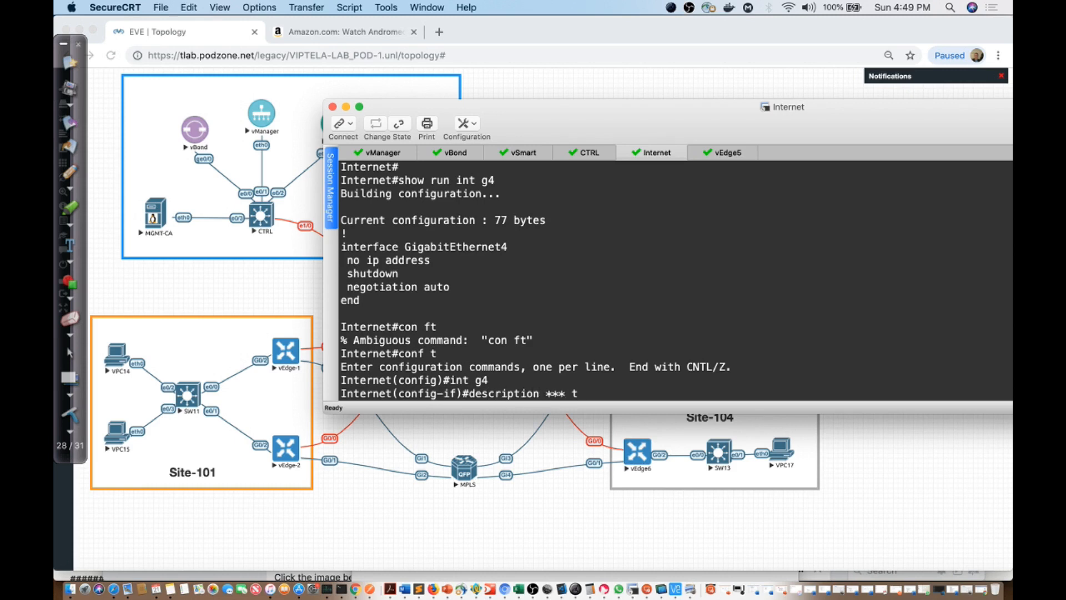
text(o SITE-1)
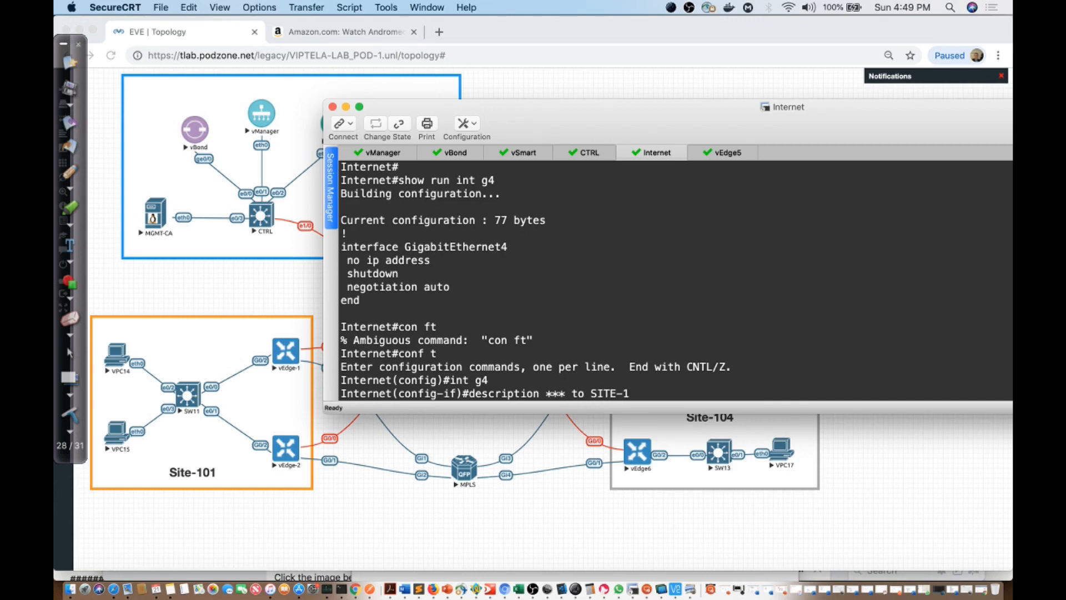
text(03 ***)
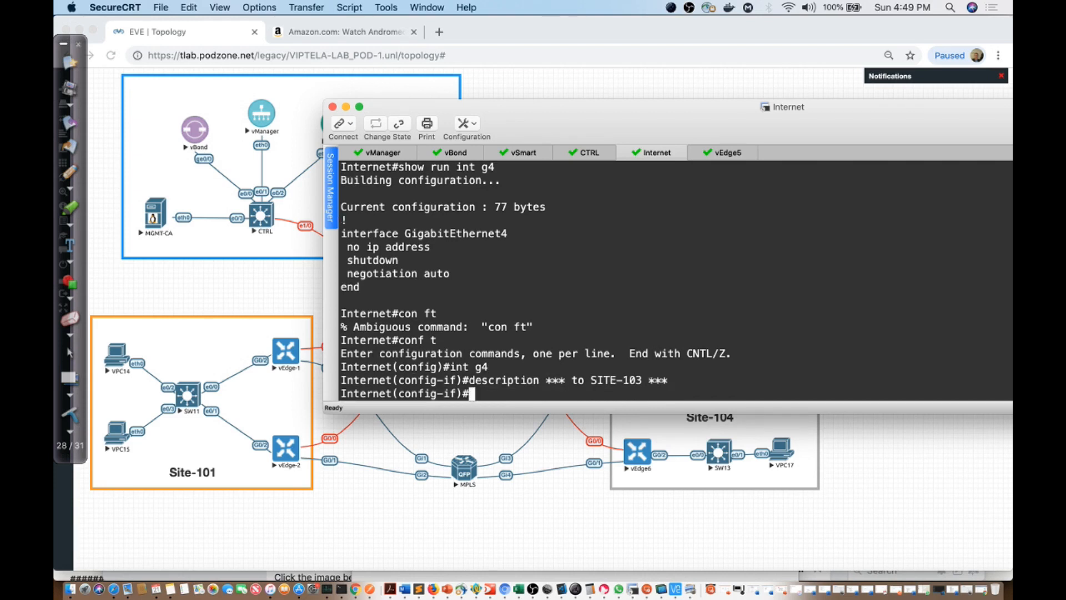
text(ip address)
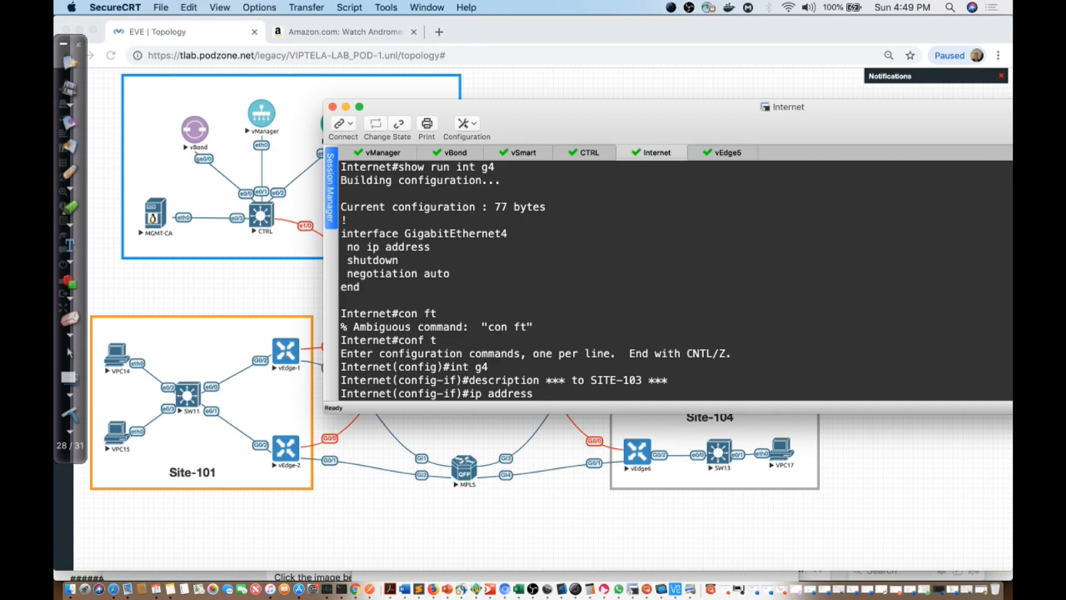
text(172.1.103)
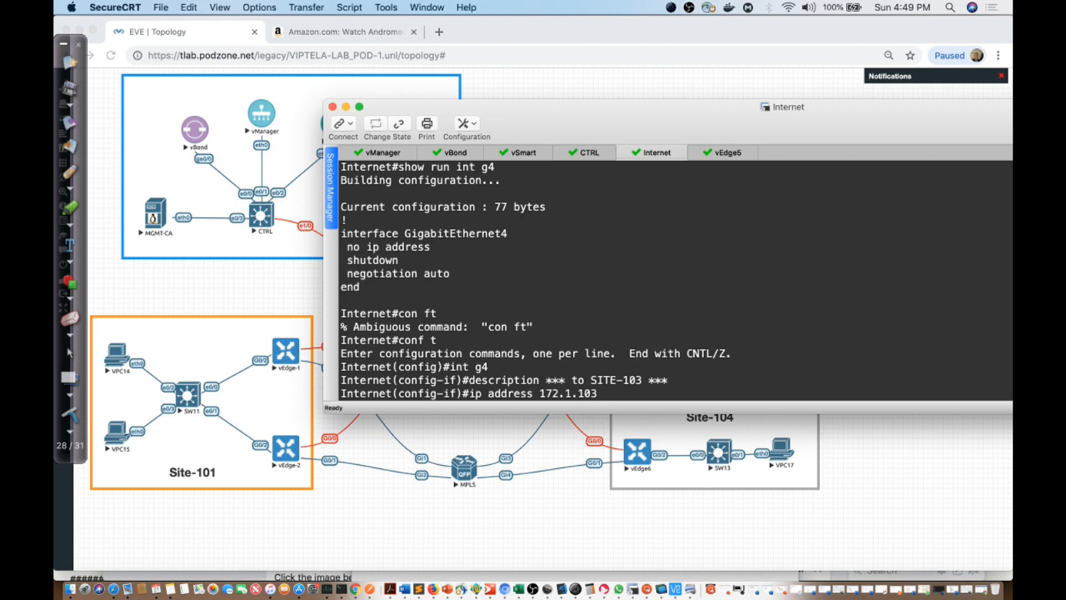
text(.254/)
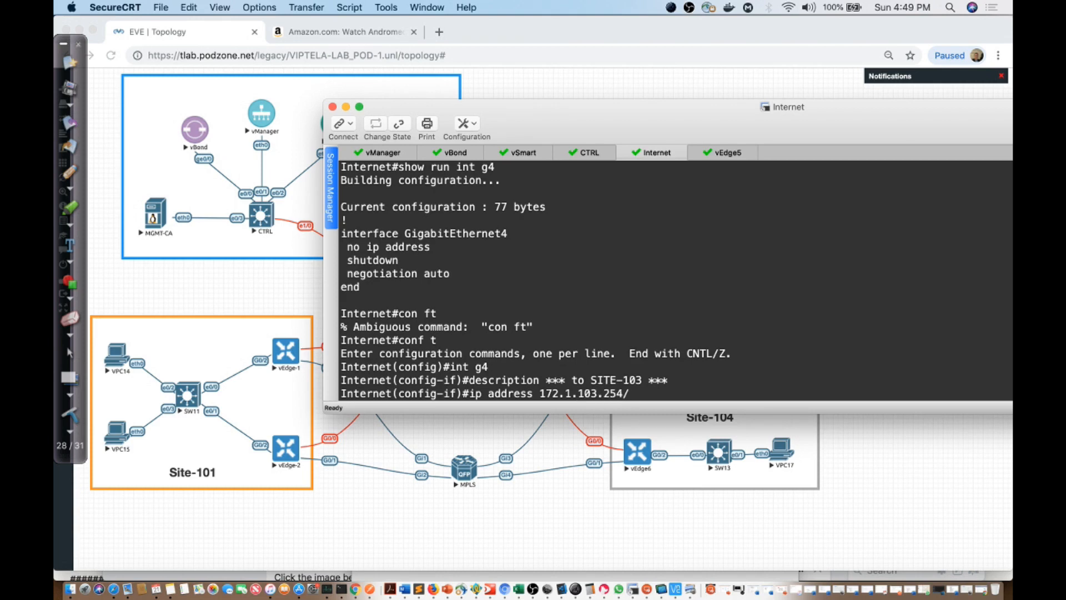
text(255.255.255.0)
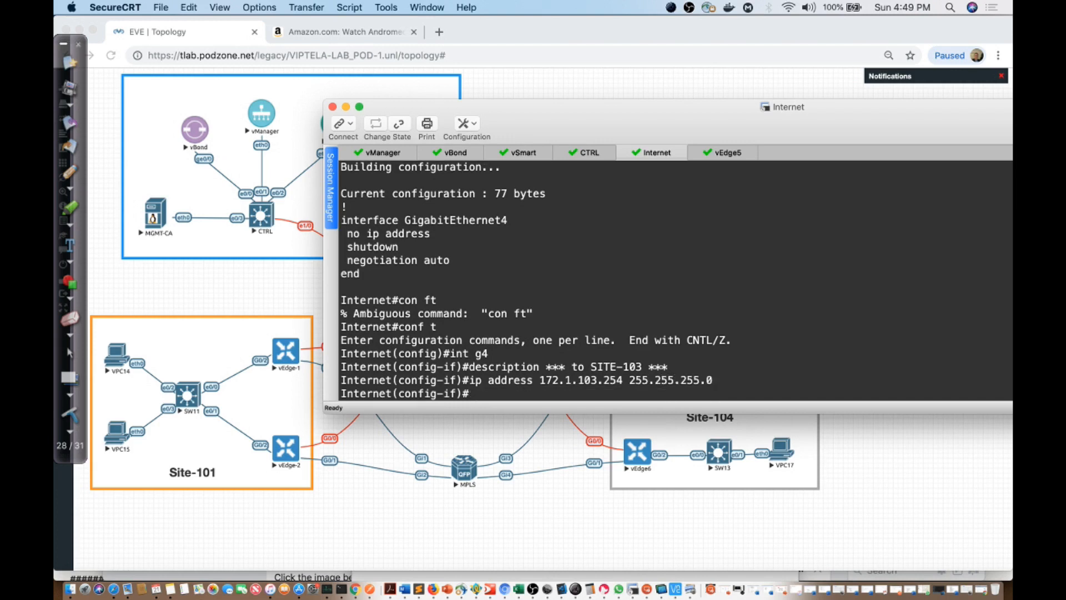
text(no shut)
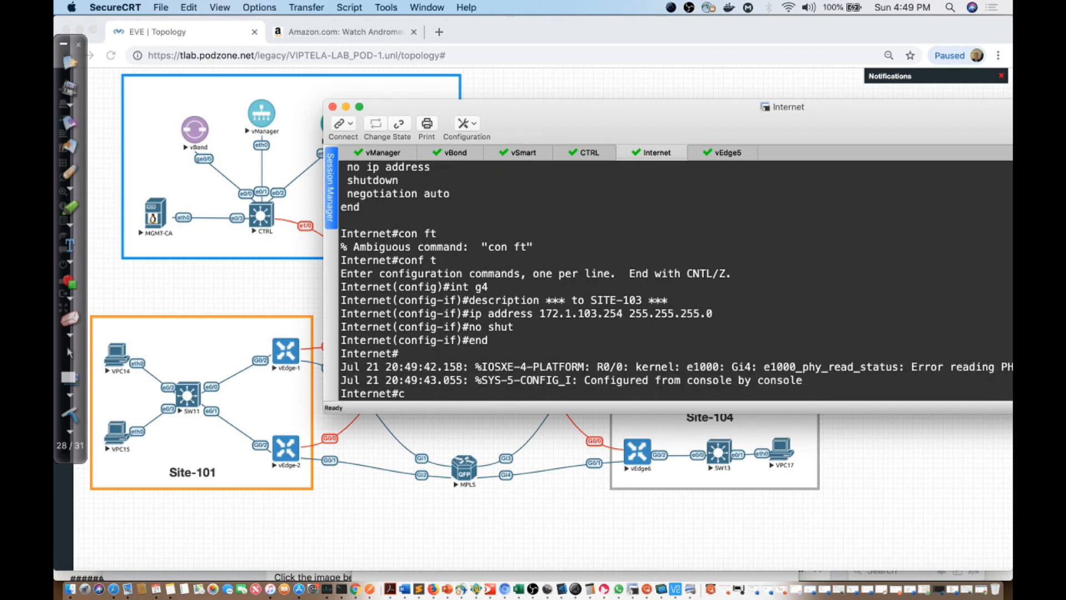
text(opy run start)
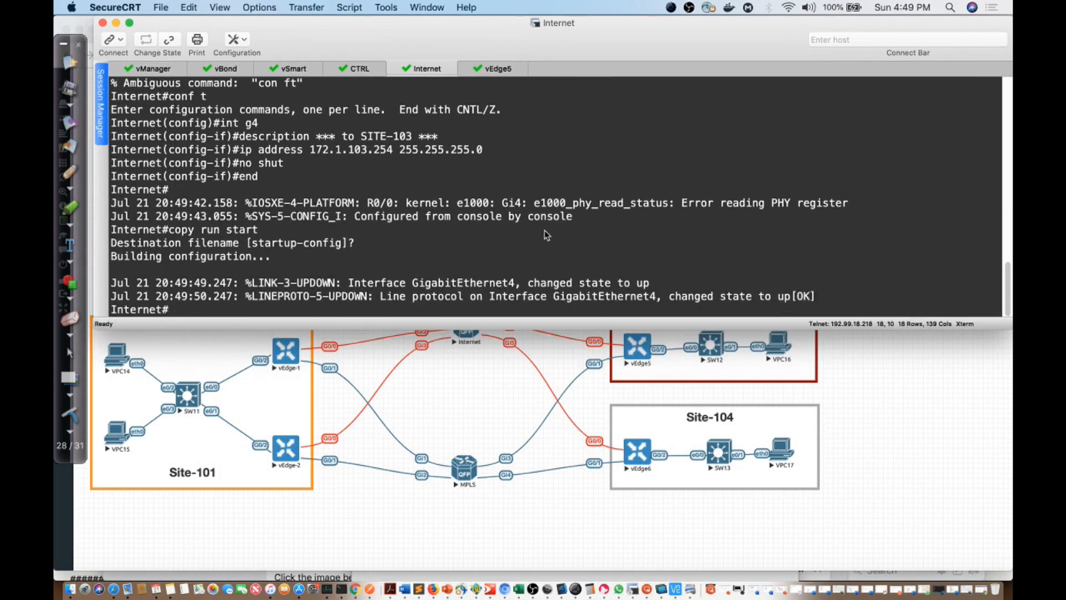
- Log in to the vEdge5 console as admin with its password
click(492, 68)
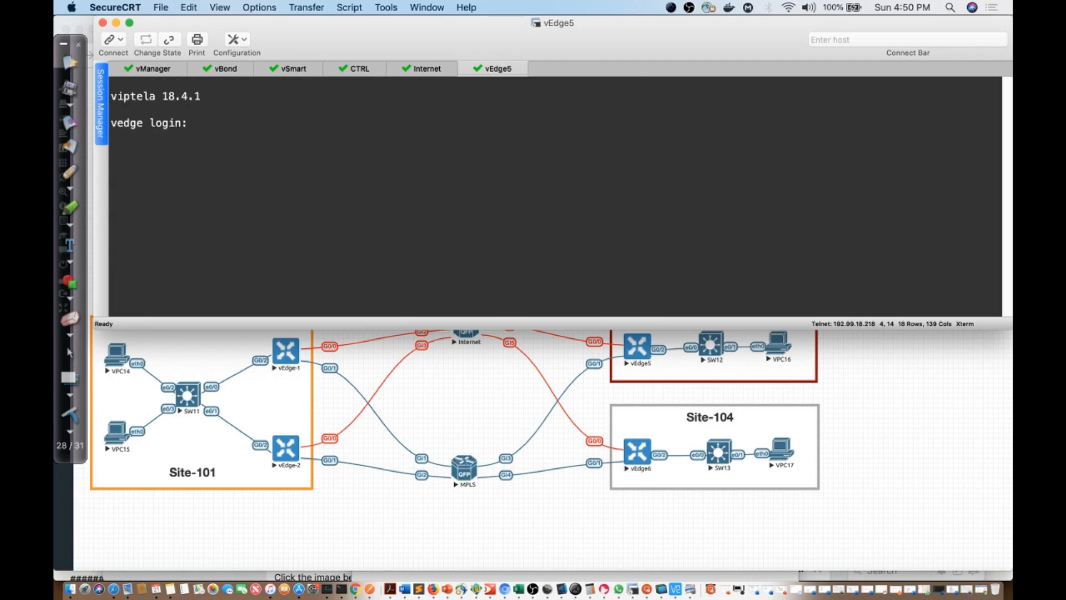
text(admin)
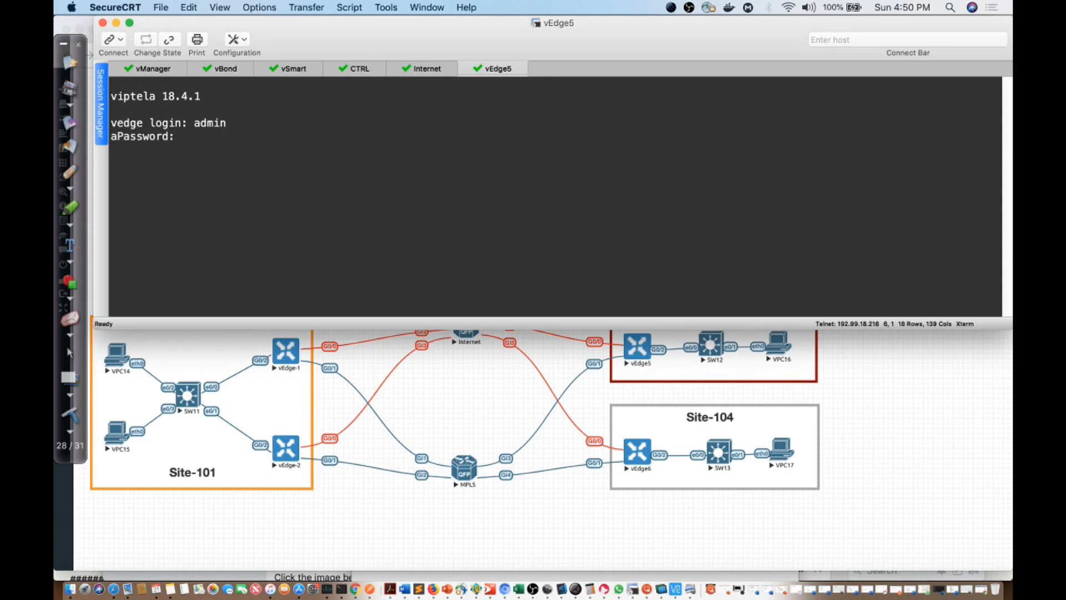
key(Return)
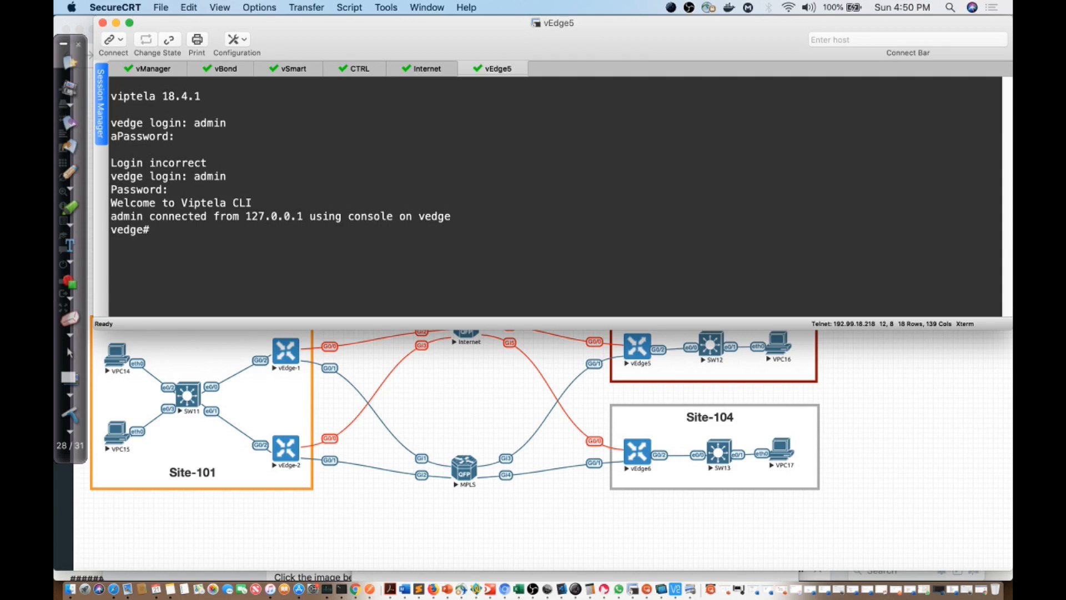
- Page through vEdge5's full running configuration
text(sh)
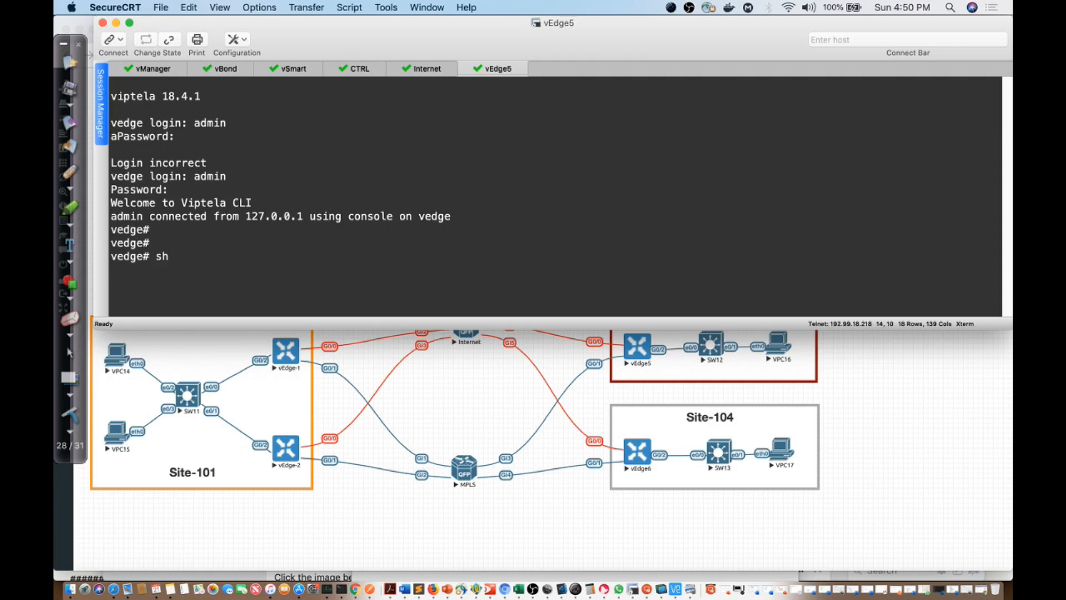
key(Return)
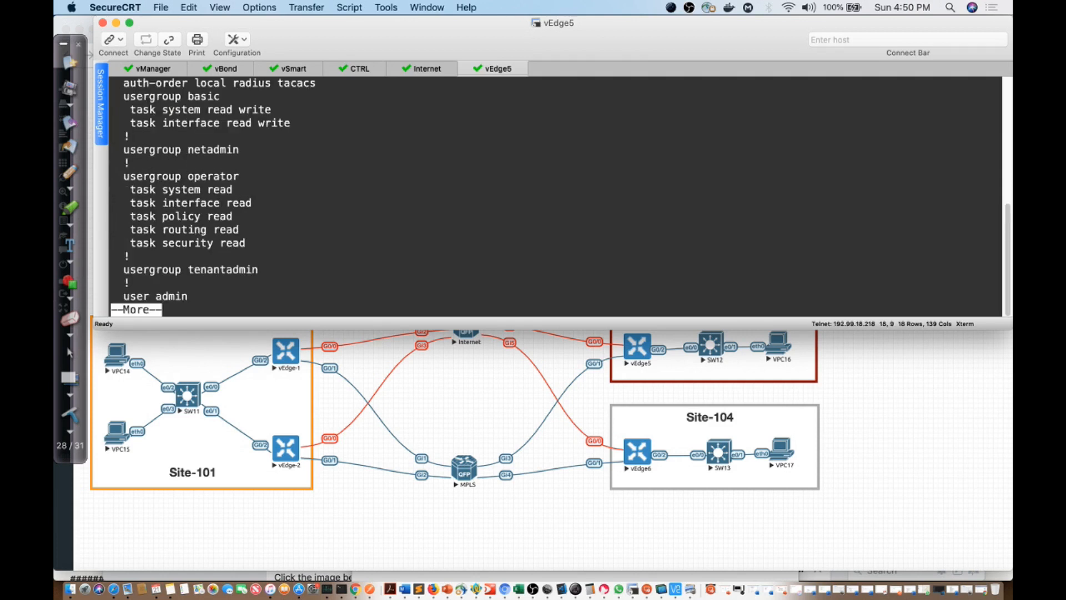
key(space)
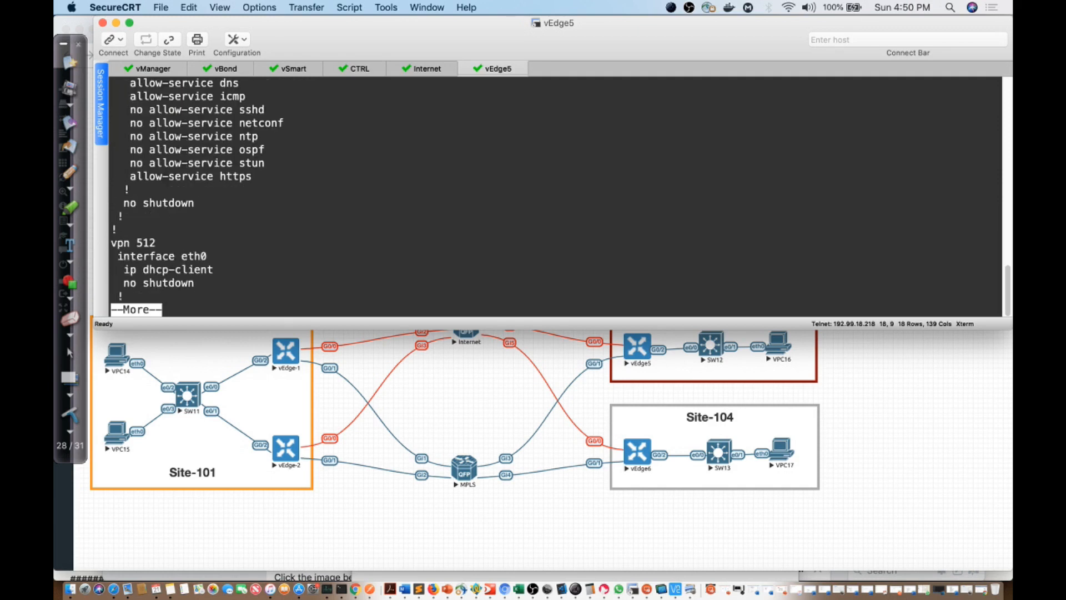
key(space)
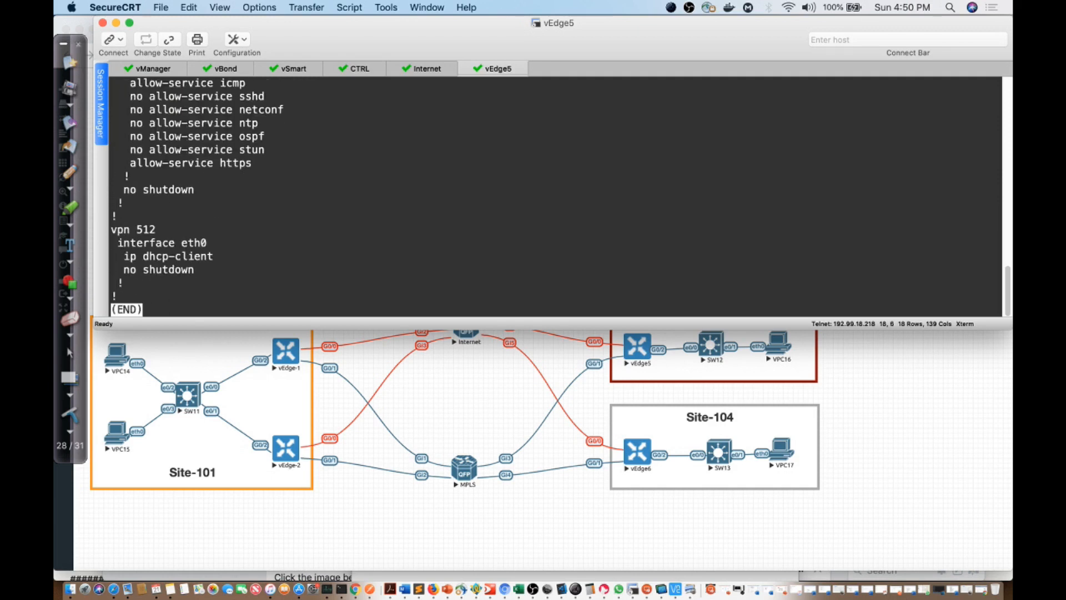
key(q)
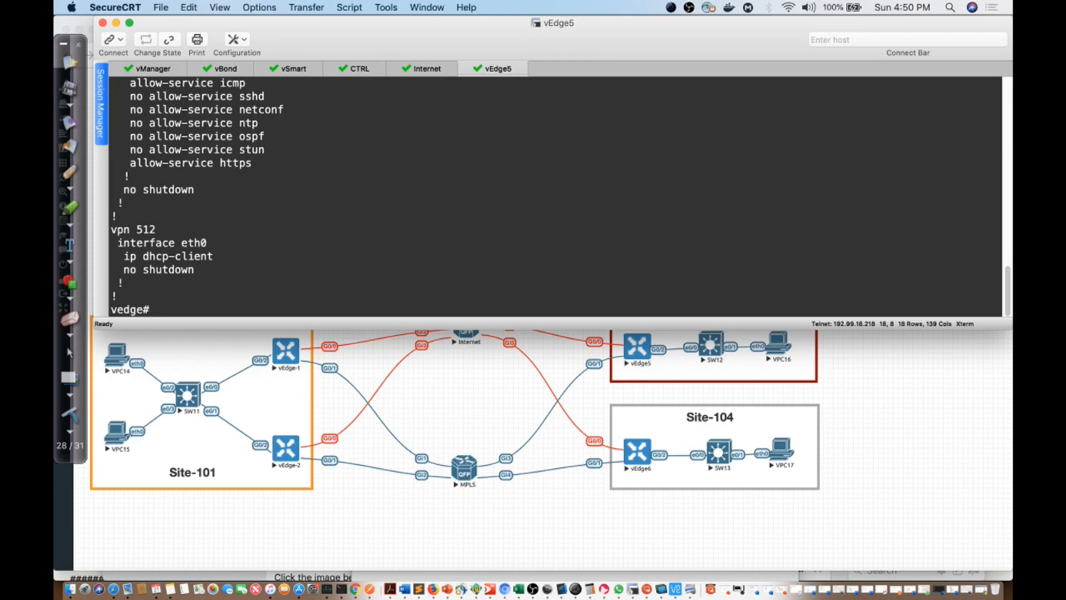
mouse_move(555, 388)
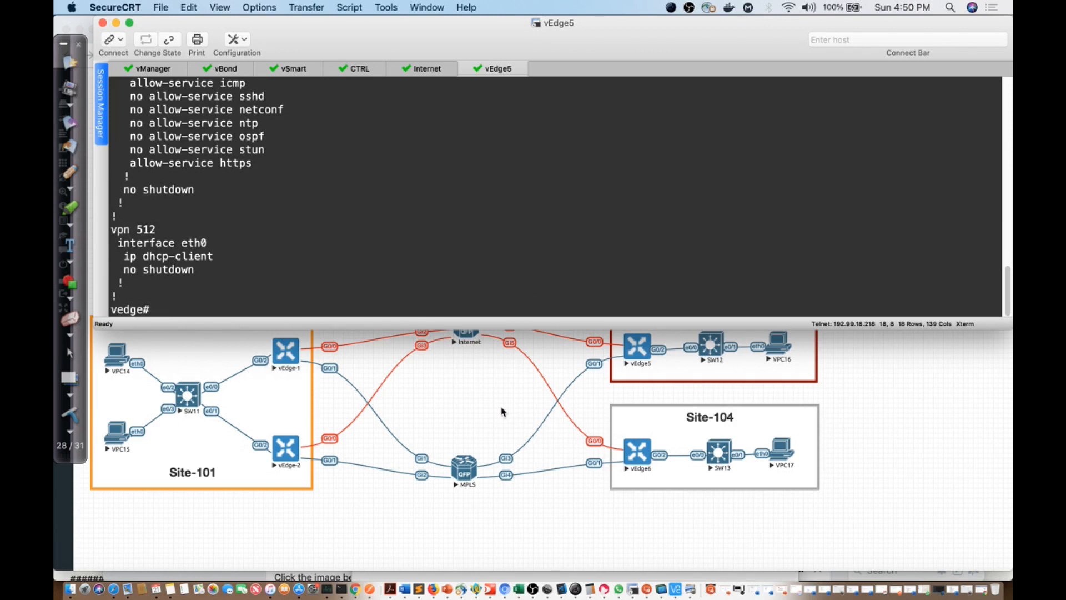
- Enter system configuration and set the host name to vEDGE-5
text(conf t)
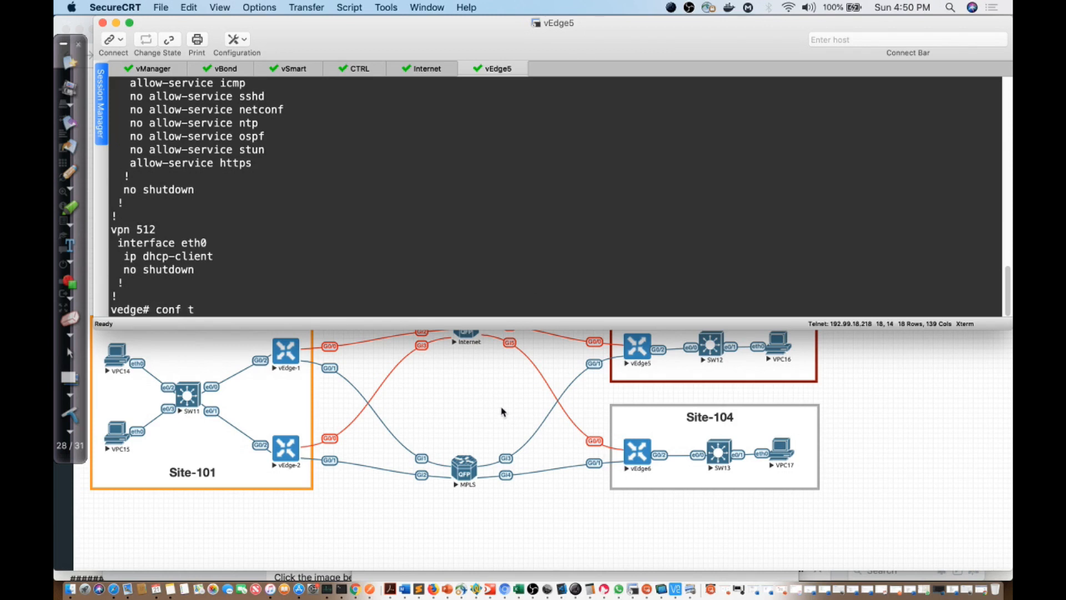
key(Return)
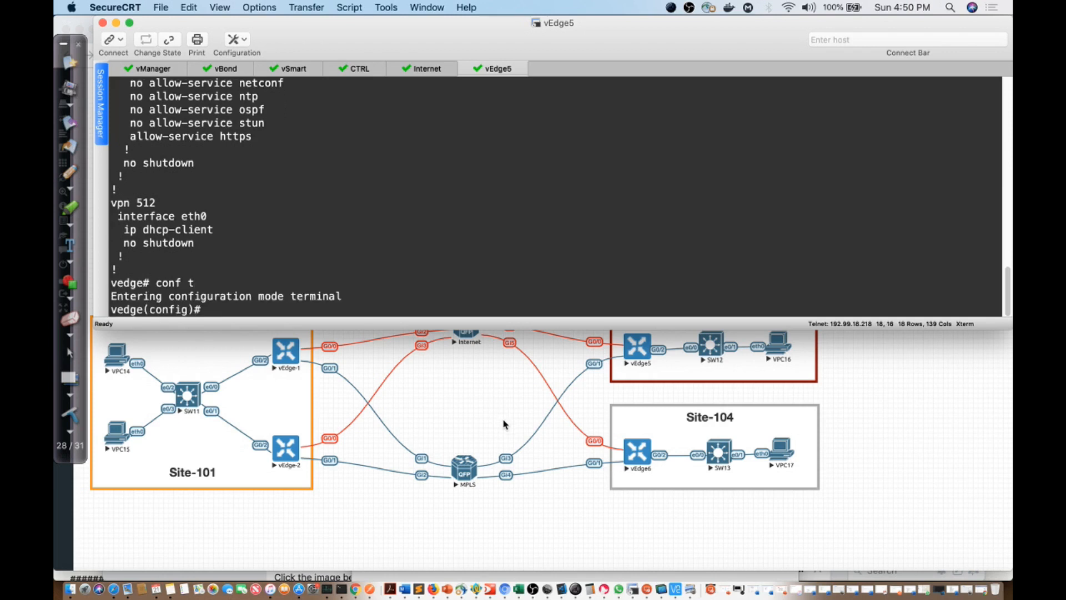
text(syst)
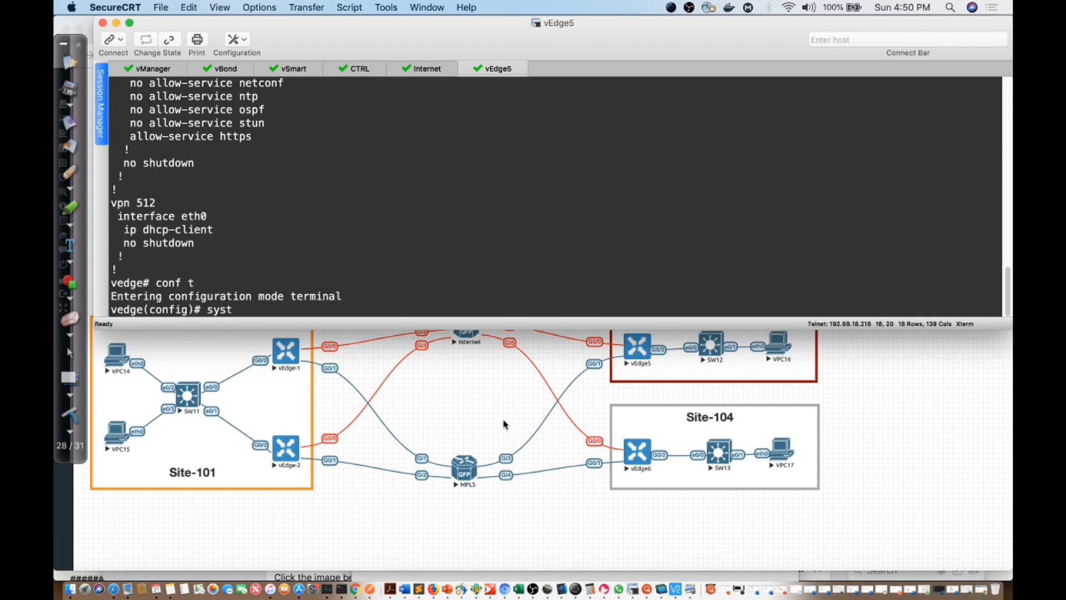
key(Return)
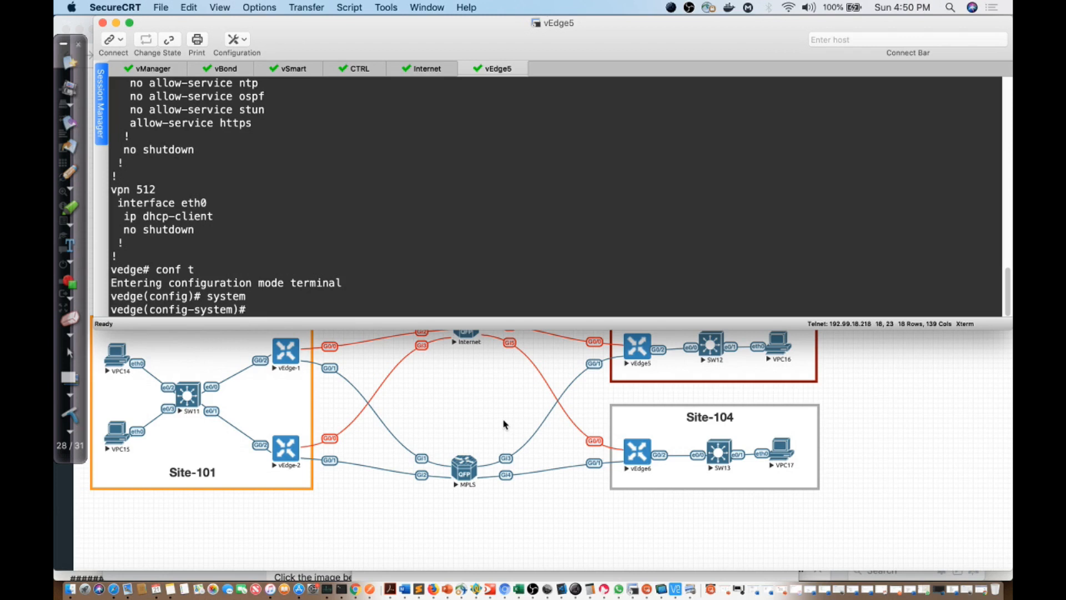
text(host-n)
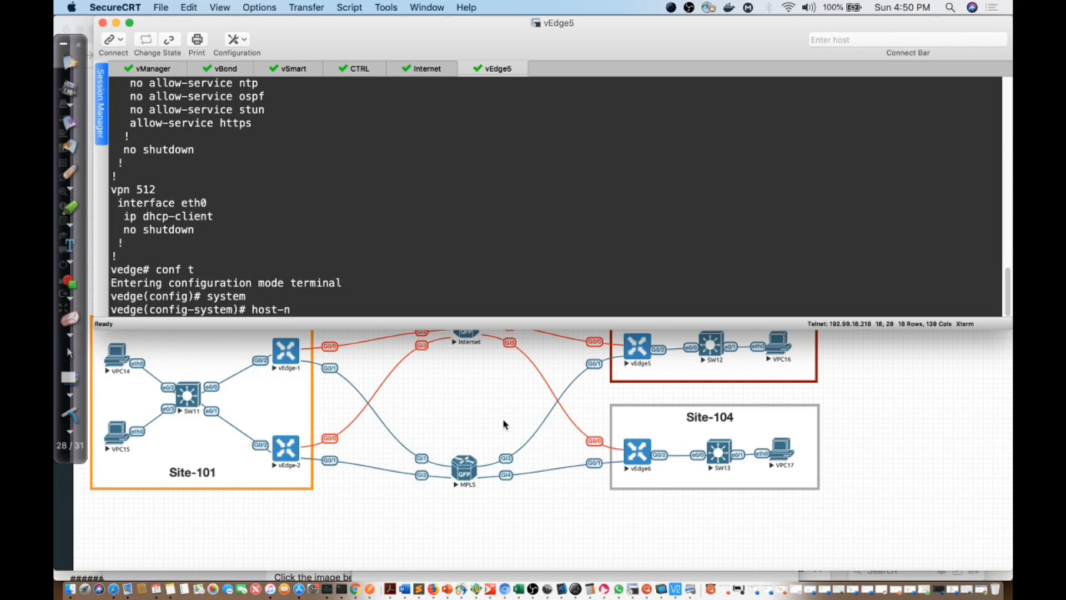
text(ame vED)
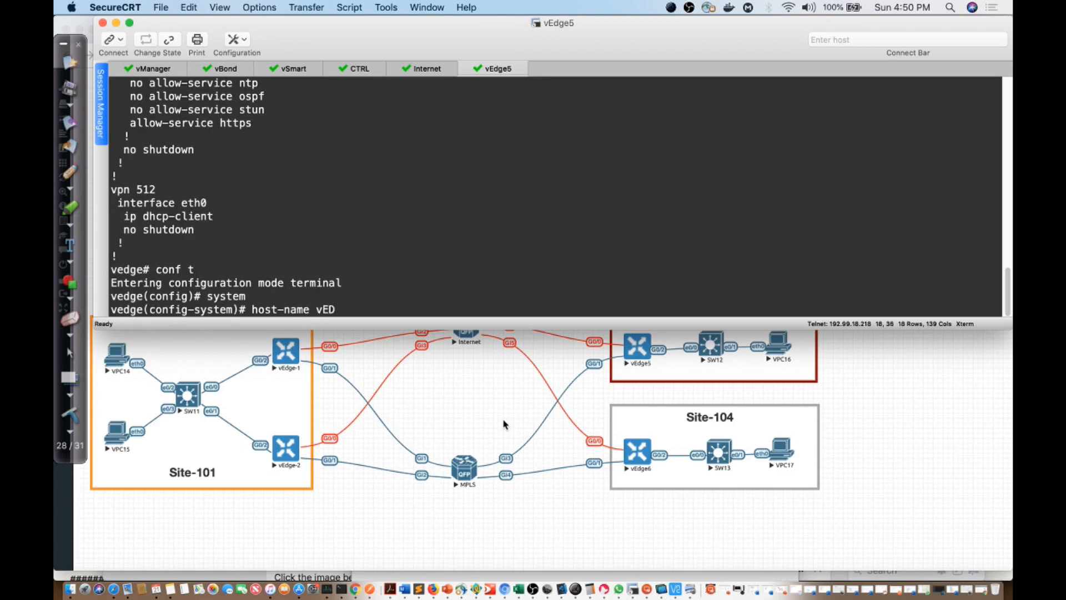
text(GE-5)
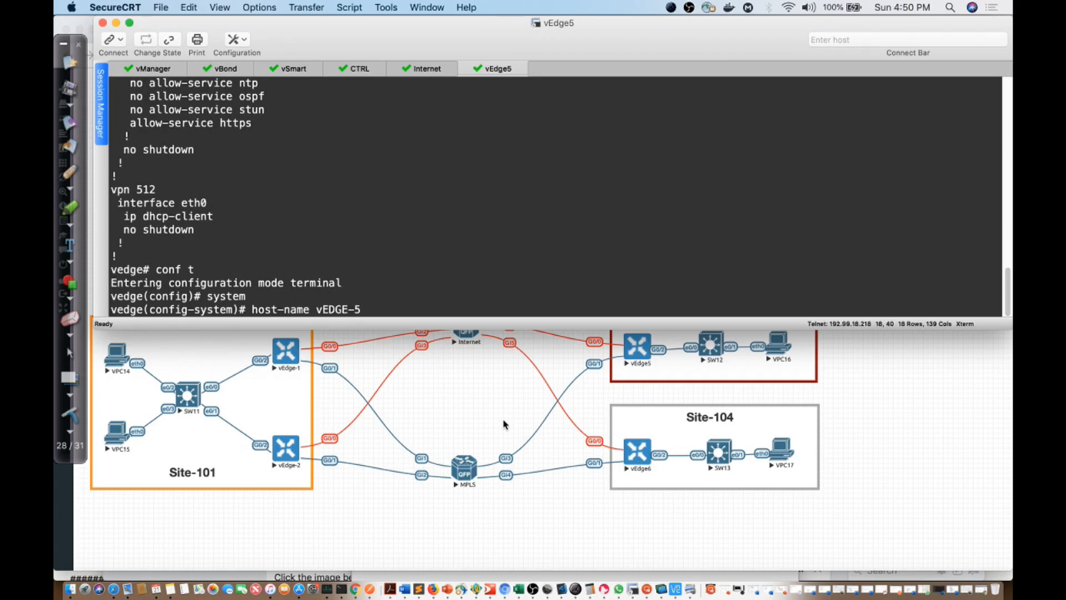
key(Return)
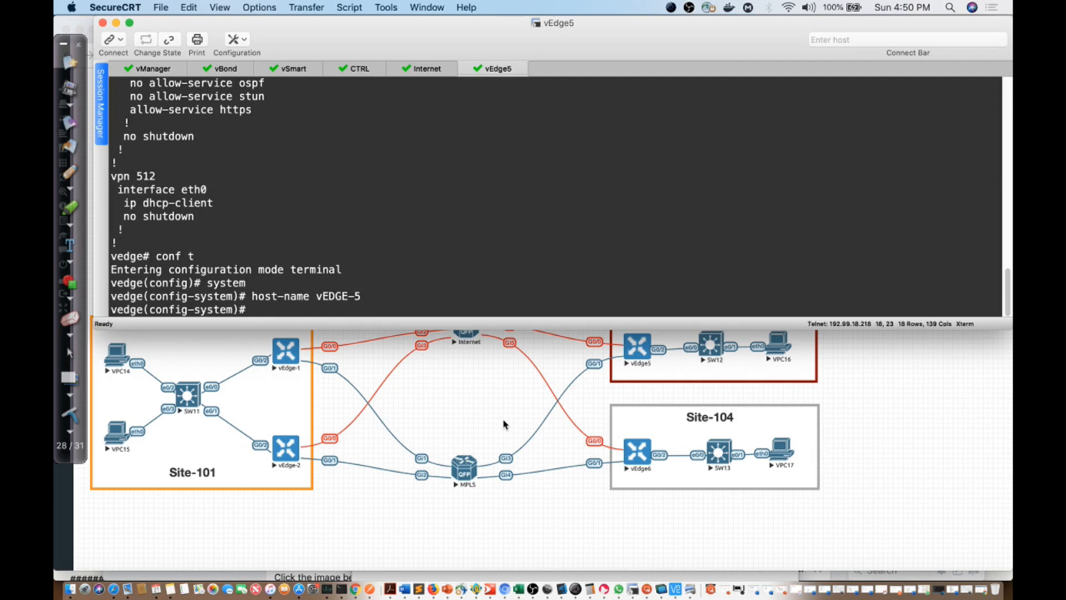
- Set site-id 103, system-ip 172.1.0.103, organization micronicslab.com, and vbond 172.1.100.202
text(site-id 103)
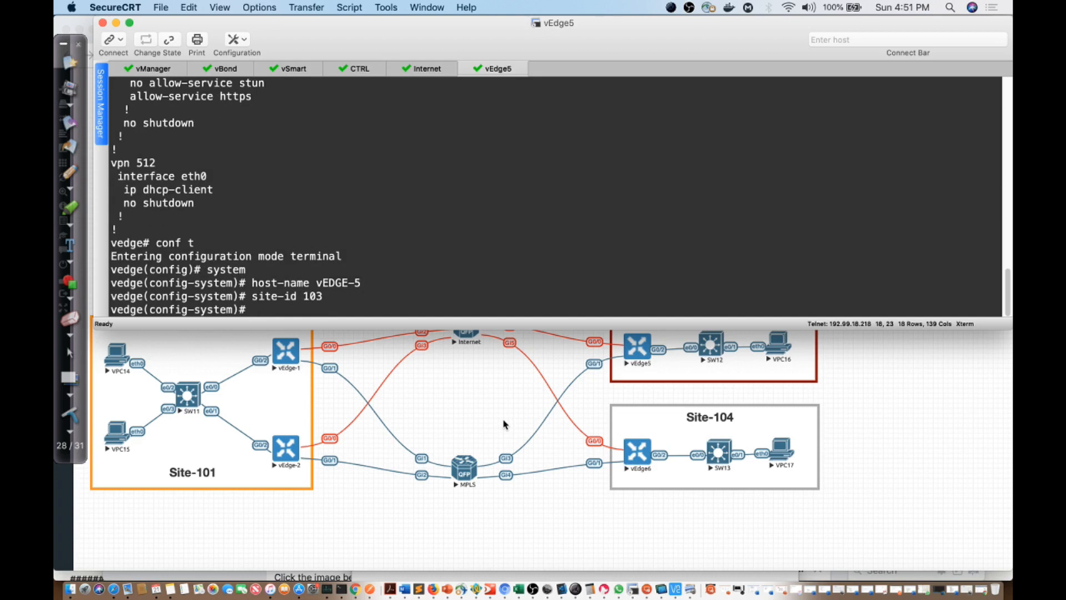
text(sy)
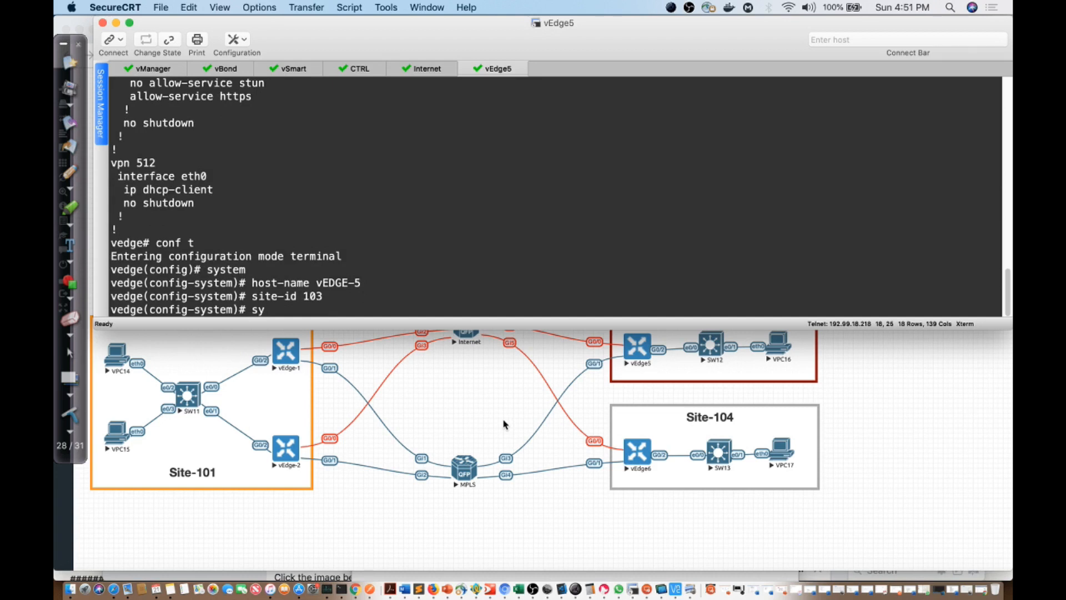
text(stem-ip 172.1.0.2)
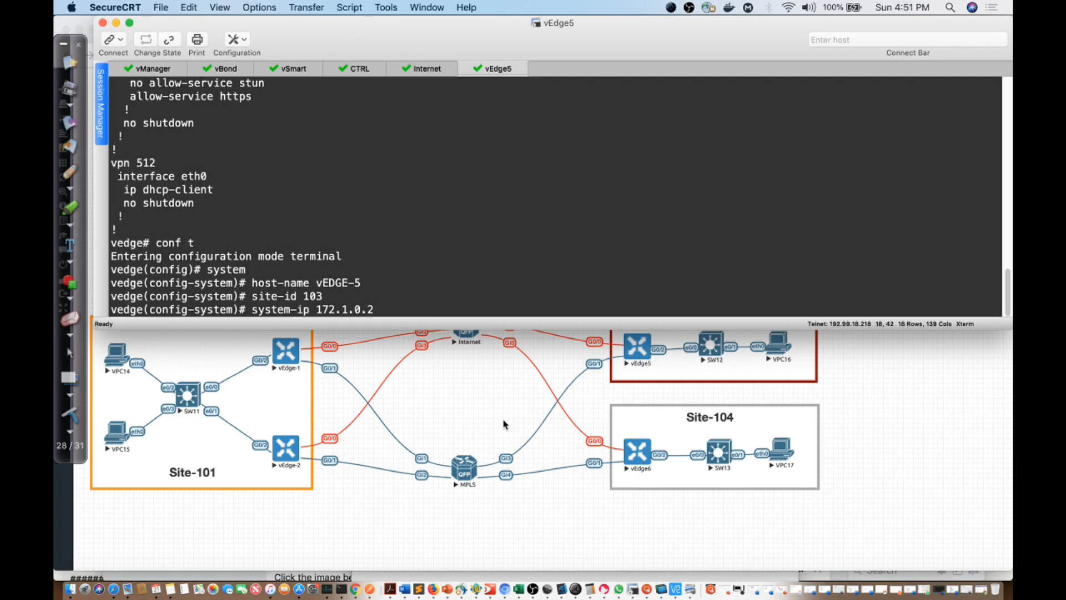
key(backspace)
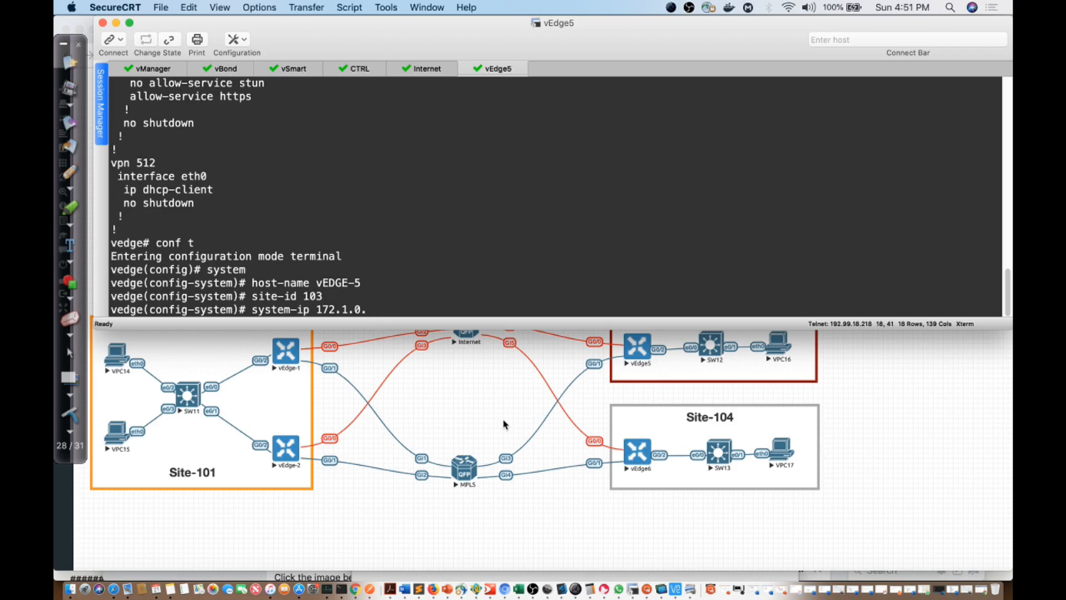
text(103)
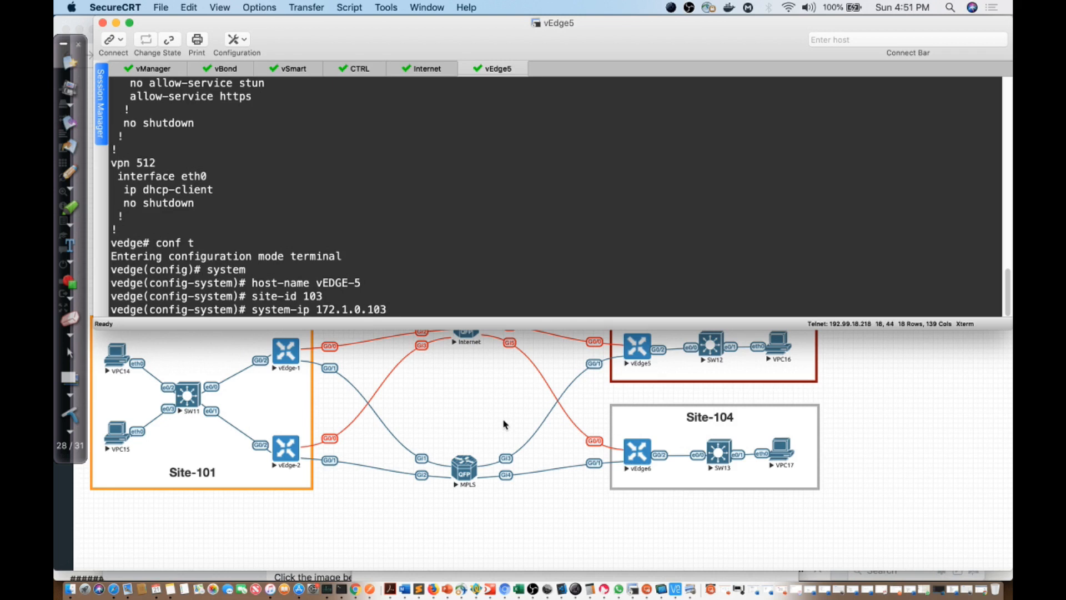
key(Return)
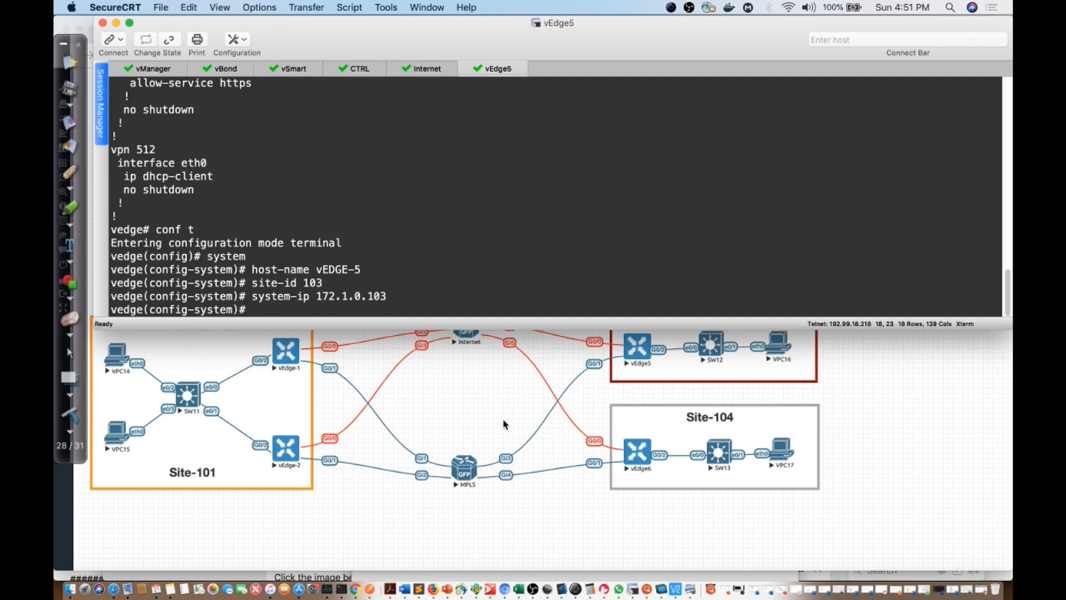
text(organization-name)
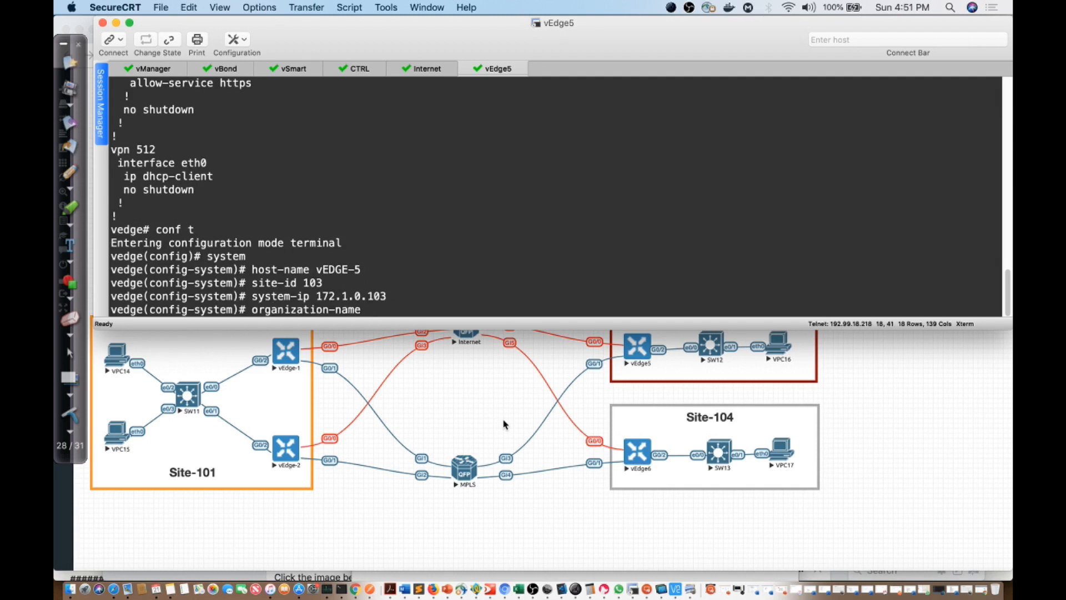
text(micronicslab.com)
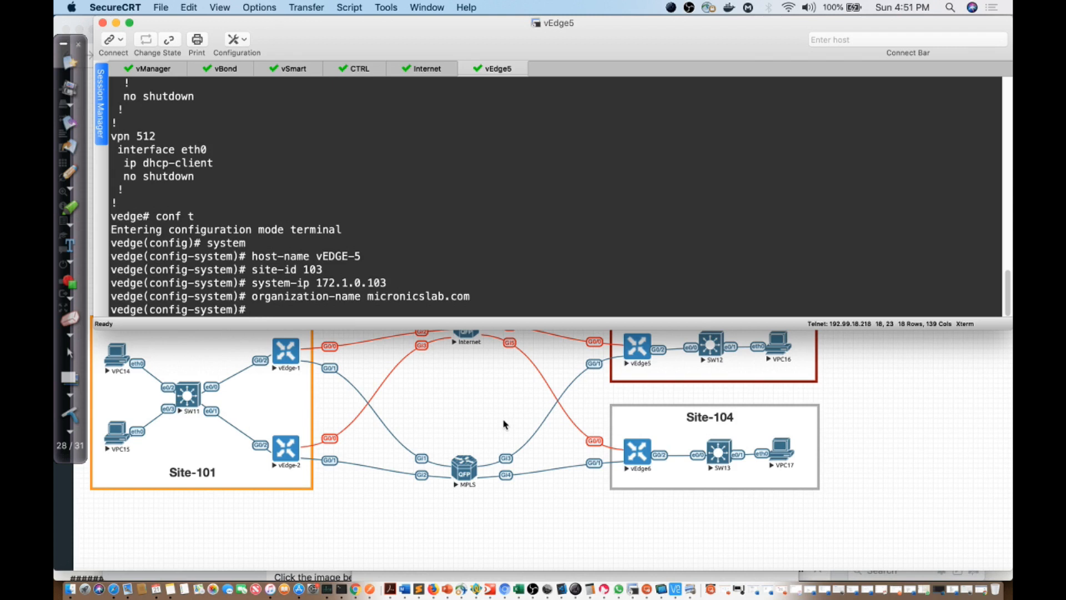
text(vbond 172)
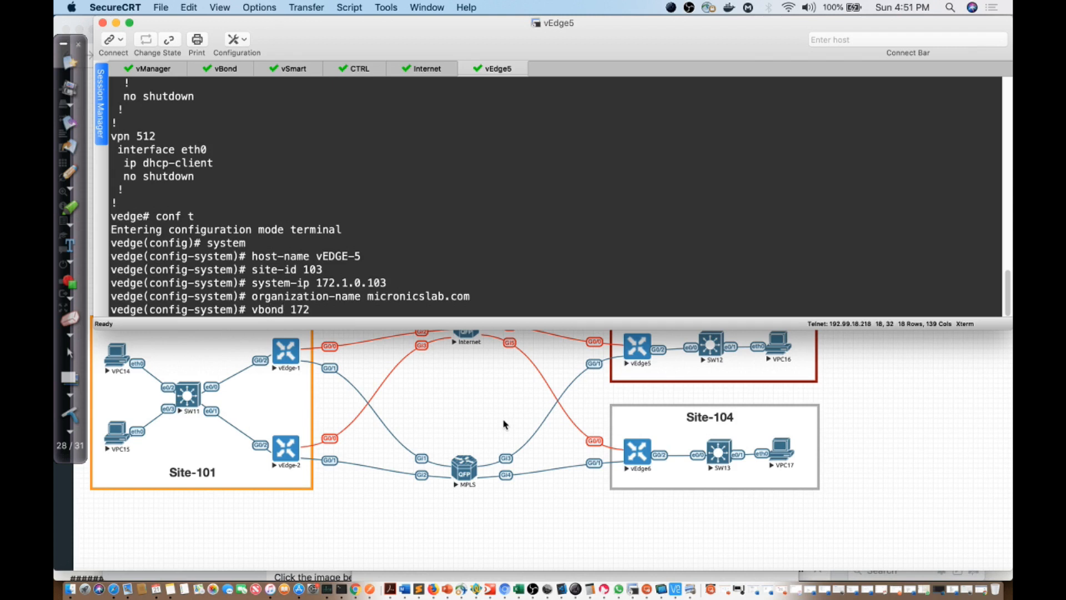
text(.1.100.202)
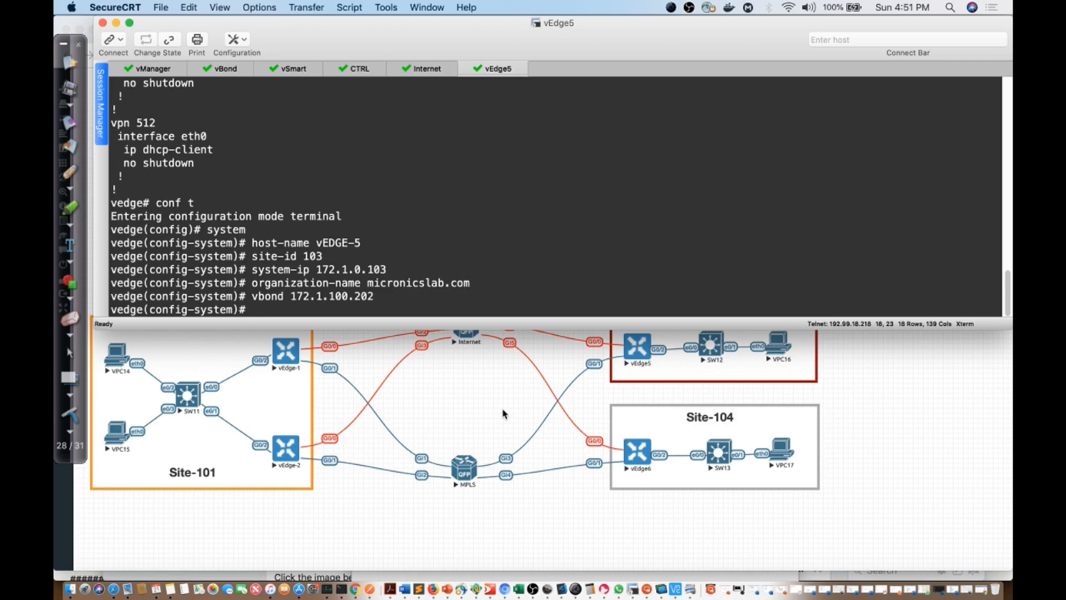
- Add preferred NTP server 172.1.100.254 in vpn 0
text(ntp)
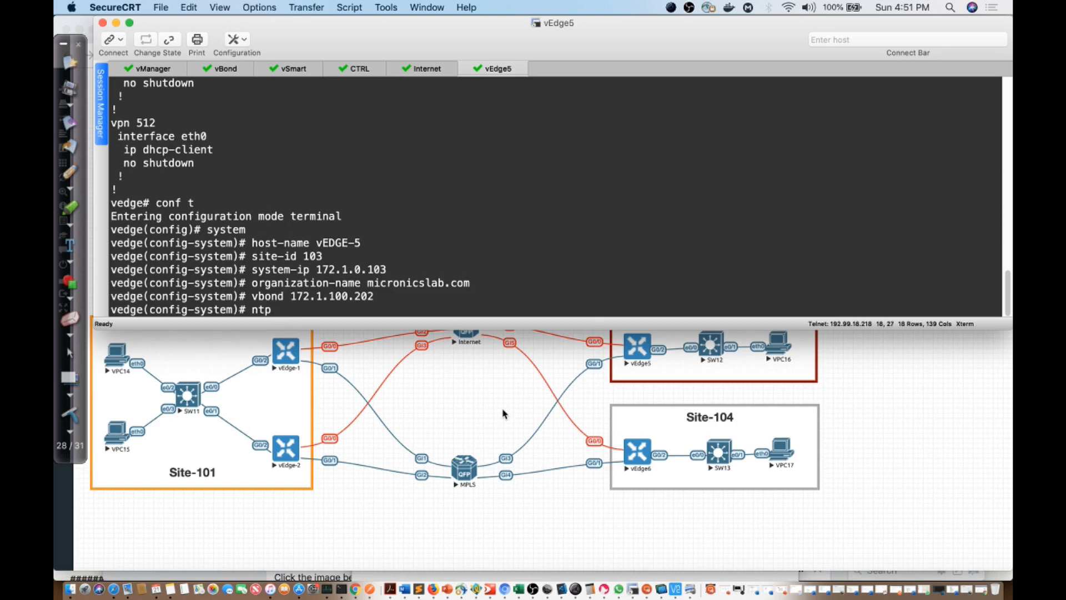
text(server 19)
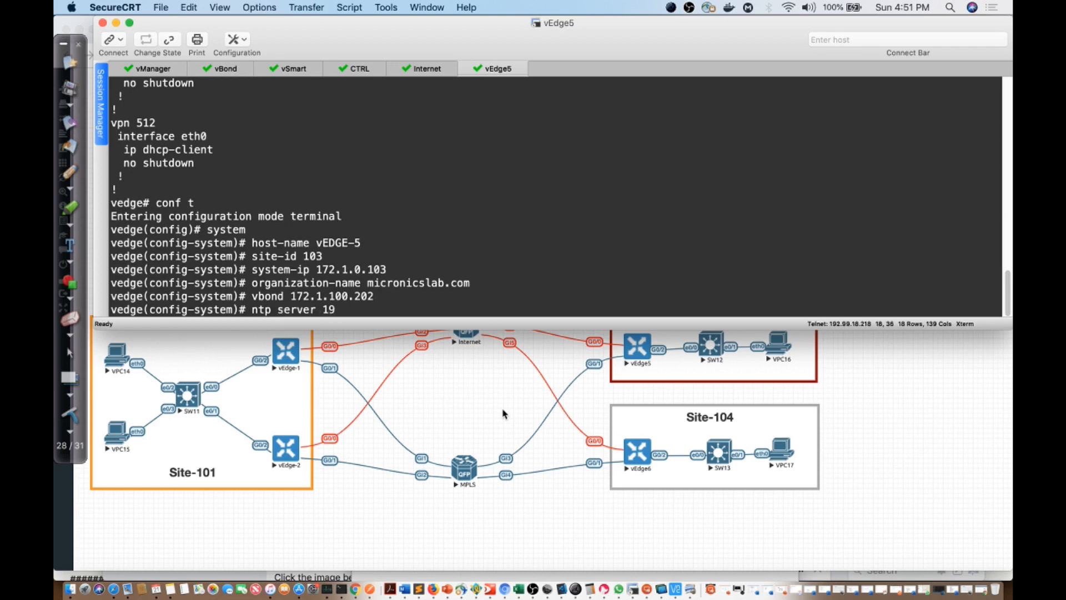
text(72.1.)
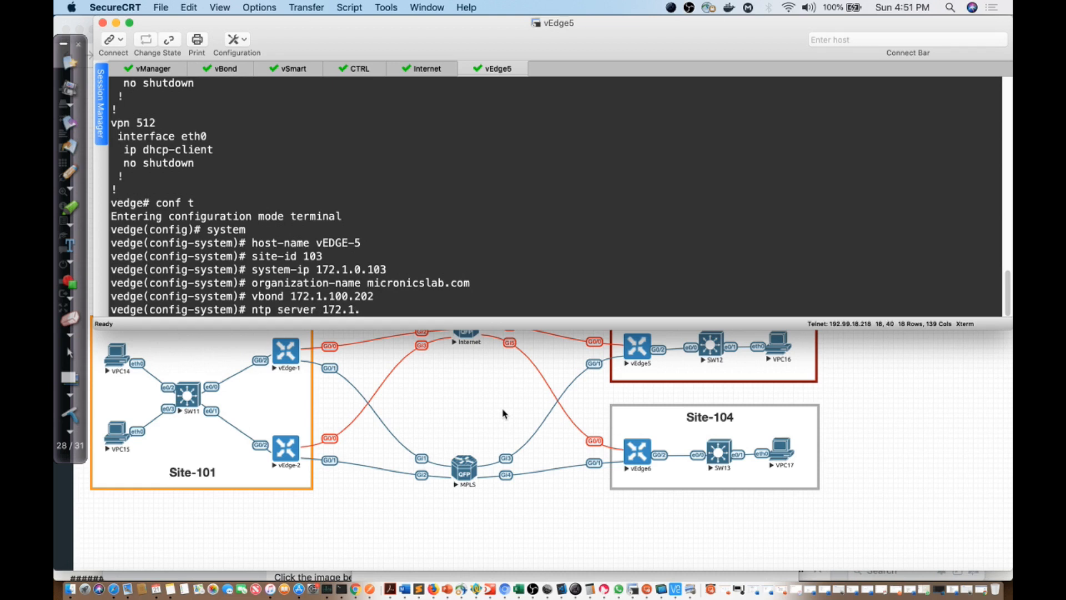
text(00.254)
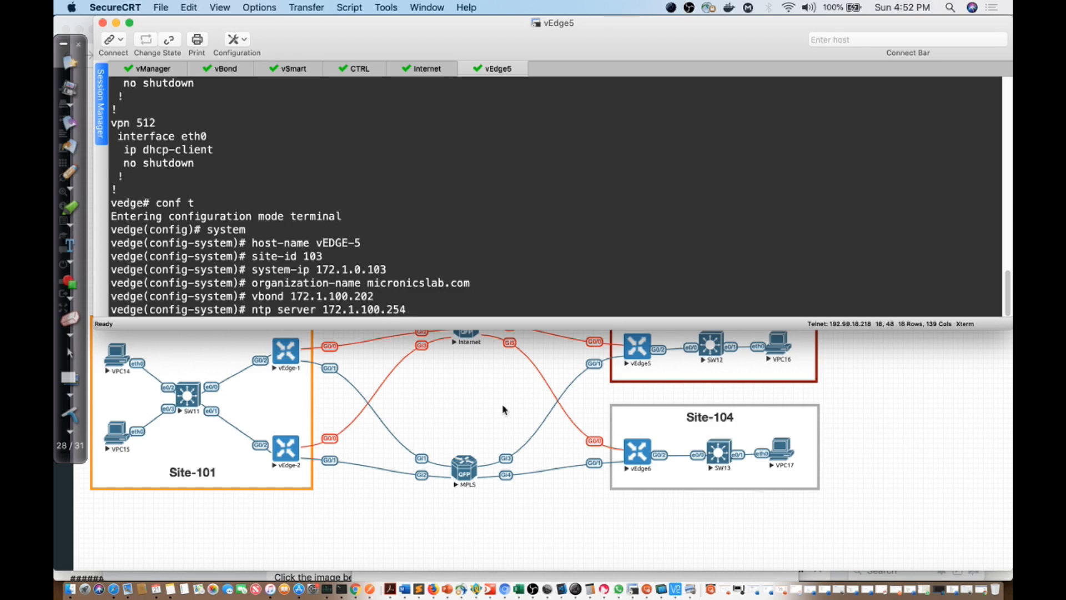
text(prefer)
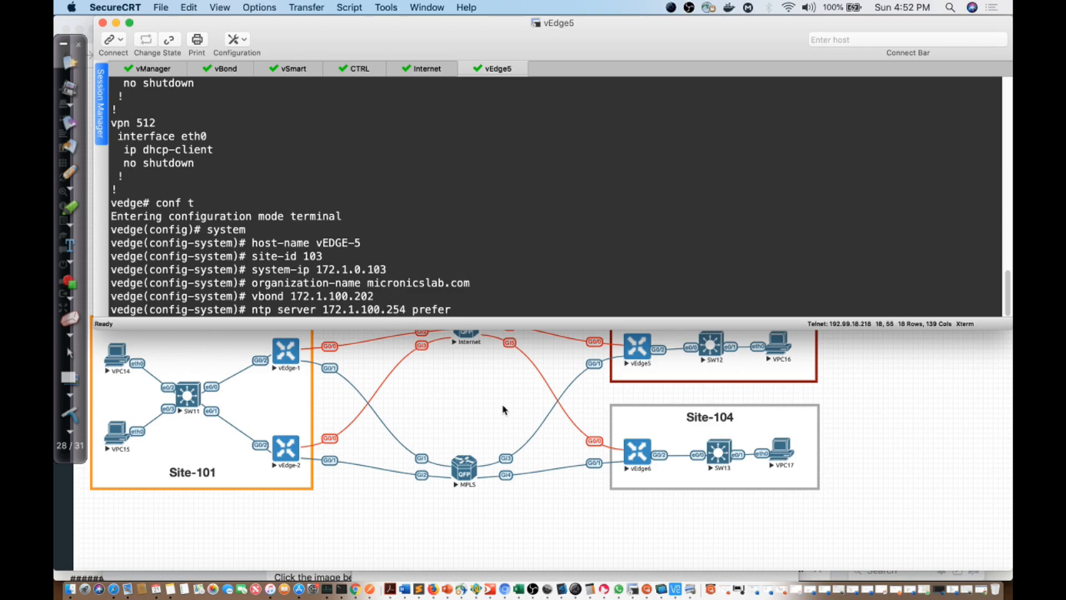
key(Return)
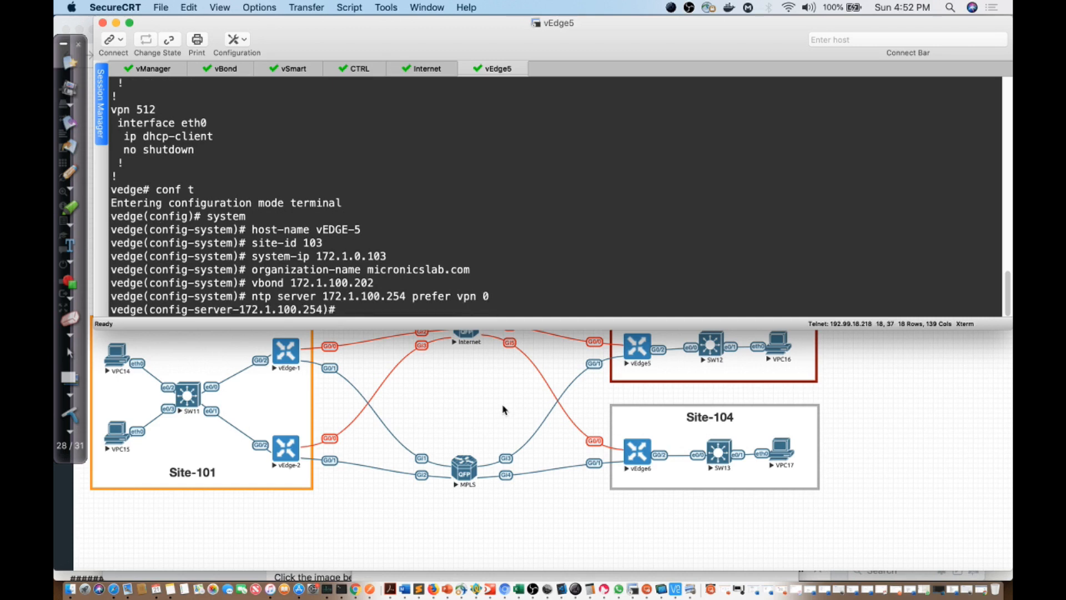
text(exit)
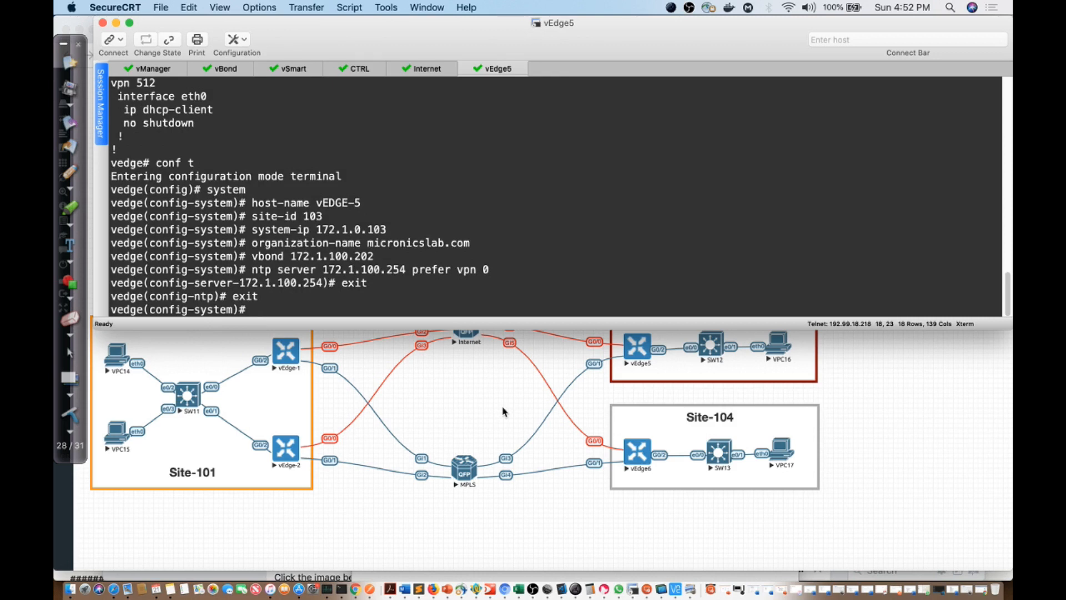
- Set clock timezone America/New_York and commit the system settings
text(clock timezone)
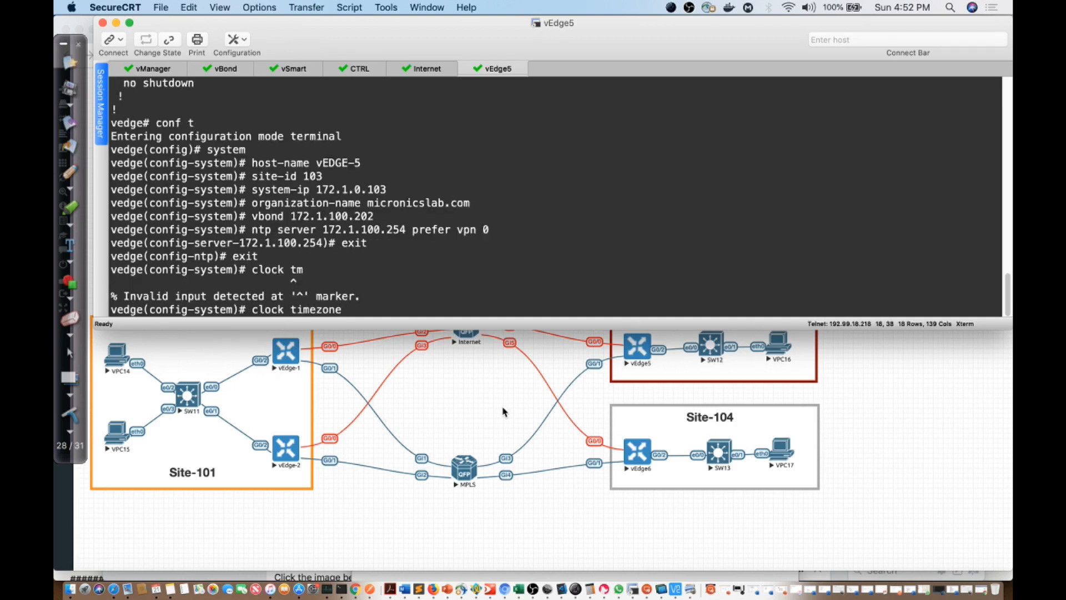
text(America/New_York)
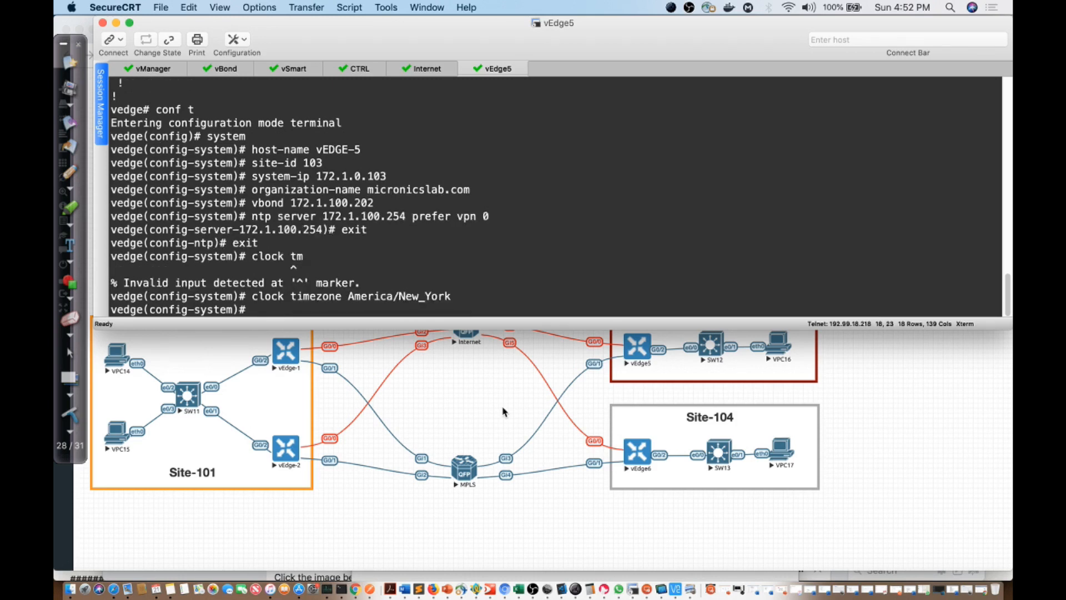
text(commit)
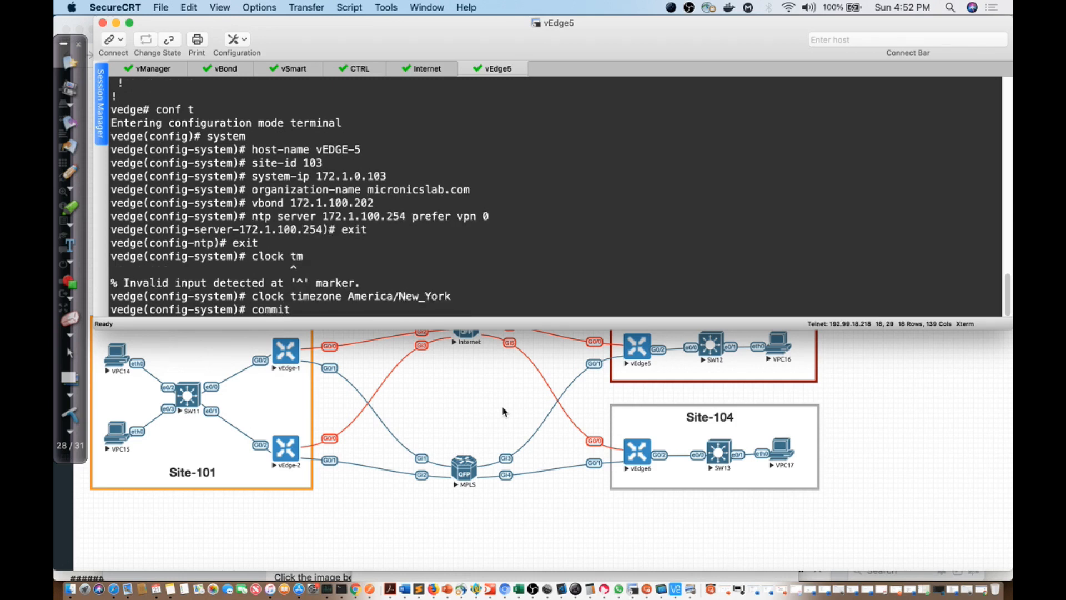
key(Return)
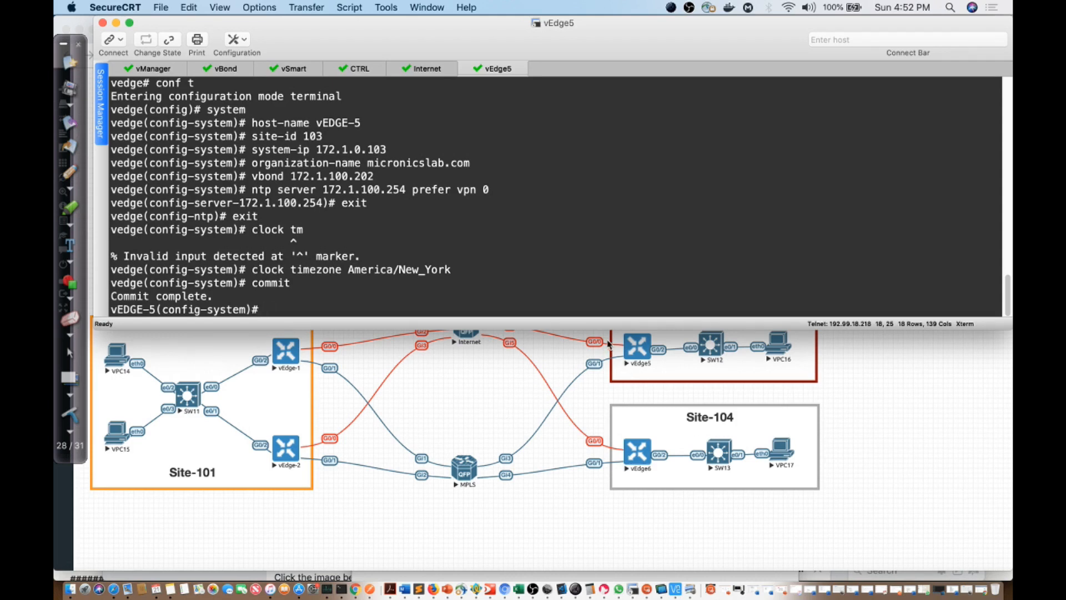
mouse_move(600, 305)
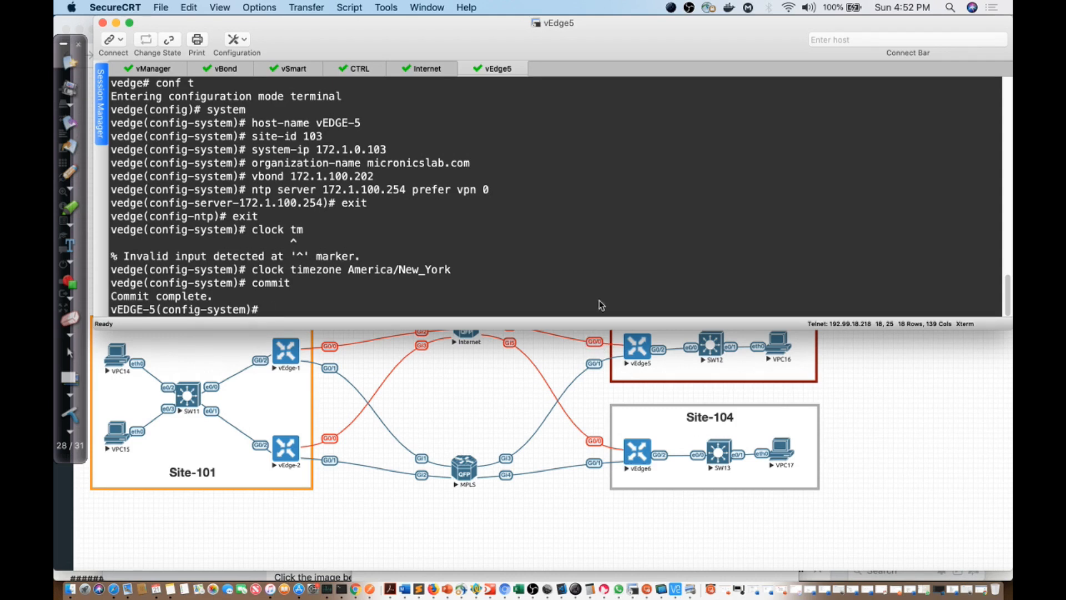
mouse_move(619, 263)
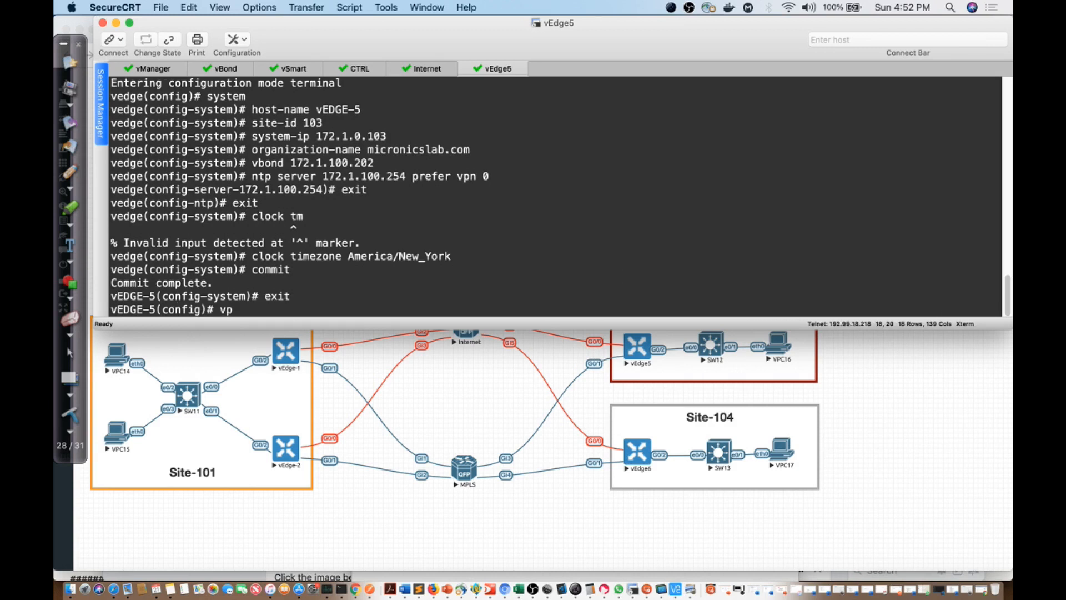
- In VPN 0, add ip route 0.0.0.0/0 with next hop 172.1.103.254
text(n 0)
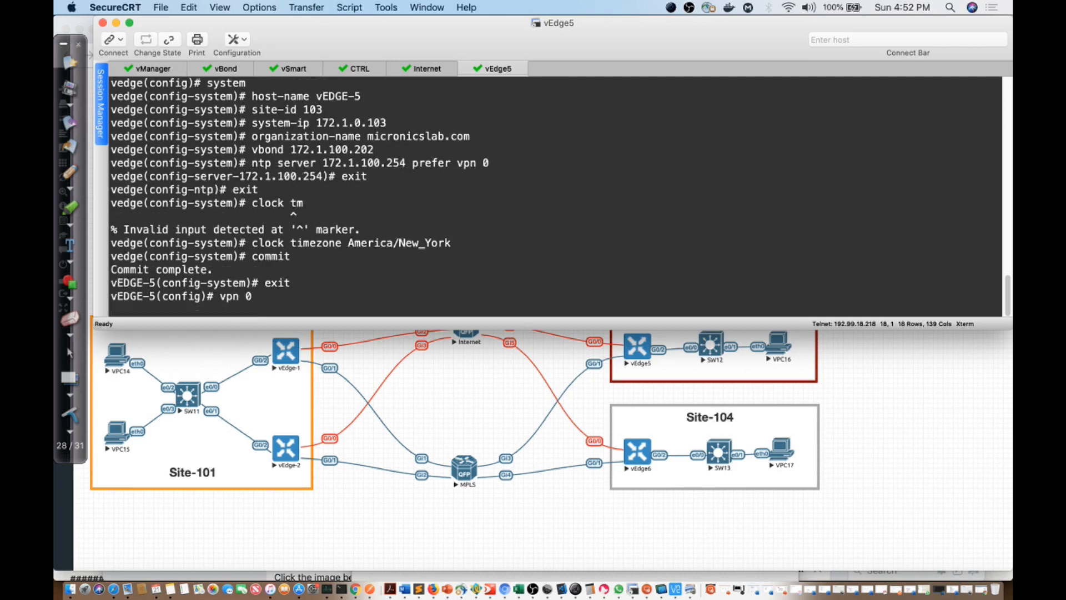
key(Return)
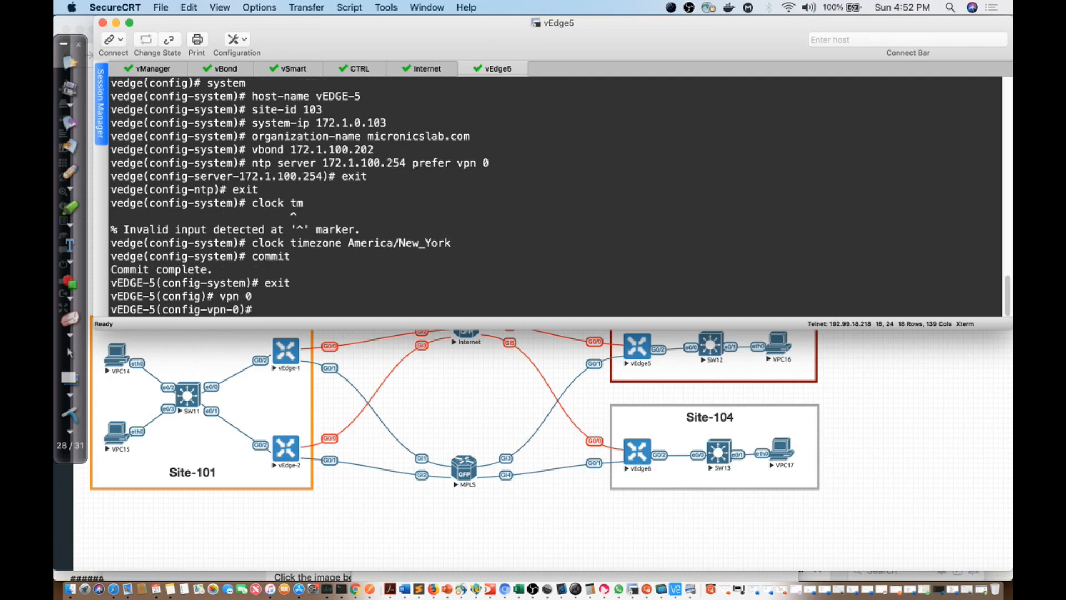
text(ip route 0)
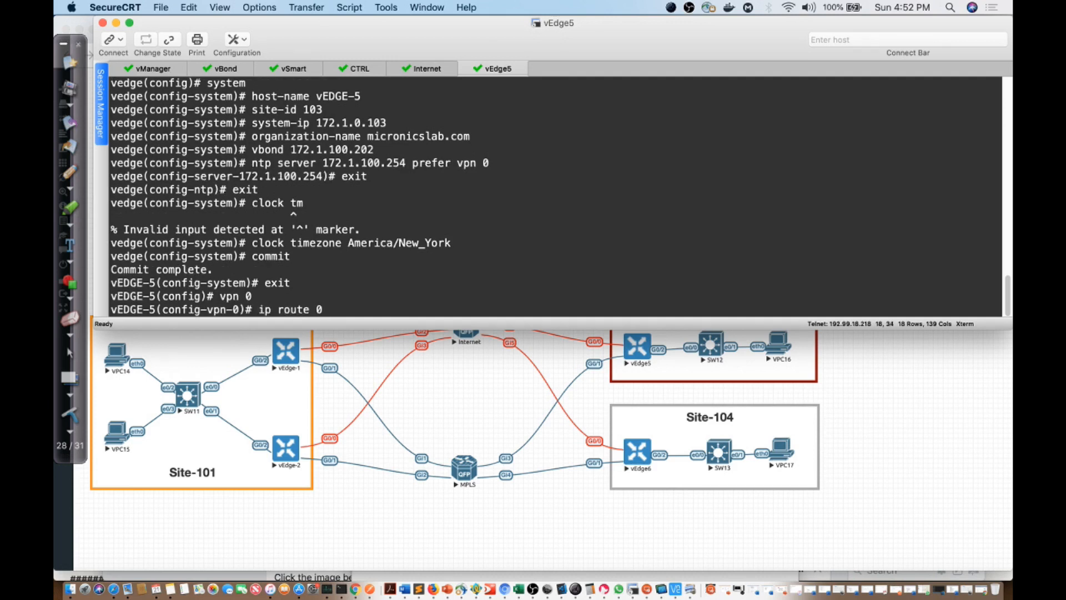
text(0.0.0.0/0)
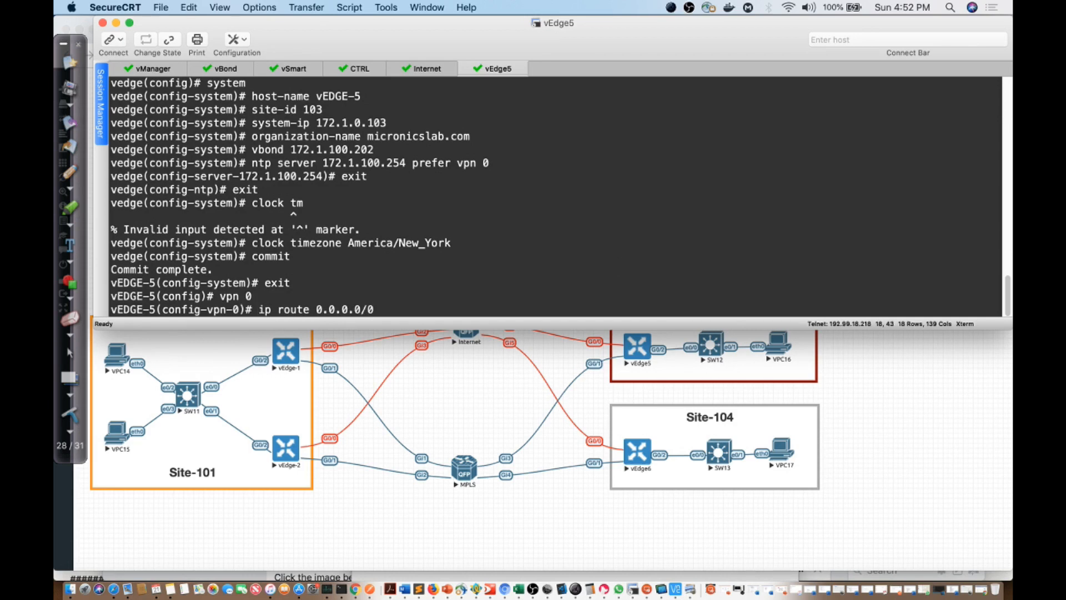
text(172.)
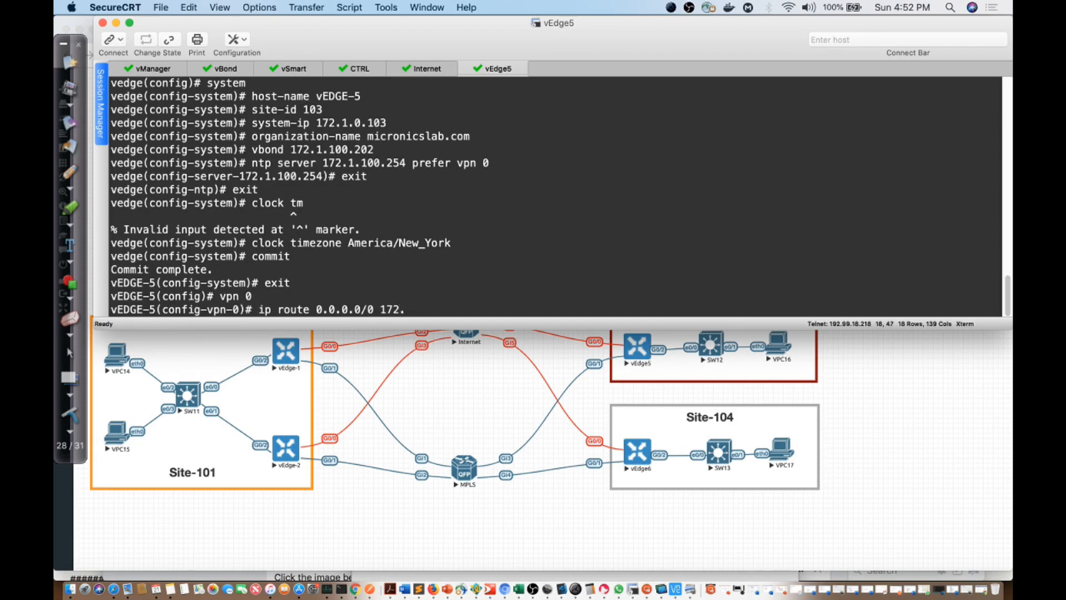
text(1.10)
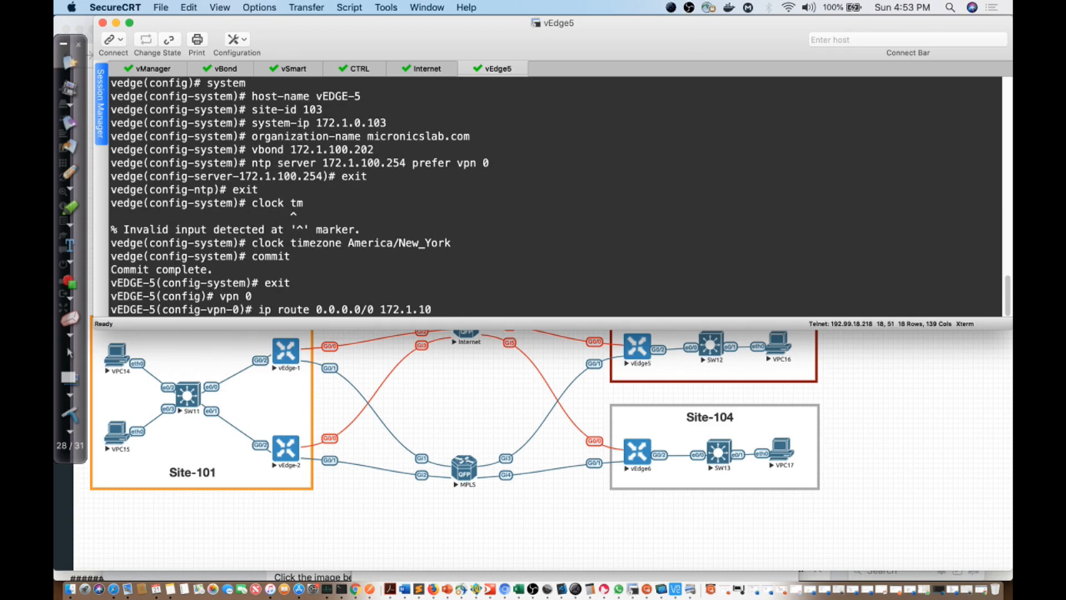
text(3.)
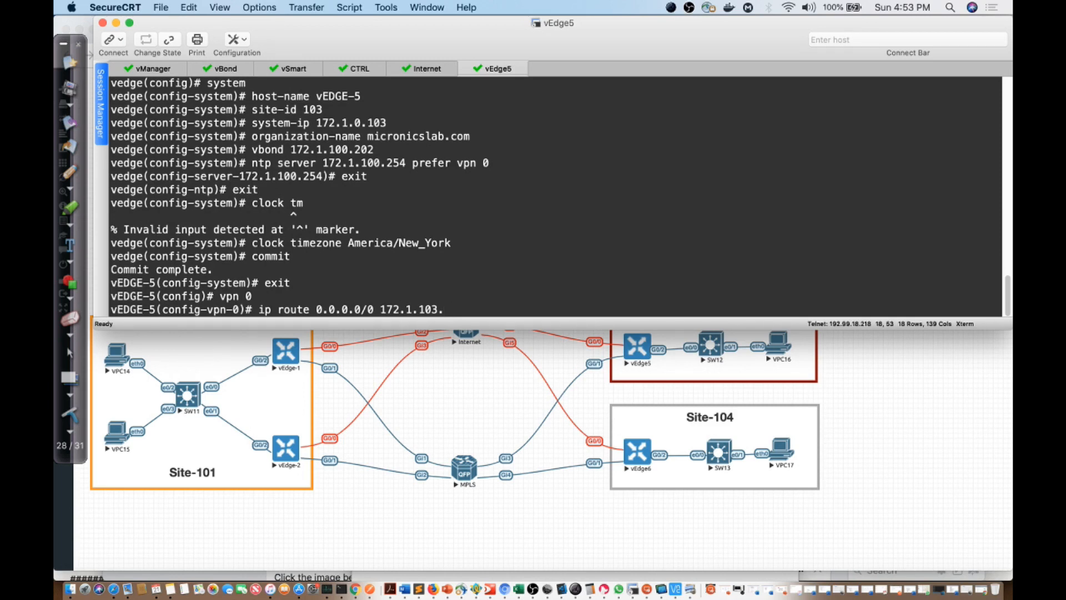
text(254)
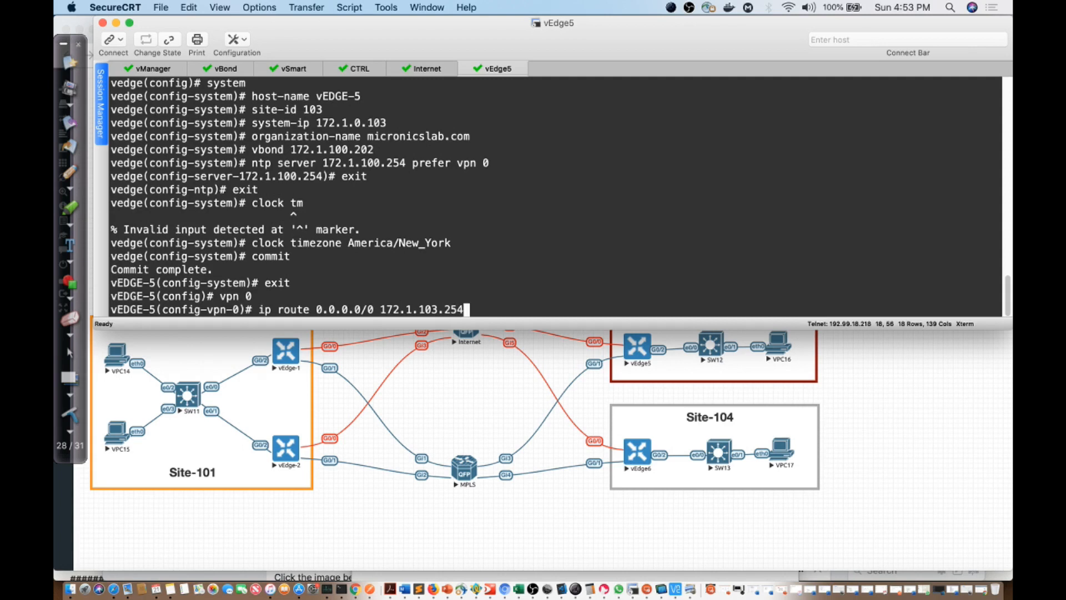
key(Return)
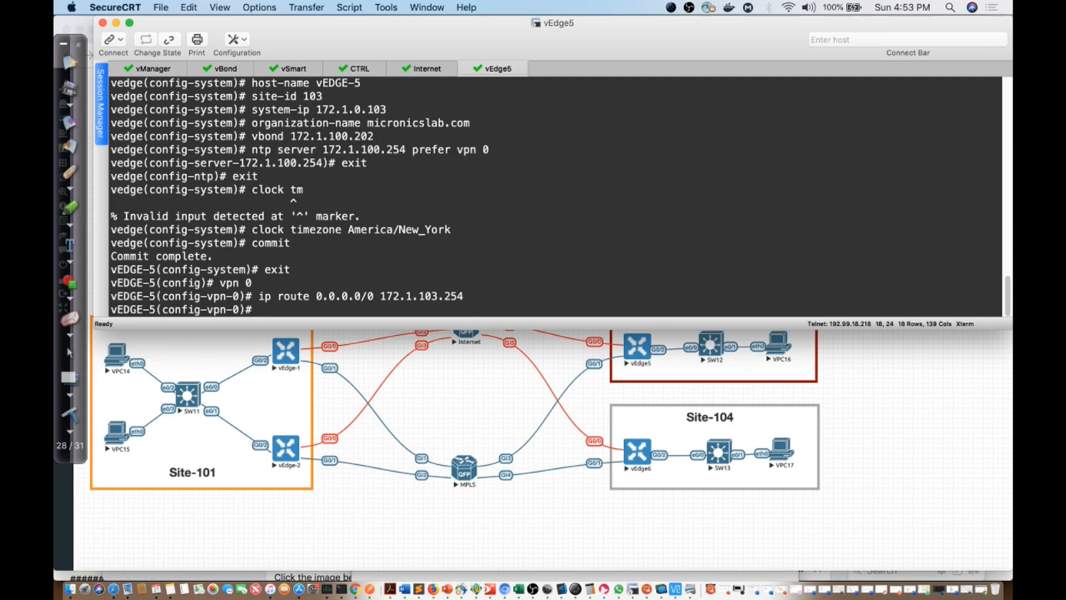
- Assign ge0/0 the address 172.1.103.1/24 and commit the VPN 0 changes
text(interface)
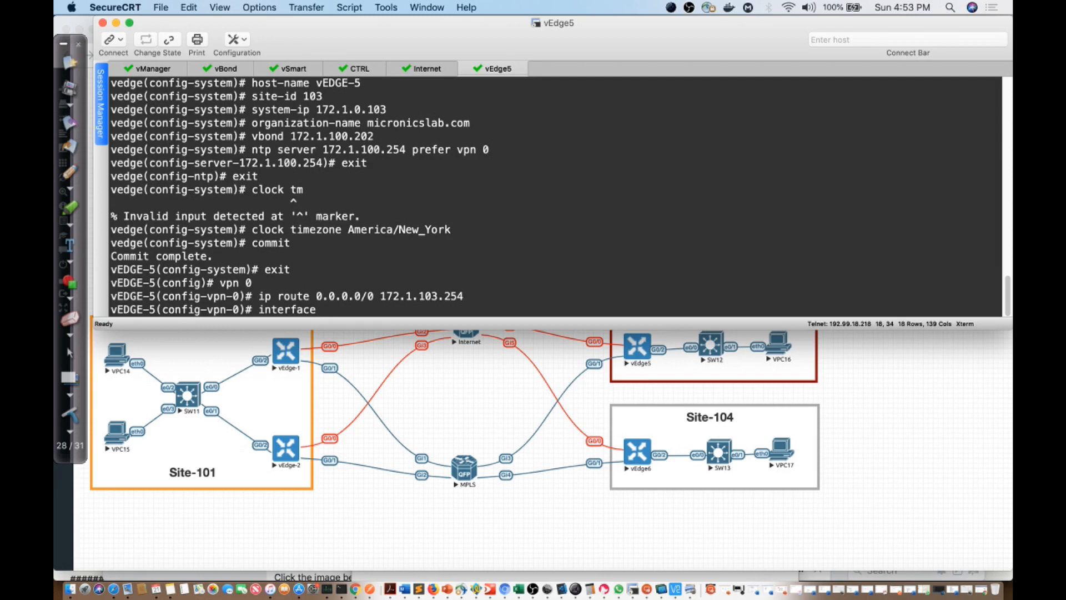
text(g0)
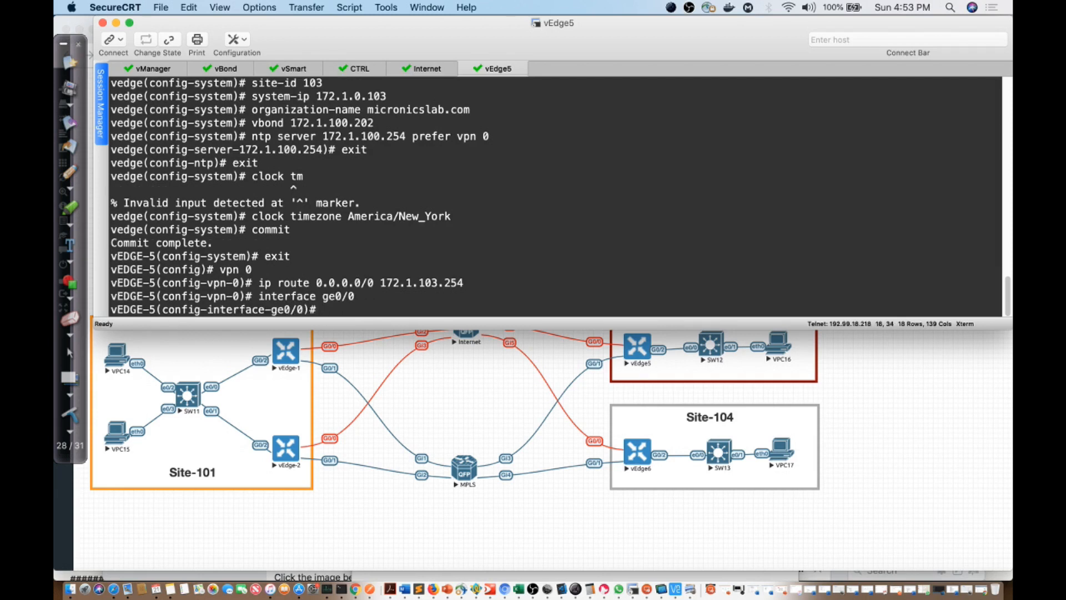
text(i)
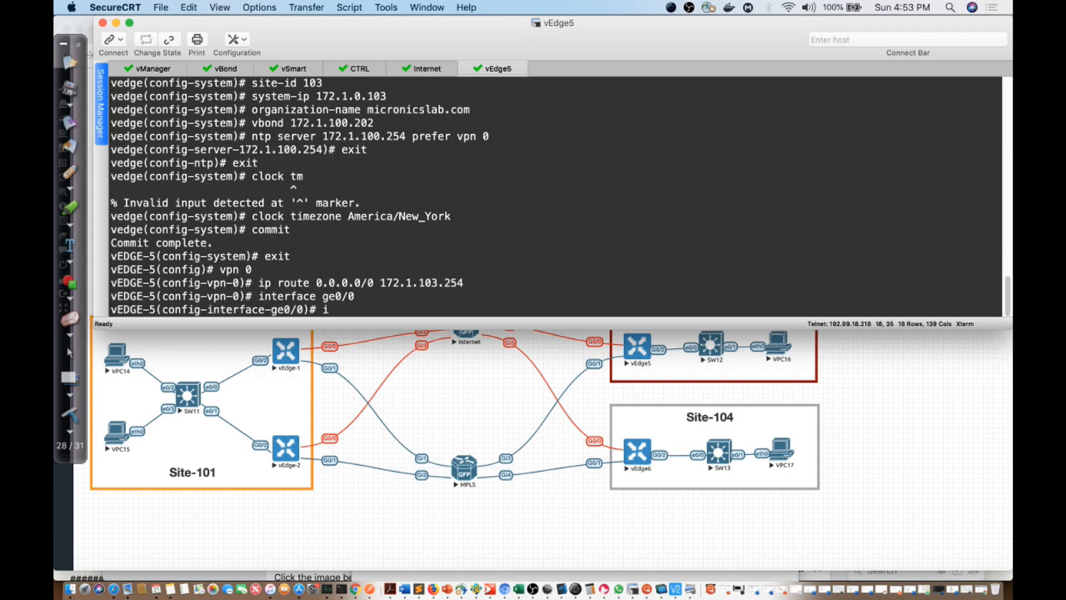
text(p address 172.1)
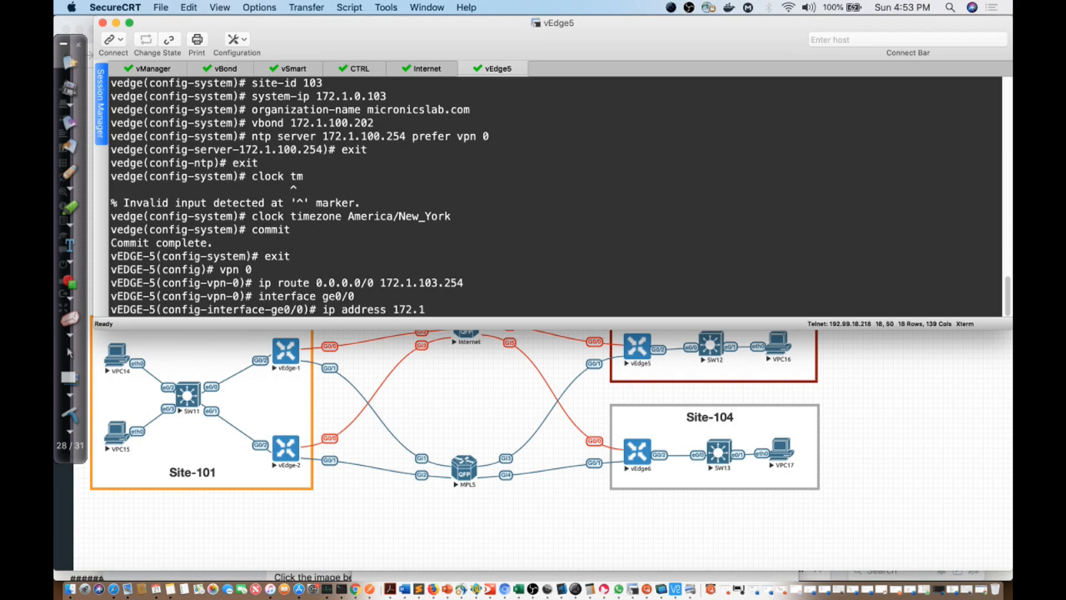
text(103.)
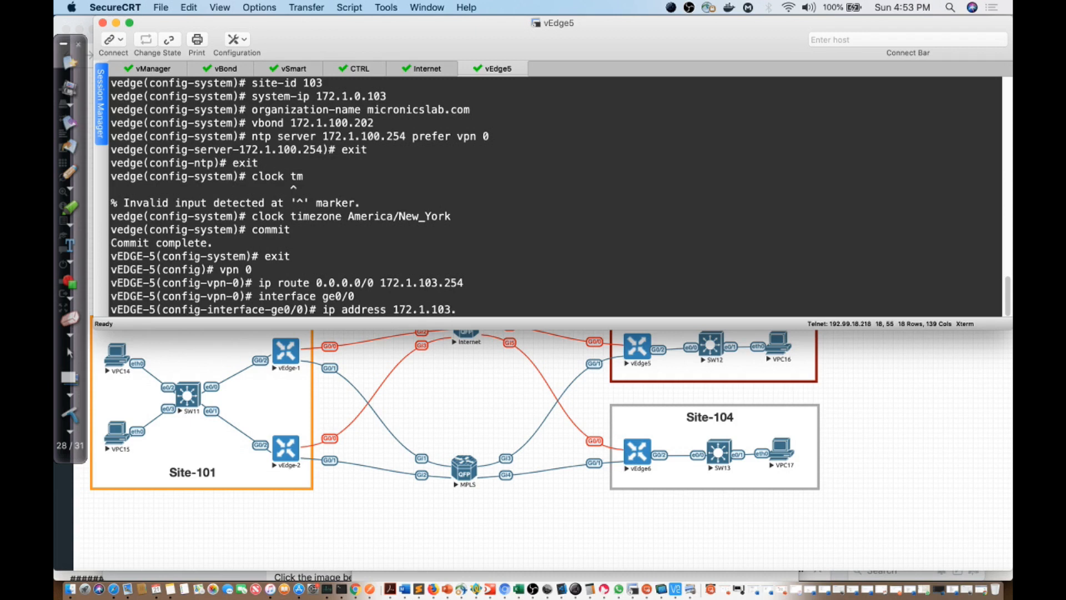
text(1/24)
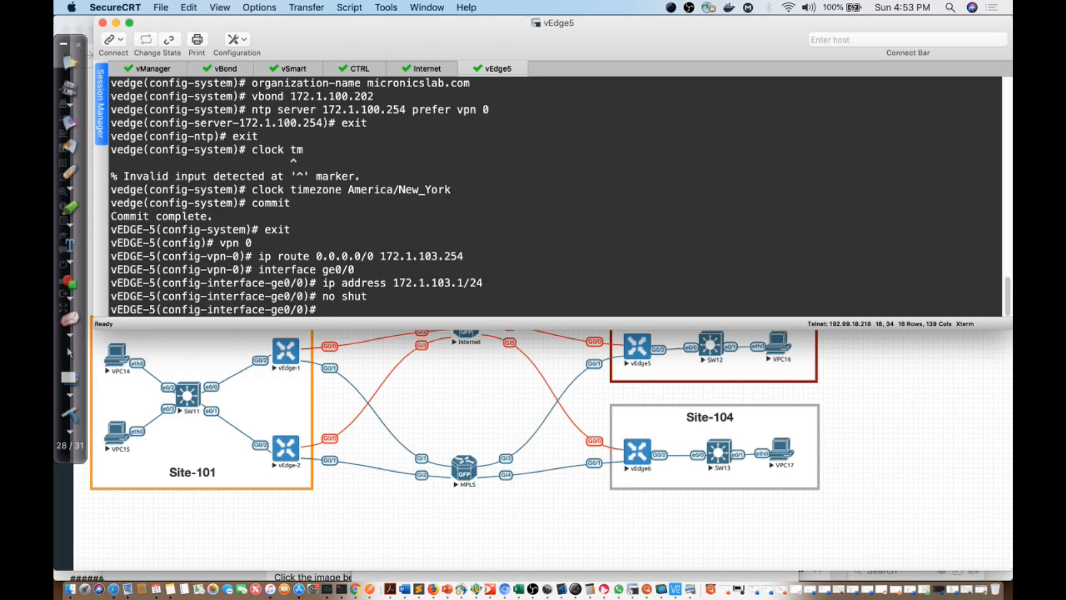
text(commit)
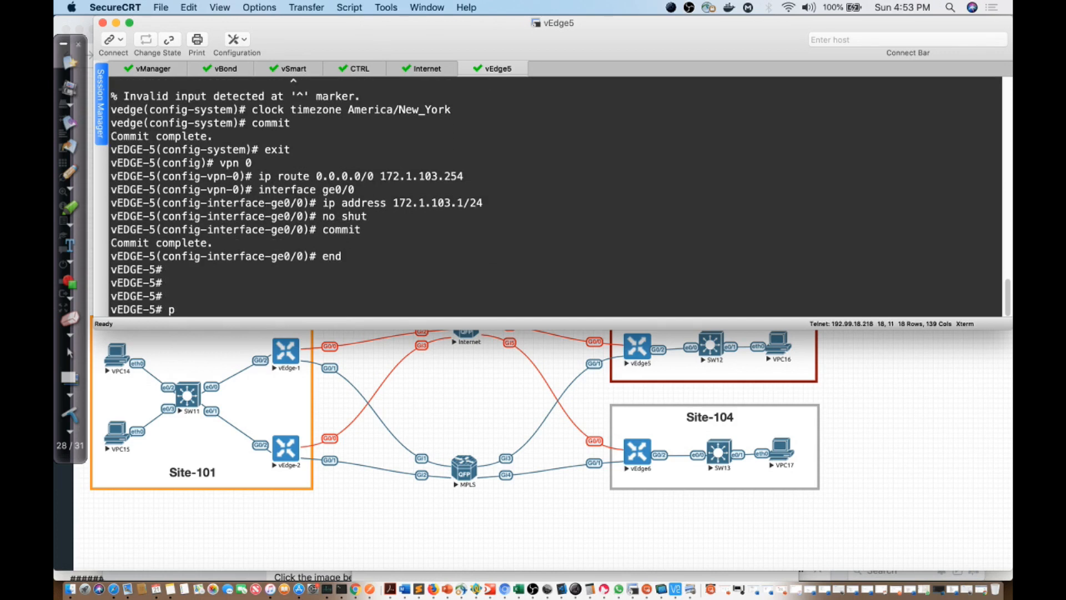
- Ping 172.1.100.201 and 172.1.100.203 from vEDGE-5, confirming 0% packet loss
text(ing 172.1.100.203)
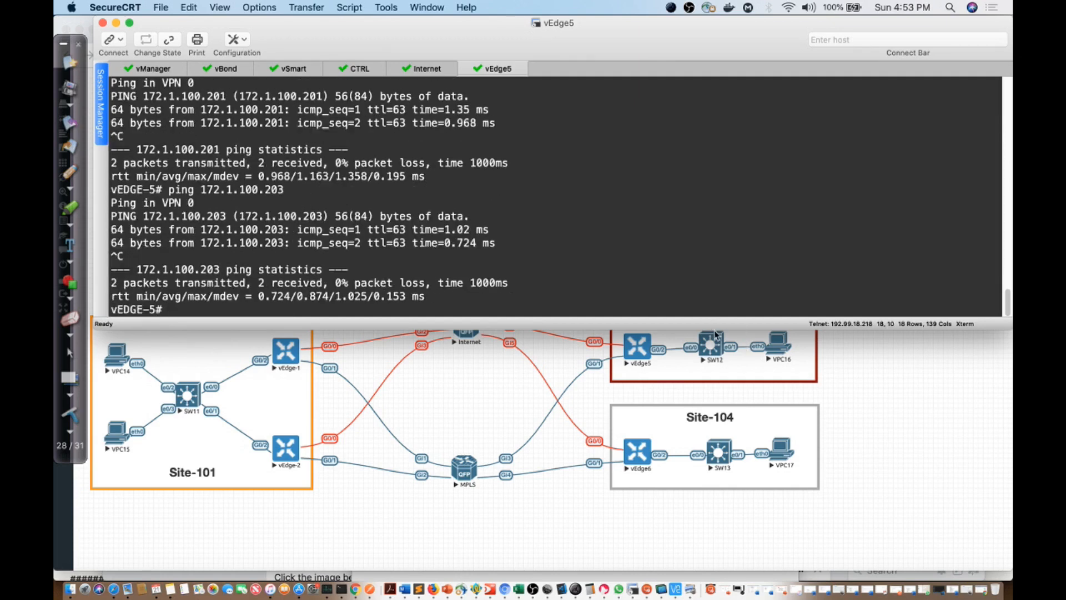
mouse_move(406, 214)
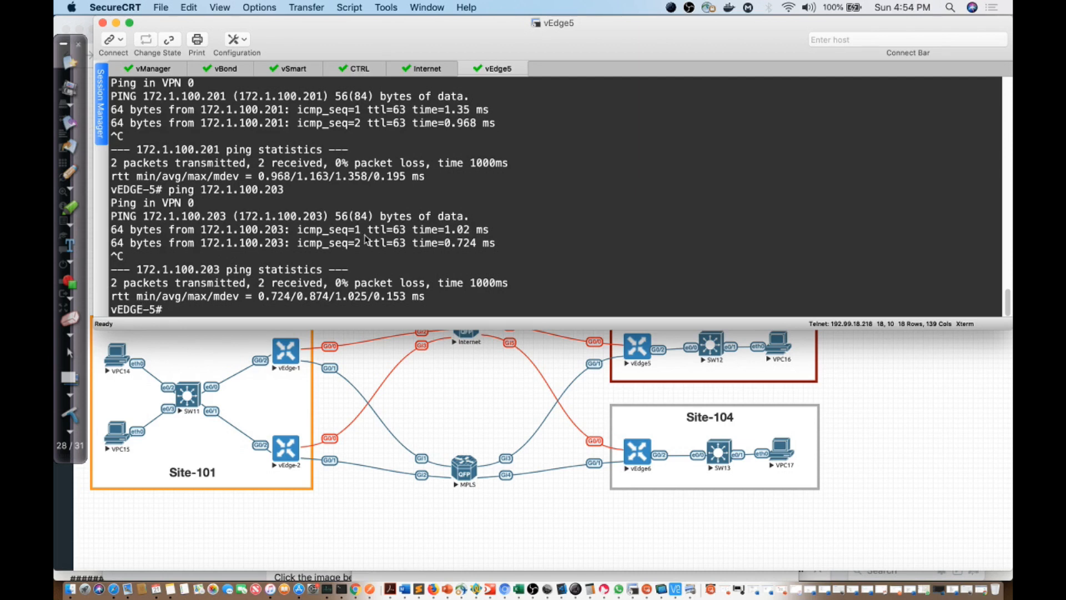
mouse_move(645, 589)
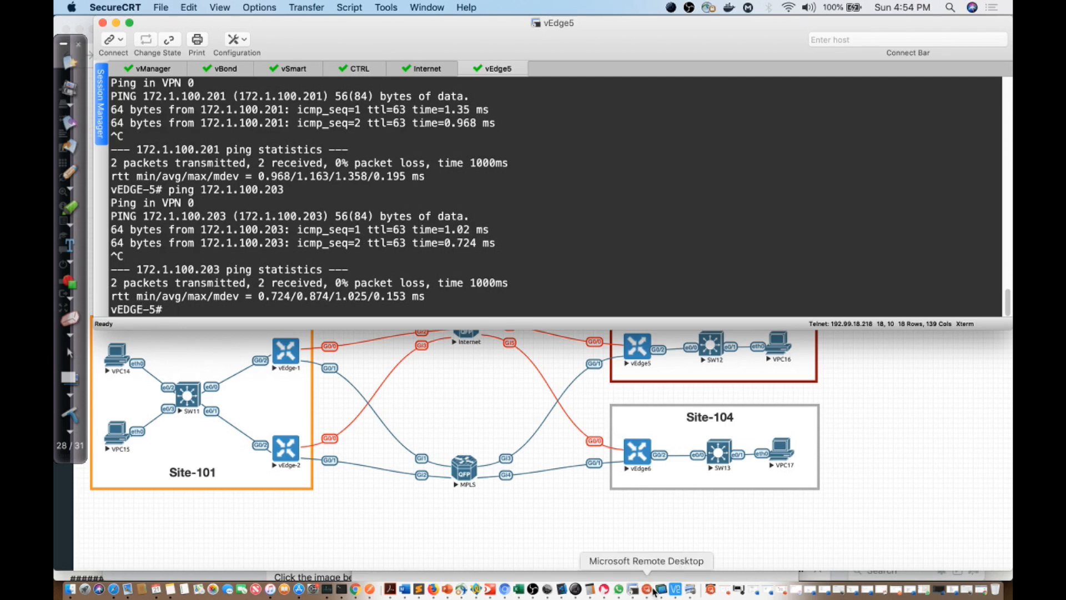
click(644, 560)
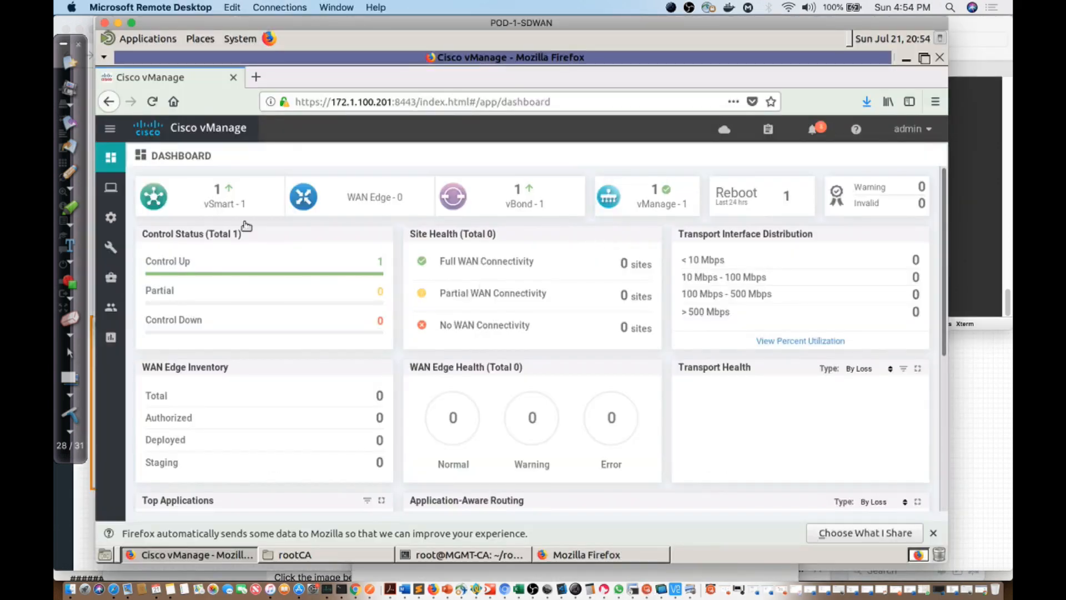
click(294, 554)
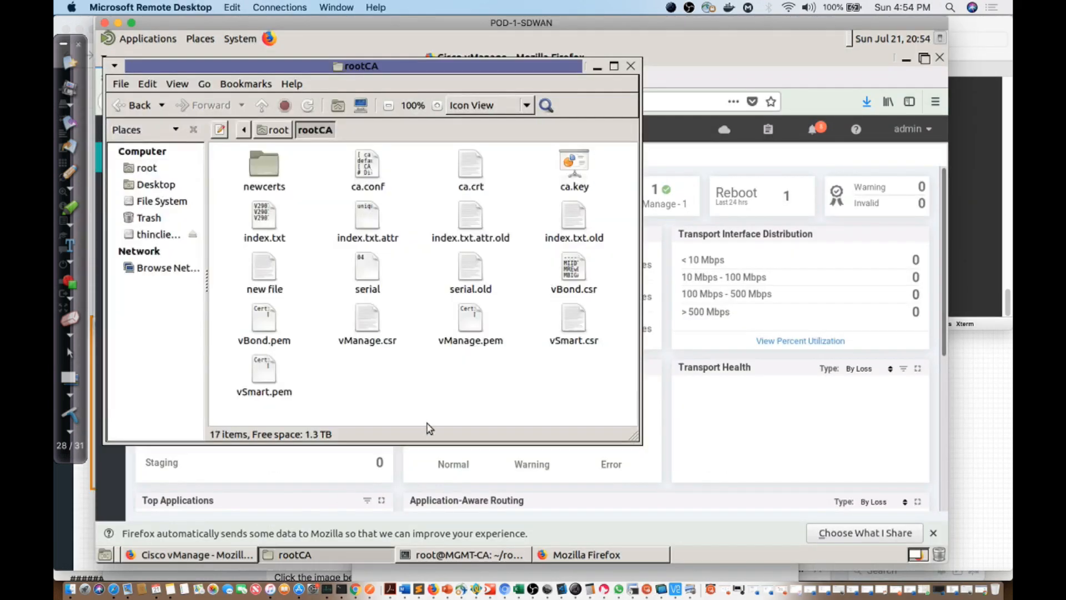
click(463, 554)
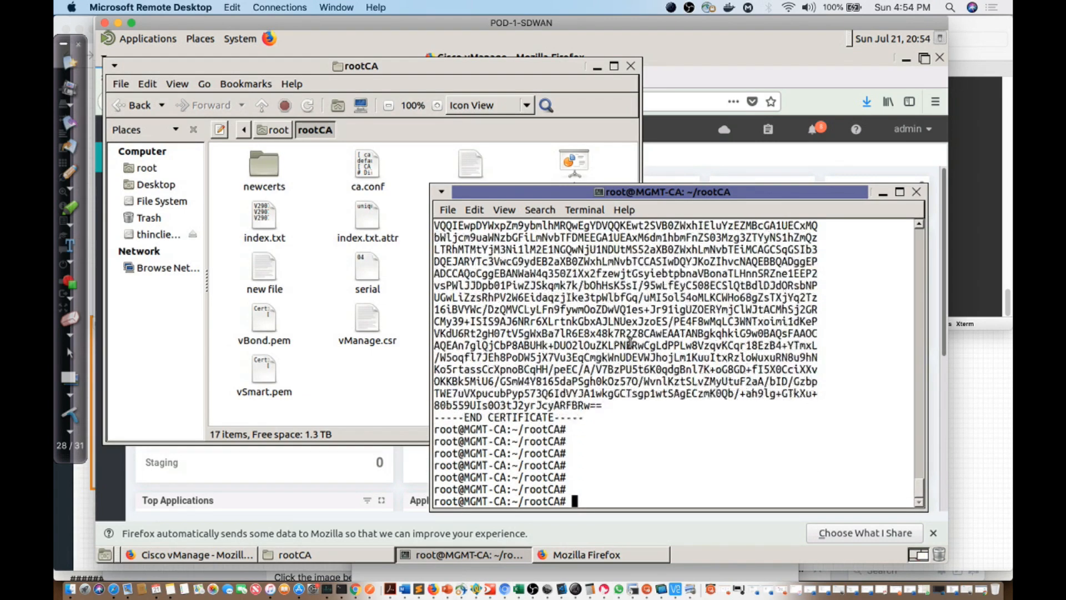
text(ssh)
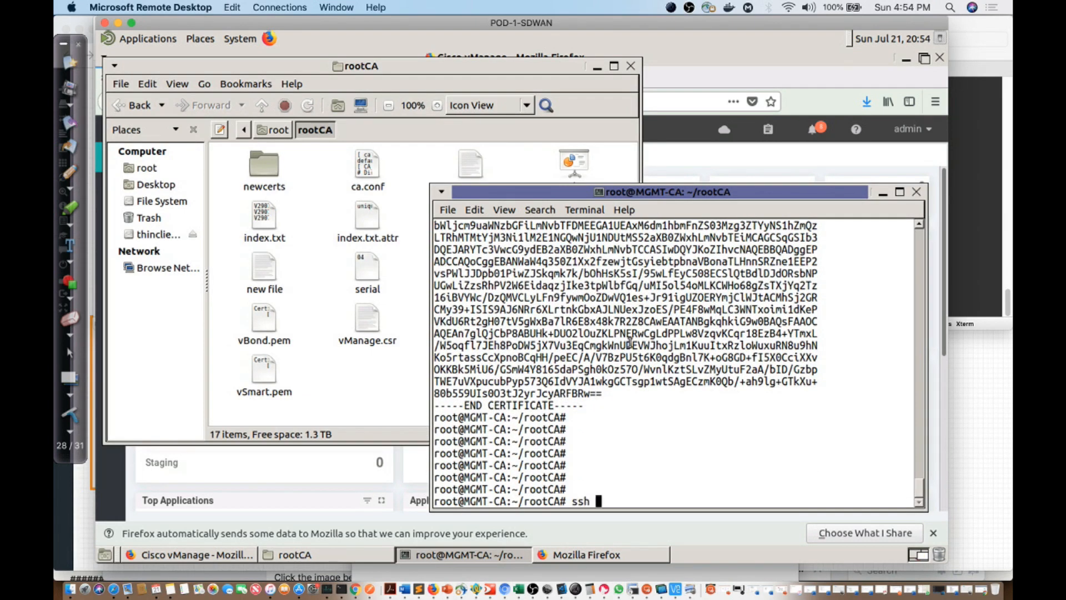
text(admin)
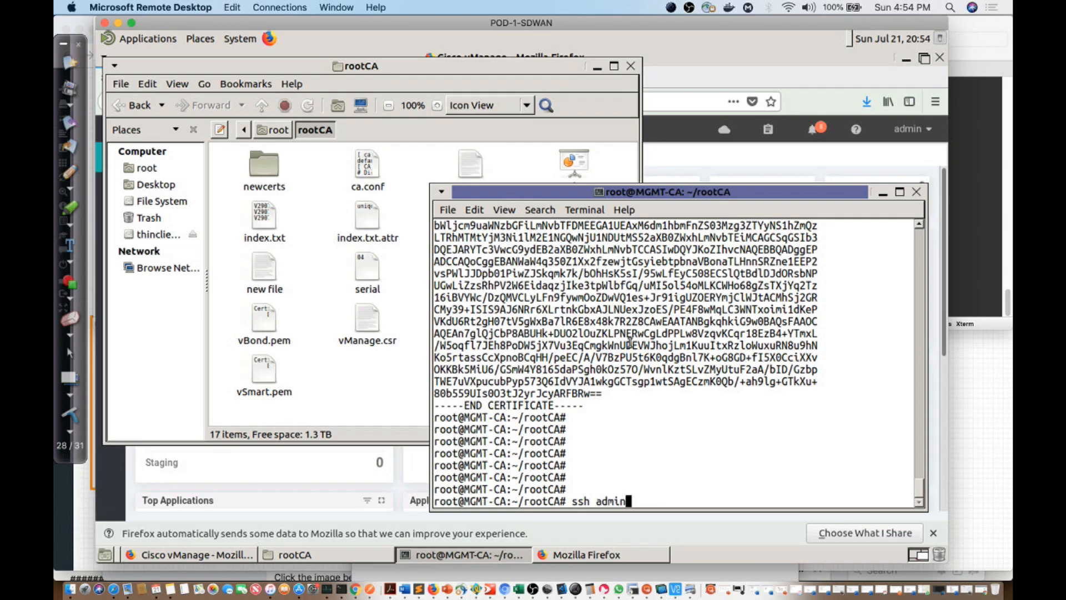
text(@172)
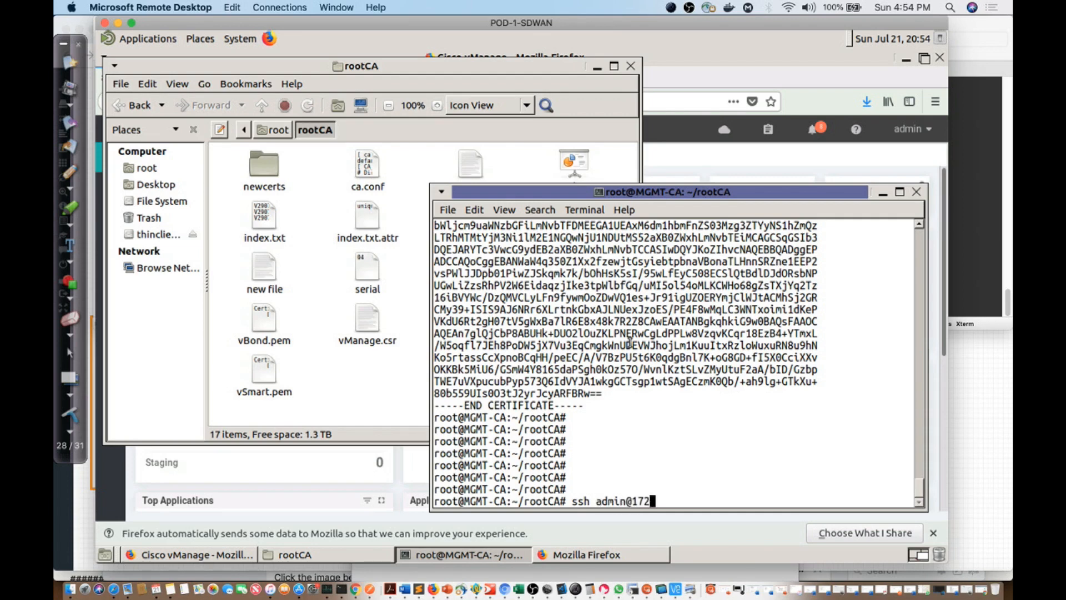
text(.1.103.1)
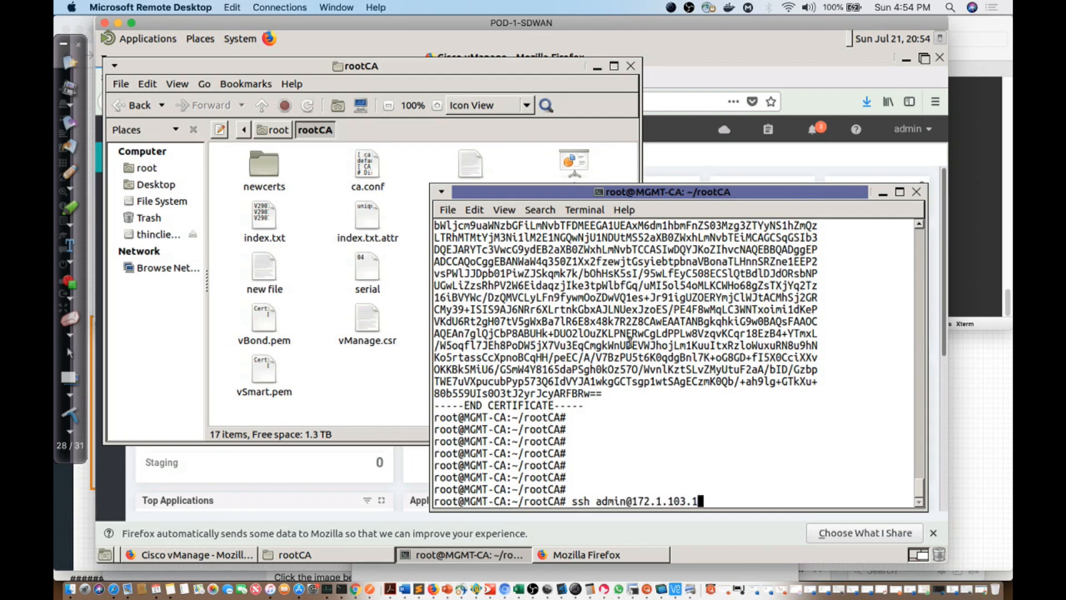
key(Return)
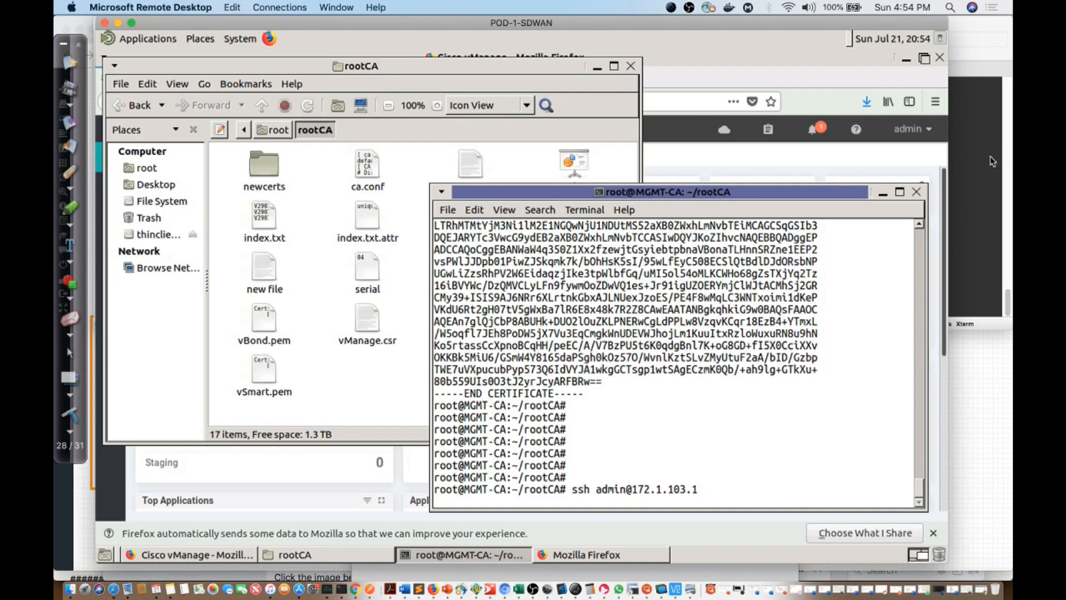
mouse_move(563, 587)
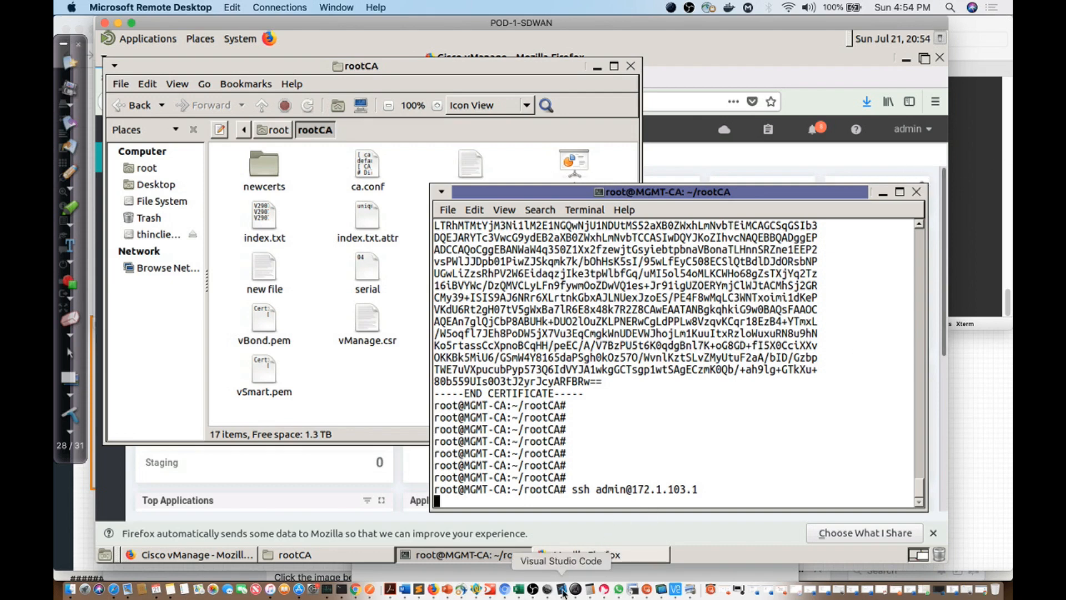
mouse_move(615, 548)
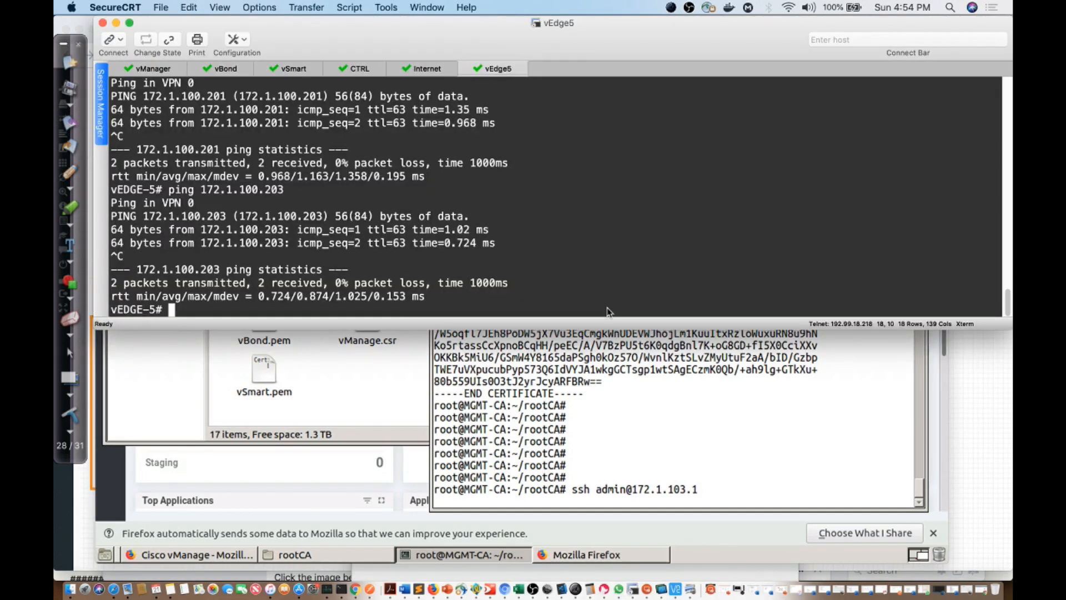
- Set allow-service all on ge0/0's tunnel-interface in VPN 0 and commit
text(conf t)
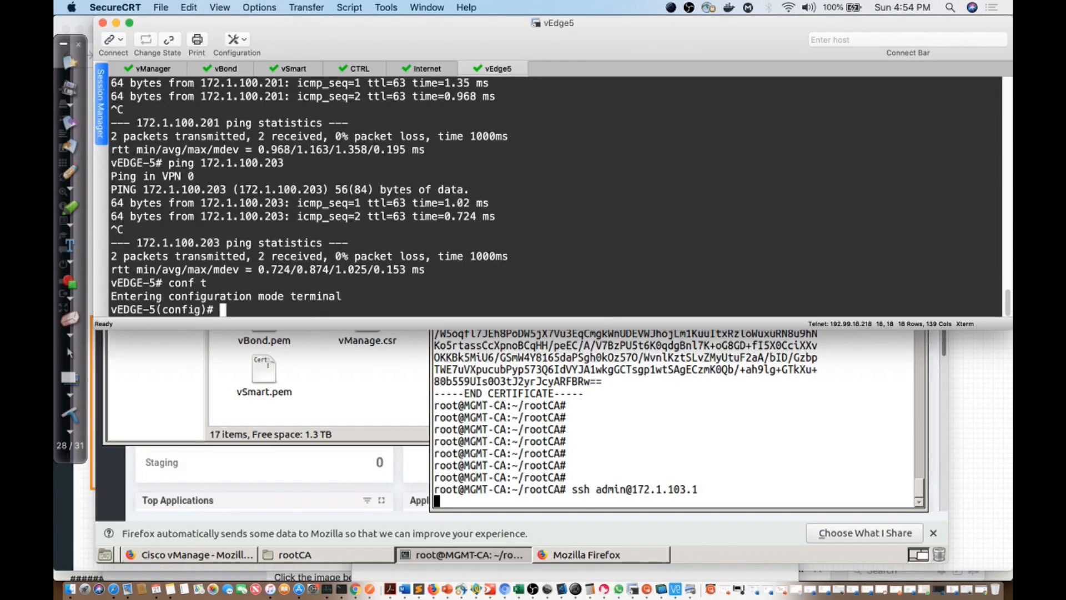
text(vpn 0)
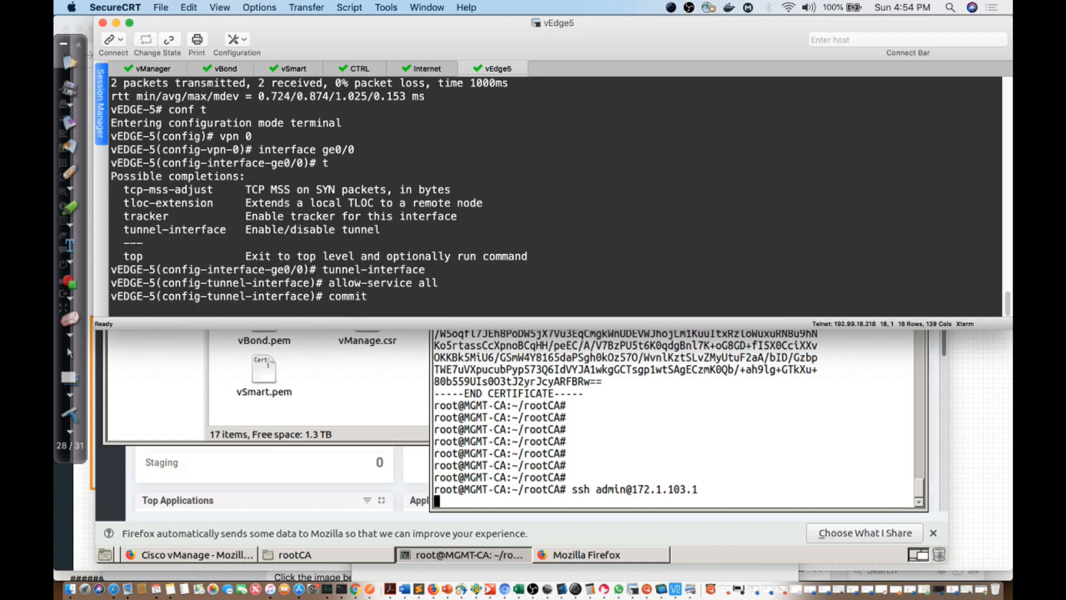
key(Return)
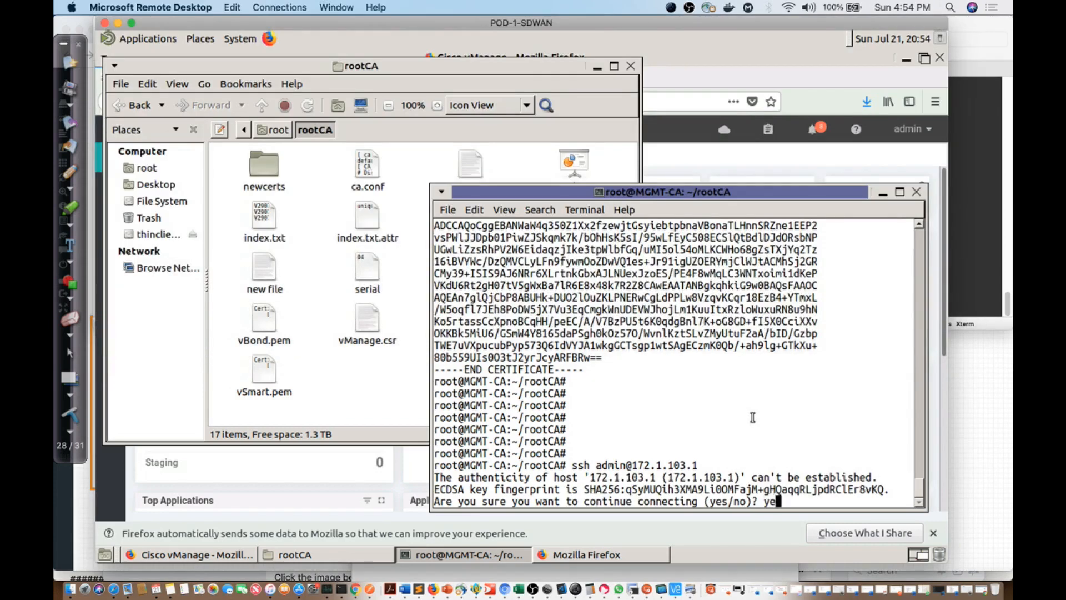
- Accept vEDGE-5's host key, log in as admin, then exit the SSH session
key(Return)
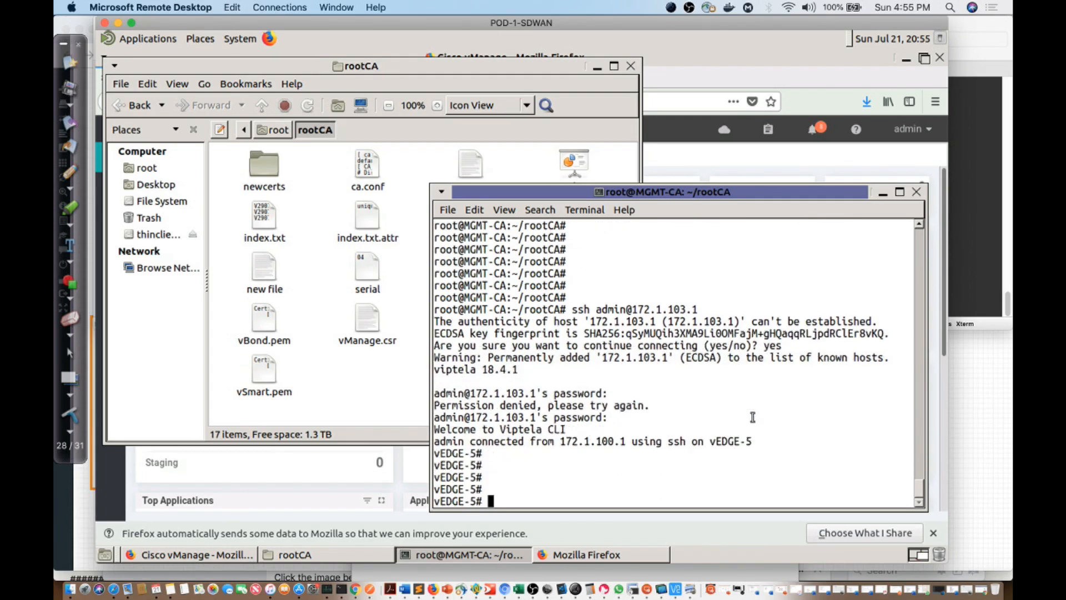
text(exit)
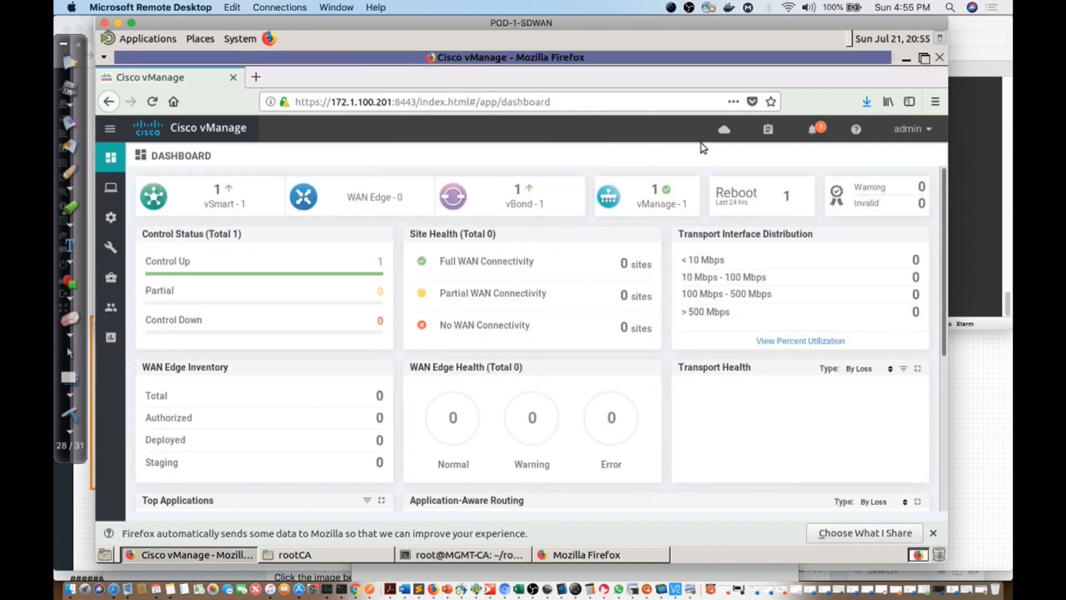
mouse_move(325, 172)
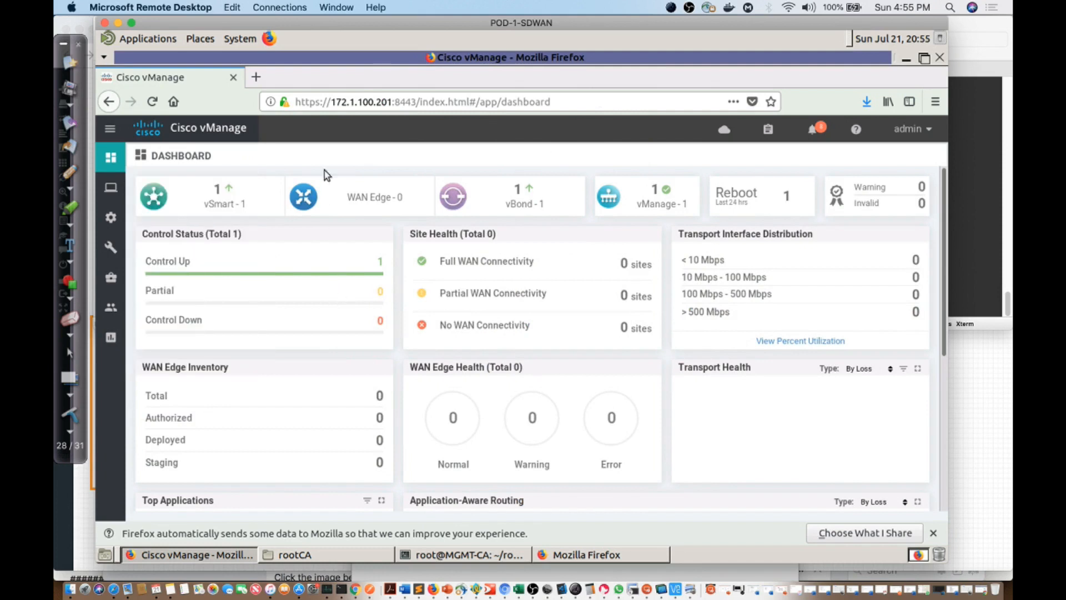
- Open the WAN Edge List under Configuration > Devices and bring up the Upload WAN Edge List dialog
click(110, 217)
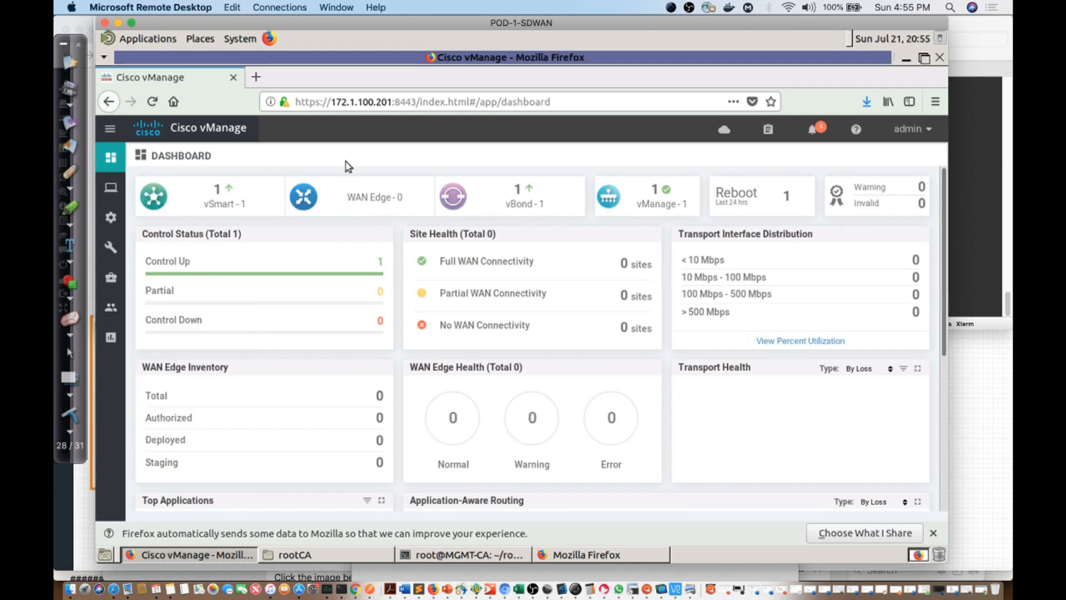
click(110, 188)
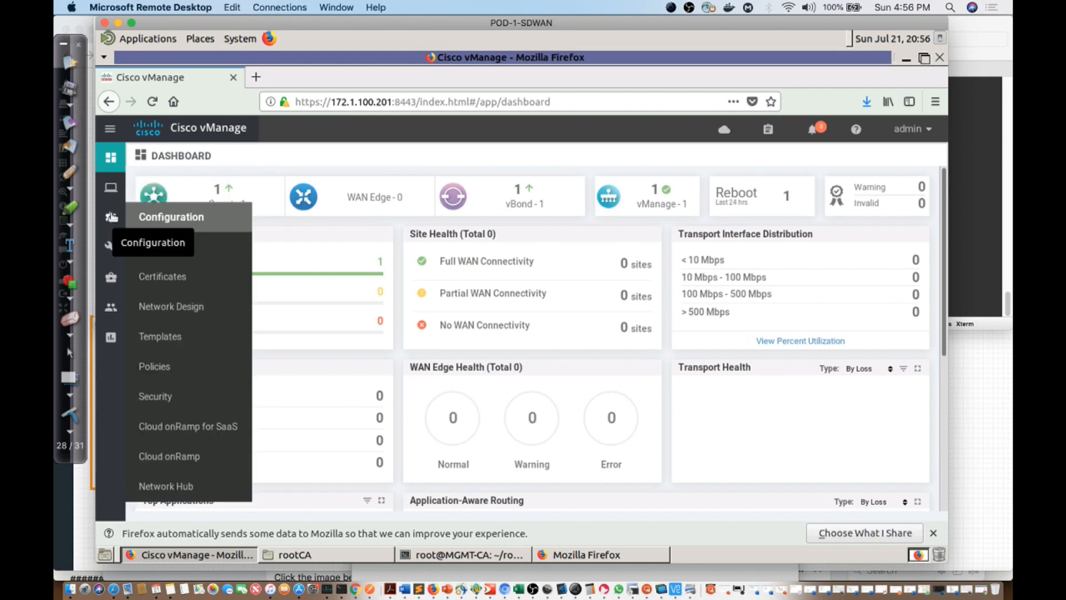
mouse_move(153, 246)
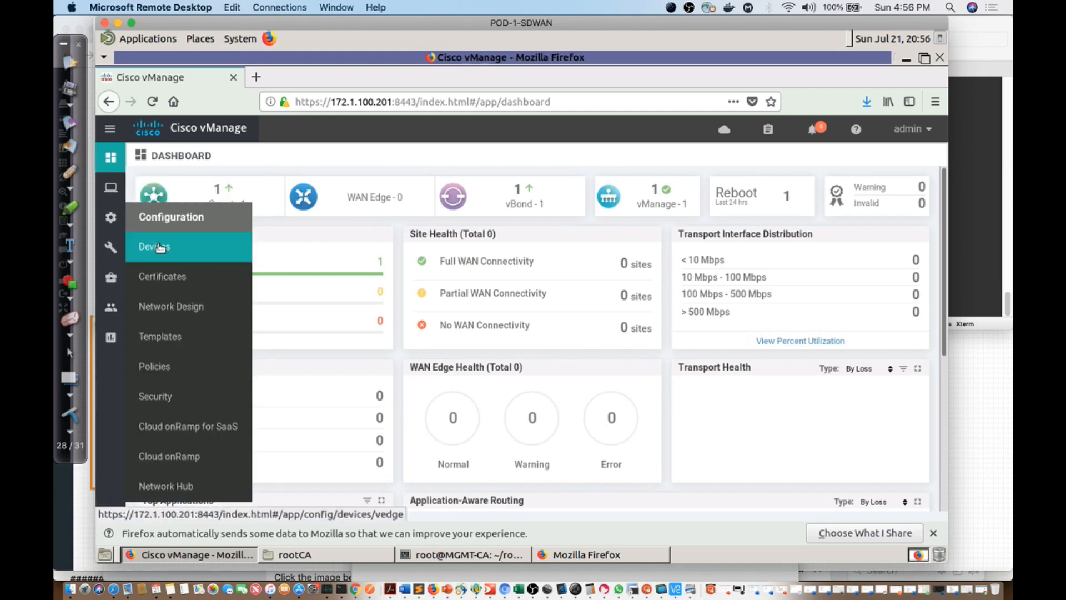
click(154, 246)
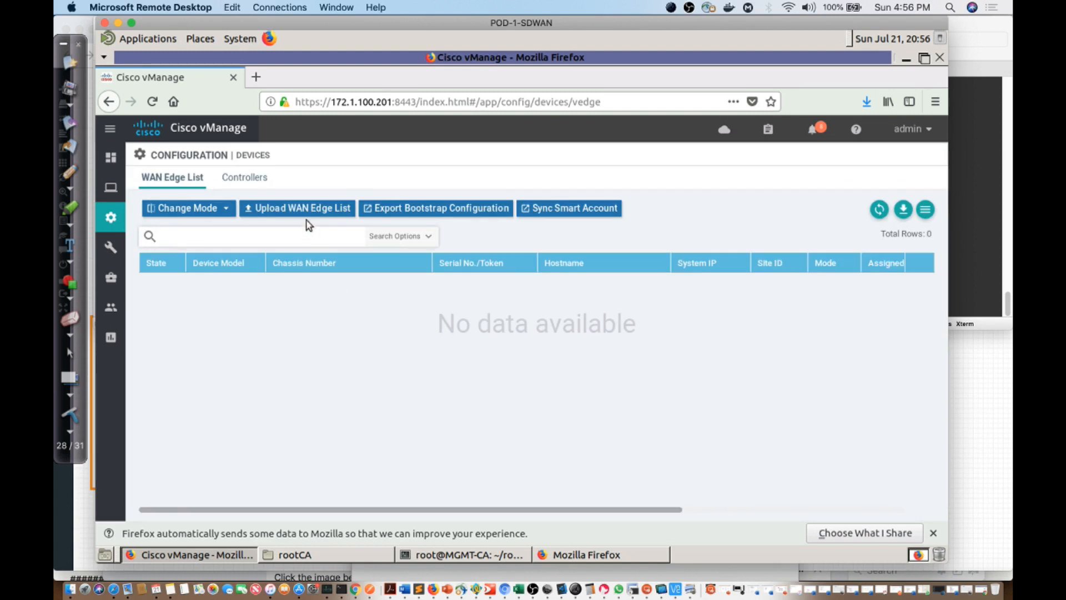
mouse_move(279, 213)
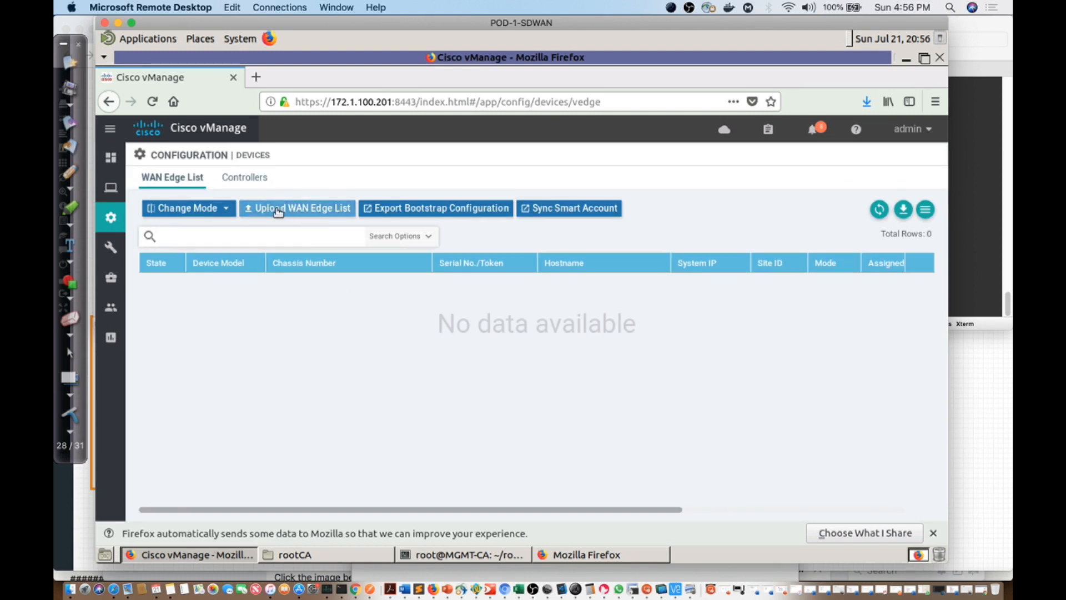
click(297, 209)
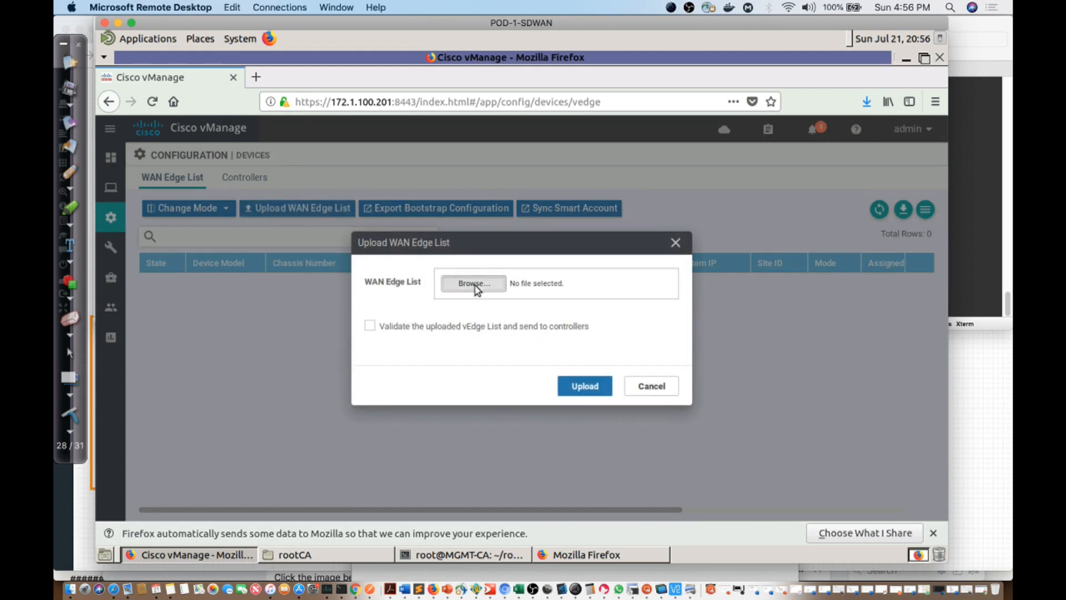
- Choose serialFile.viptela from thinclient_drives > Download, upload it and confirm
click(472, 284)
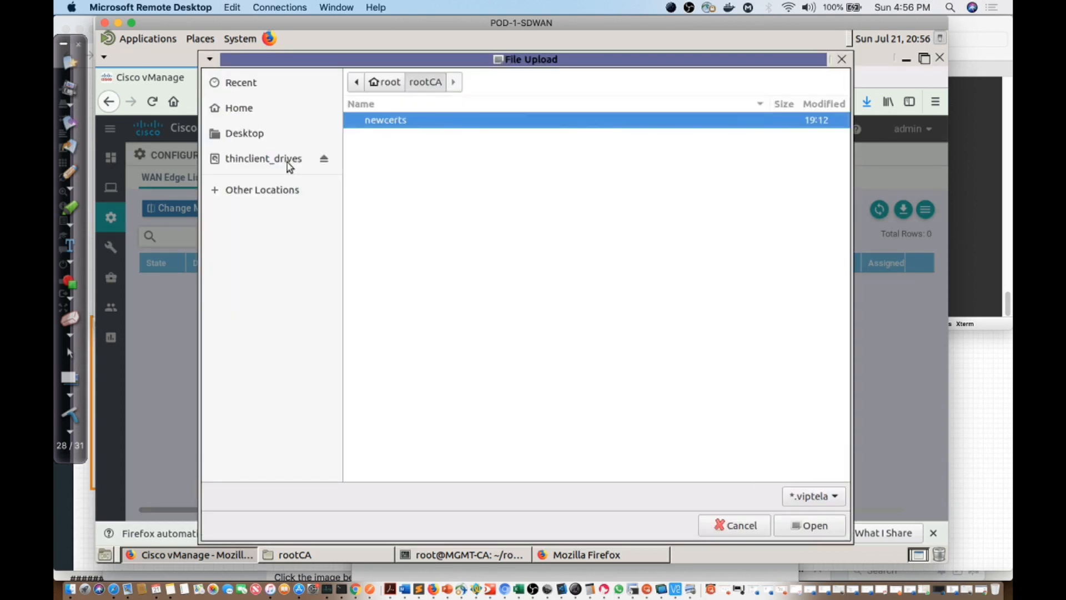
click(263, 158)
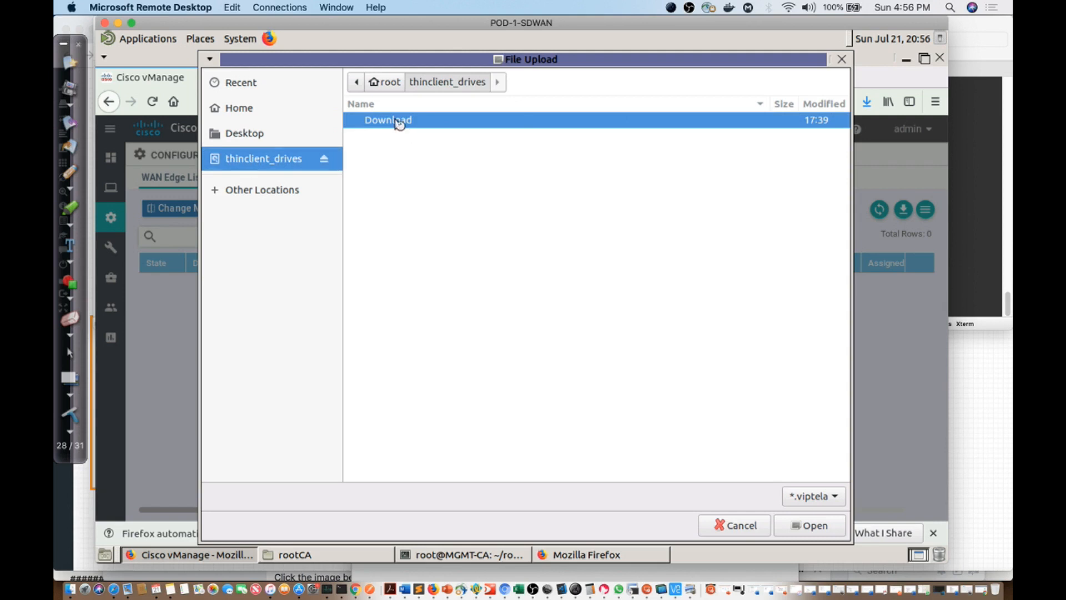
double_click(387, 120)
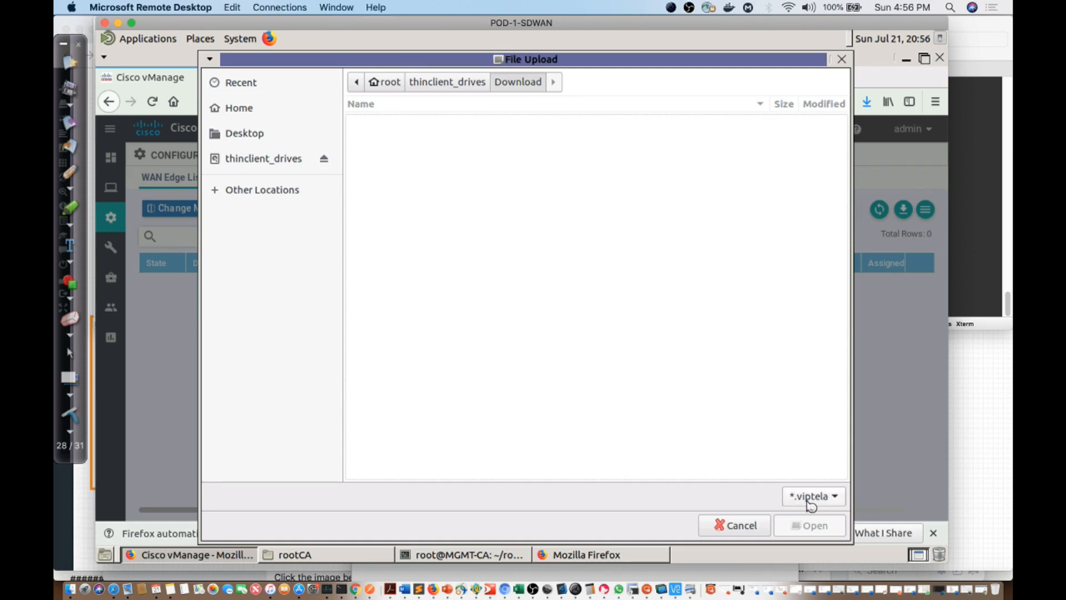
mouse_move(812, 495)
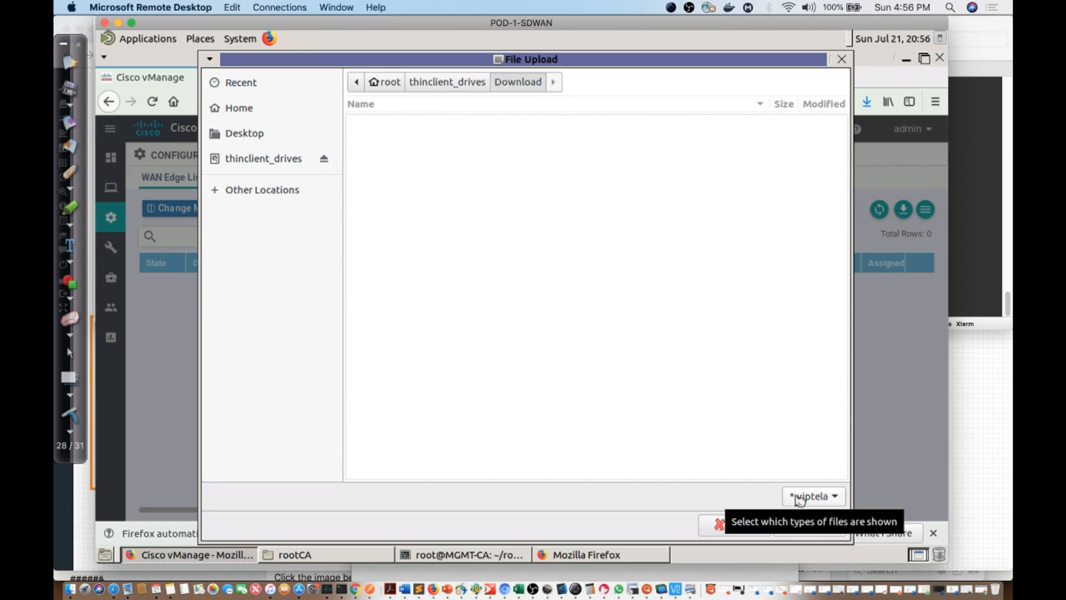
mouse_move(767, 343)
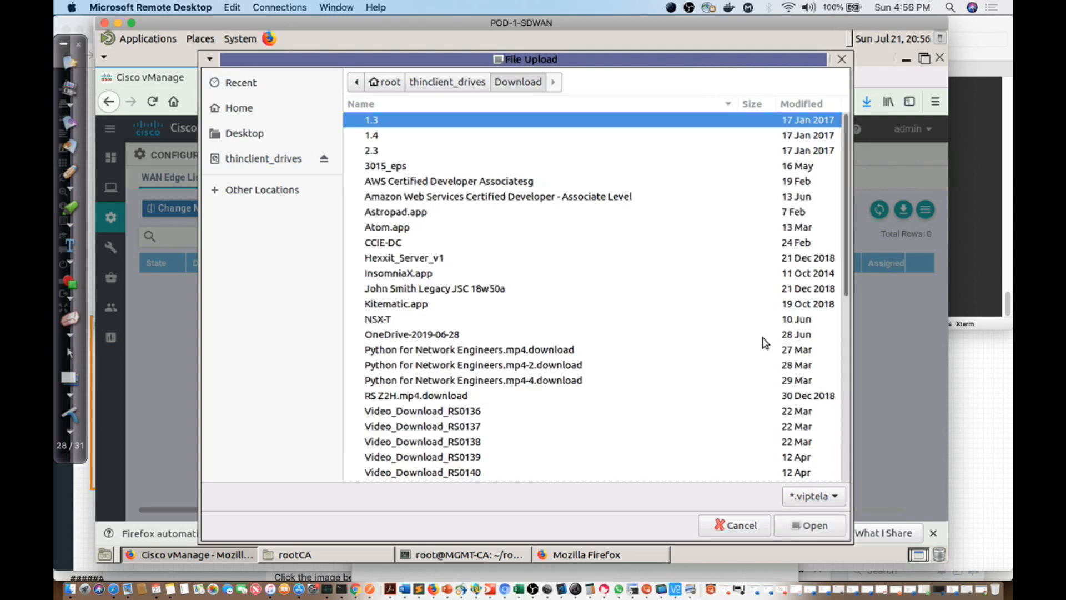
mouse_move(617, 282)
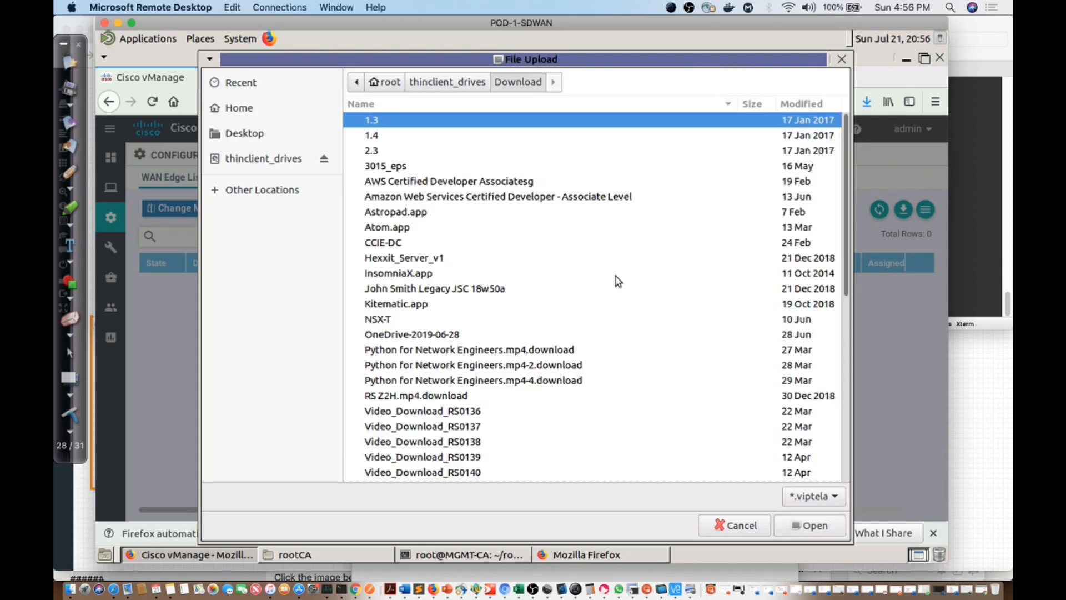
mouse_move(614, 302)
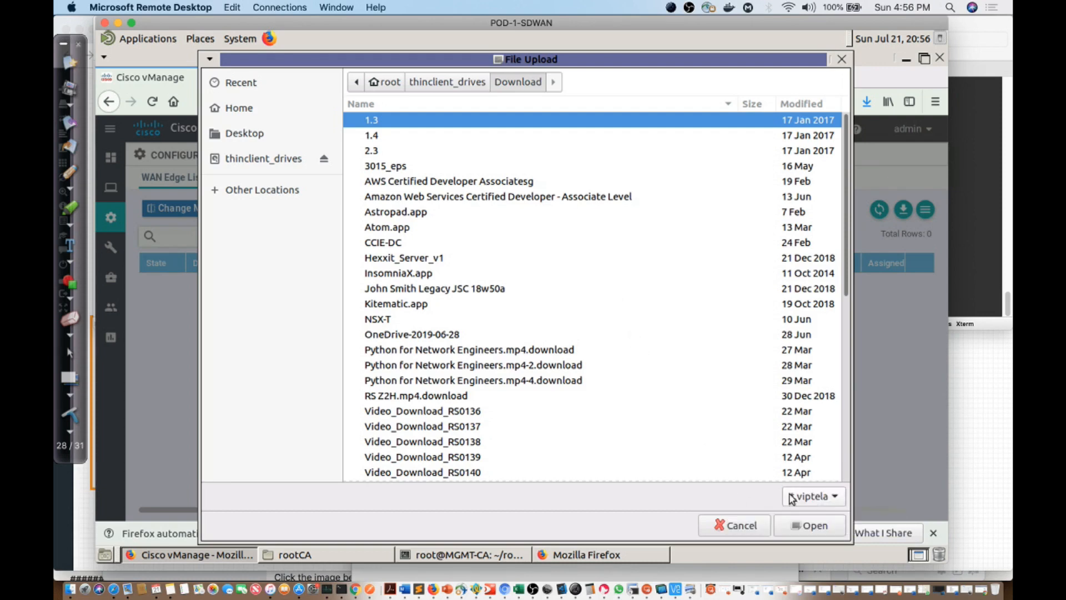
scroll(down, 3)
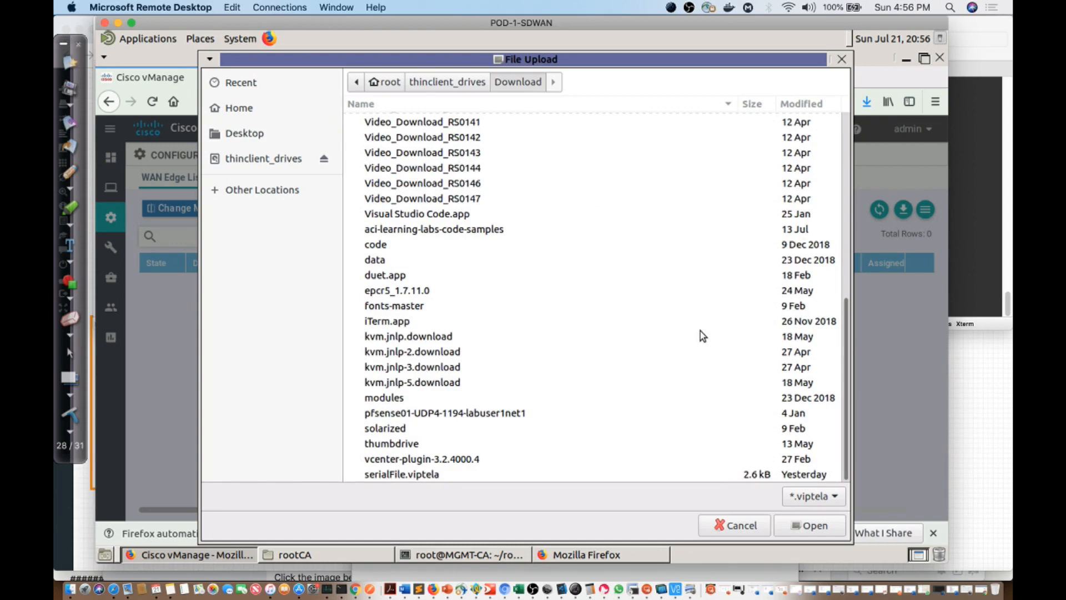
click(401, 473)
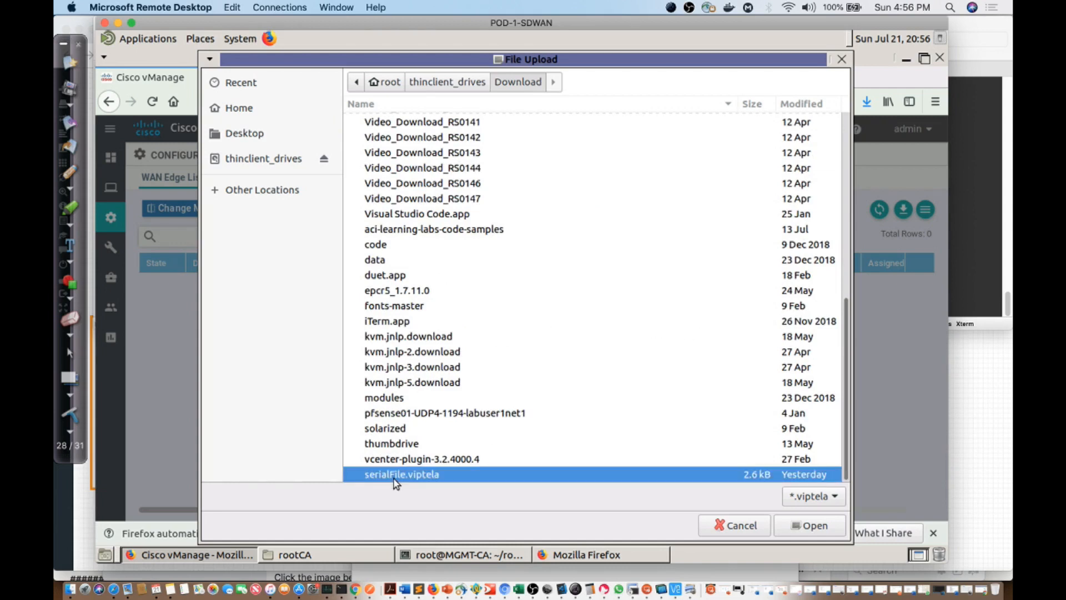
mouse_move(520, 463)
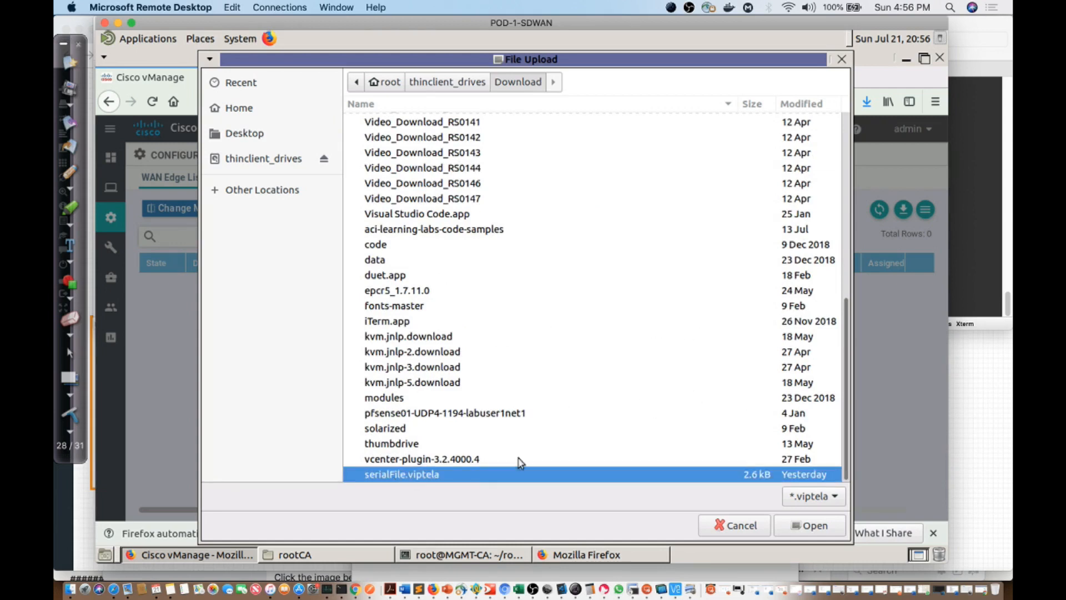
mouse_move(811, 525)
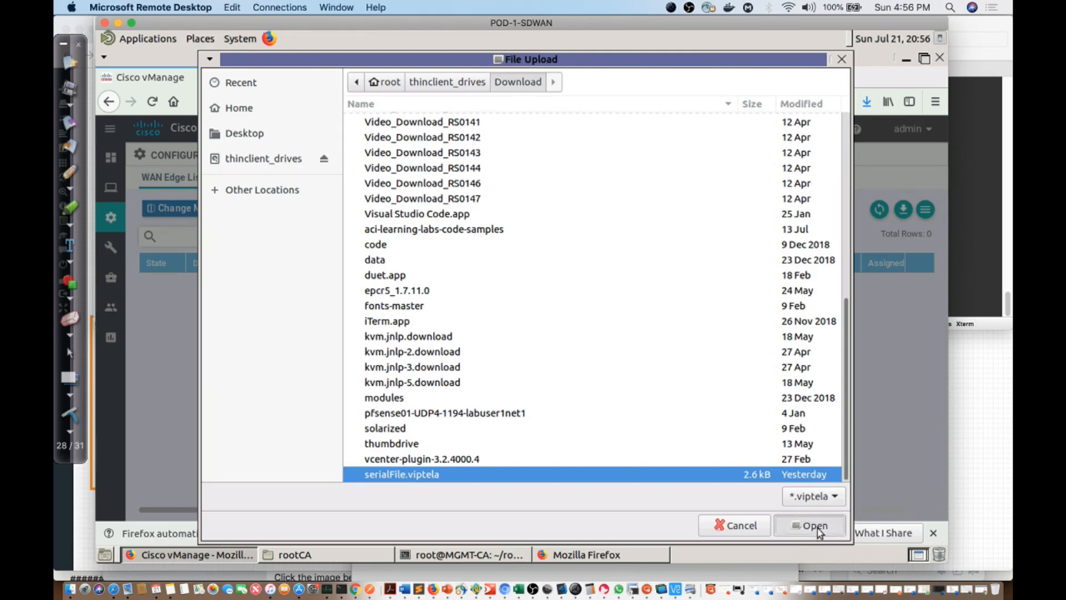
click(814, 524)
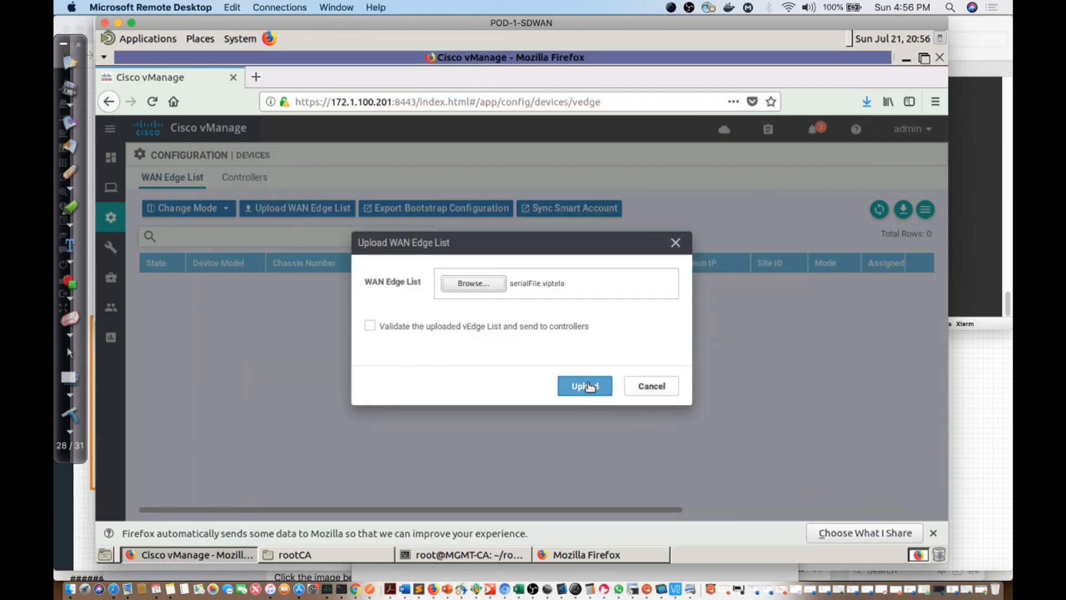
click(583, 385)
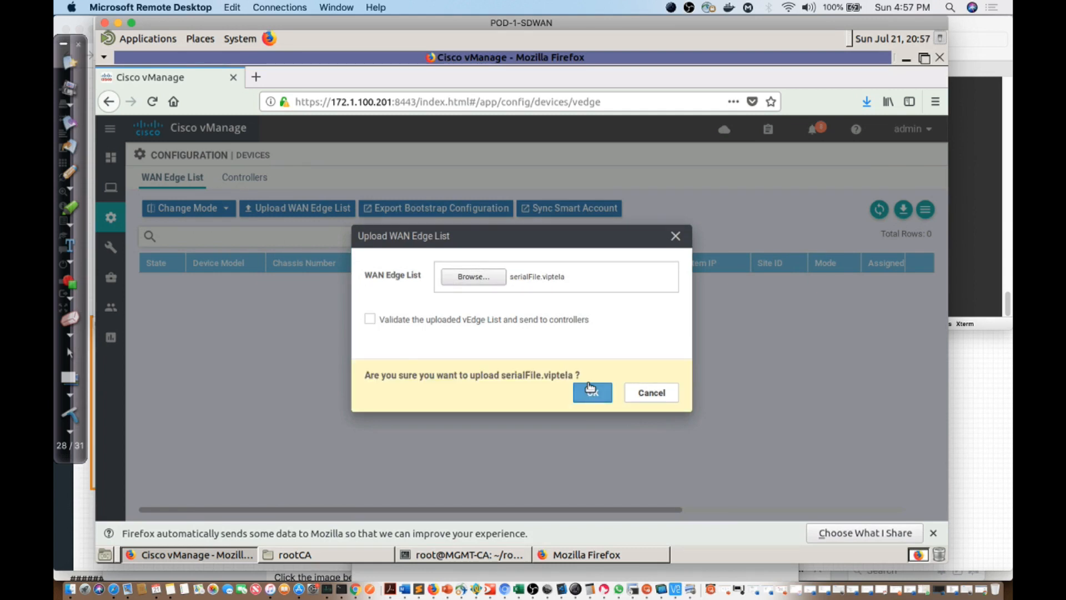
click(591, 392)
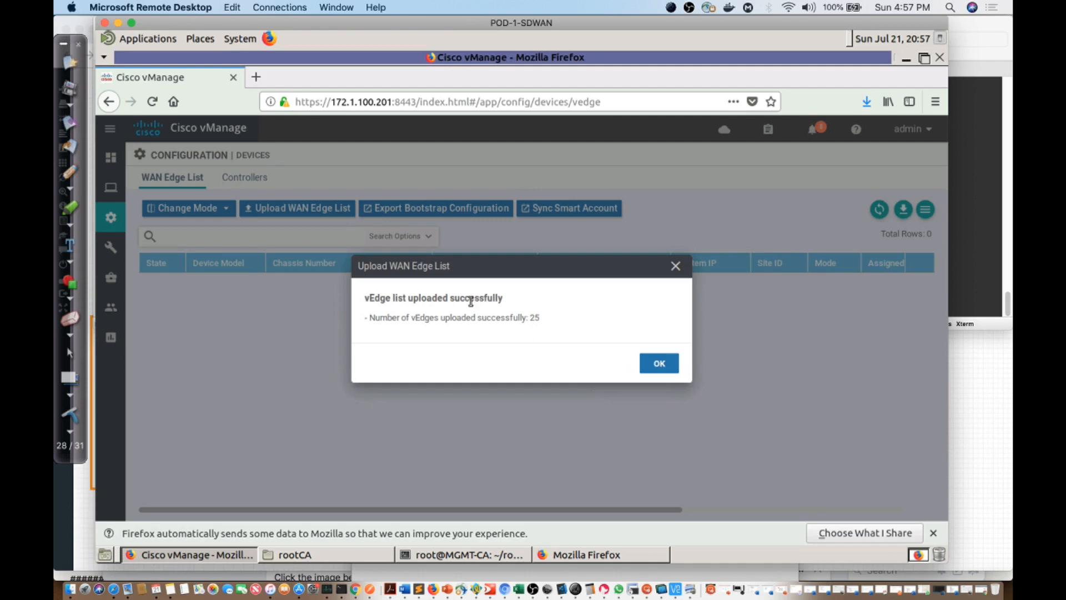
- Dismiss the success message to reveal the 25 vEdge Cloud devices
click(657, 363)
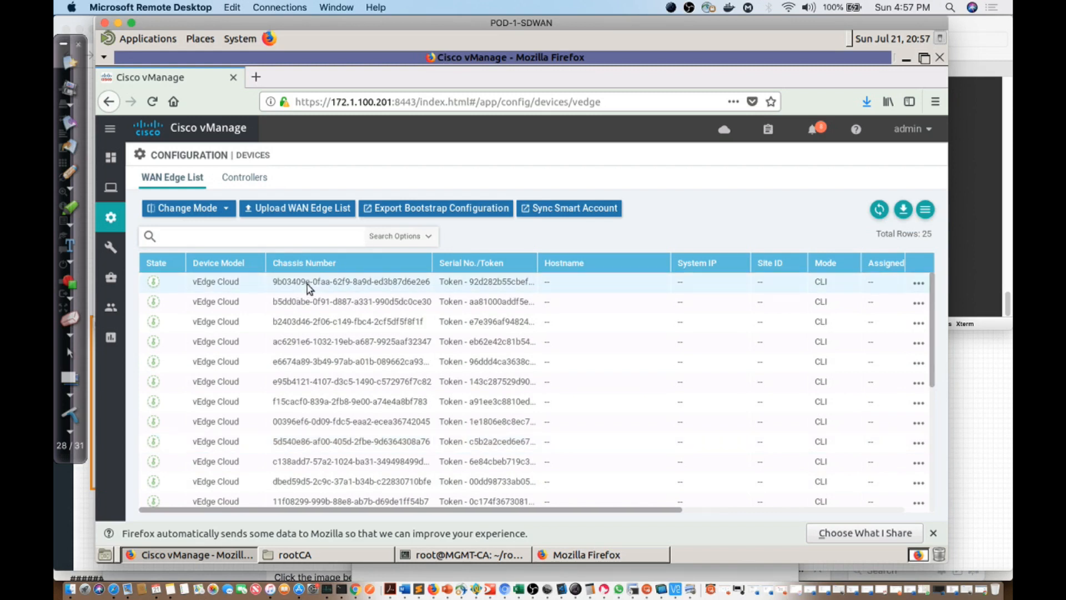
mouse_move(503, 284)
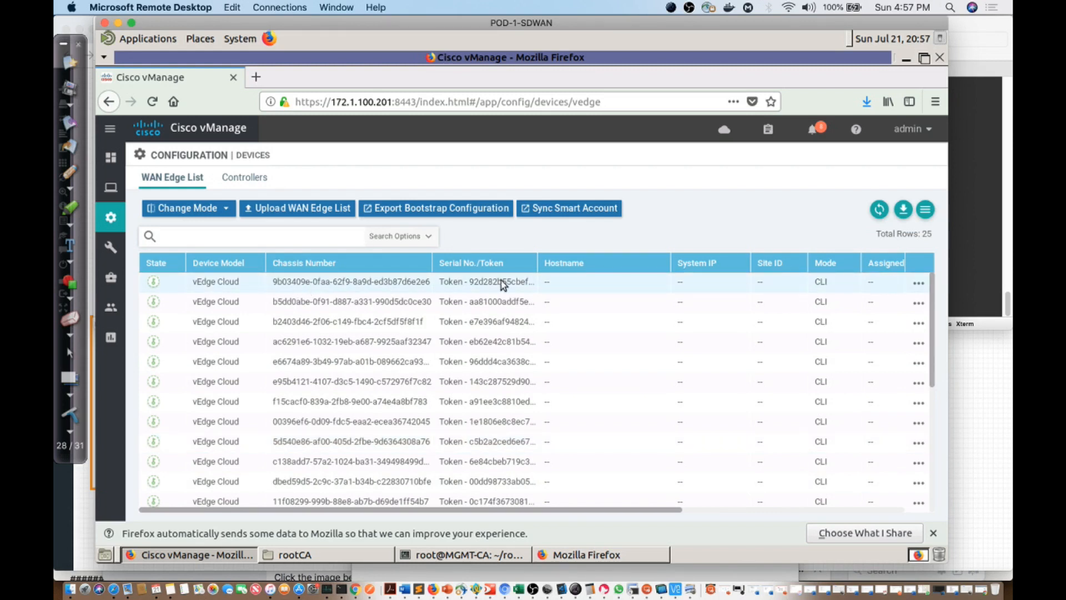